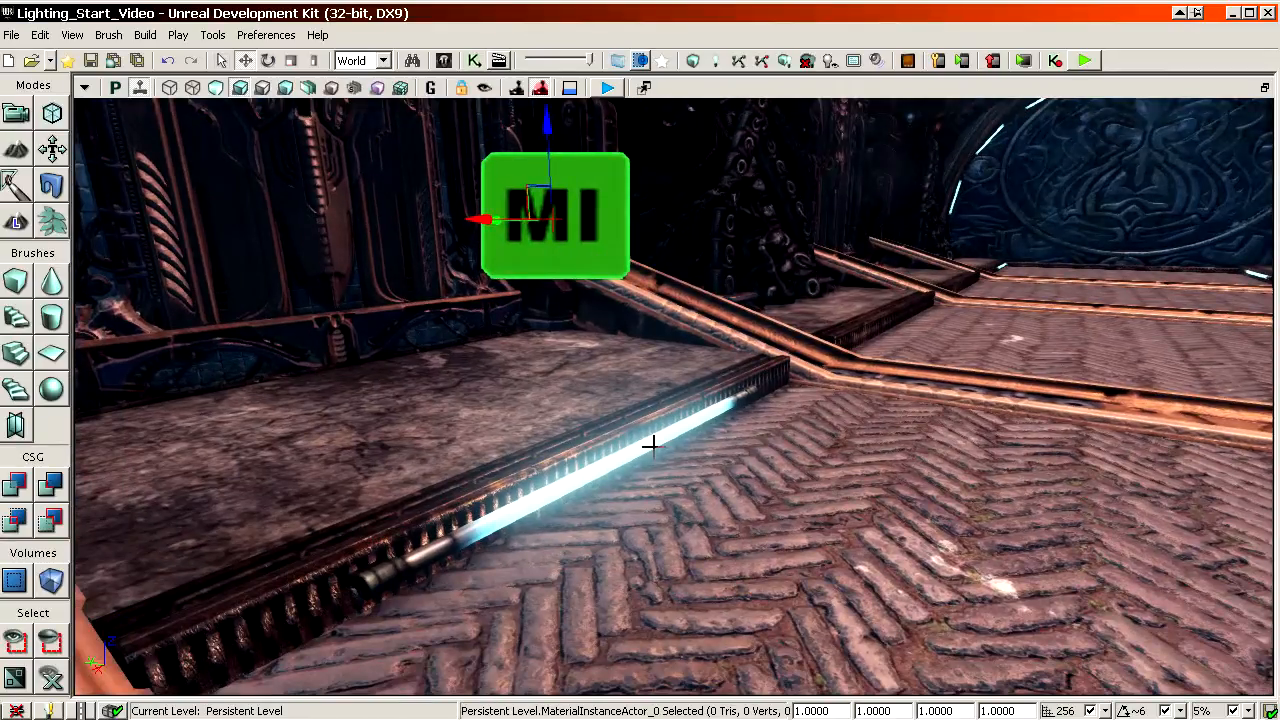
pyautogui.moveTo(655, 287)
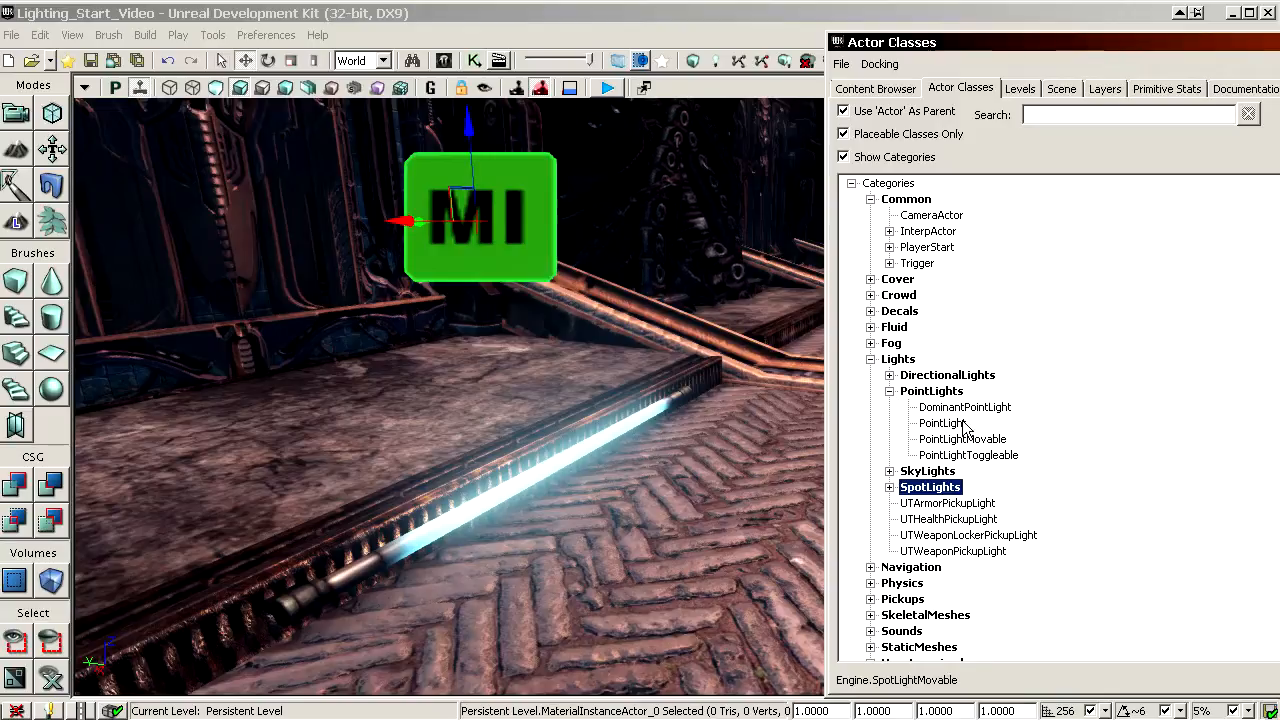
# Step: Choose the PointLightMovable class to place on the glowing floor strip
pyautogui.click(962, 438)
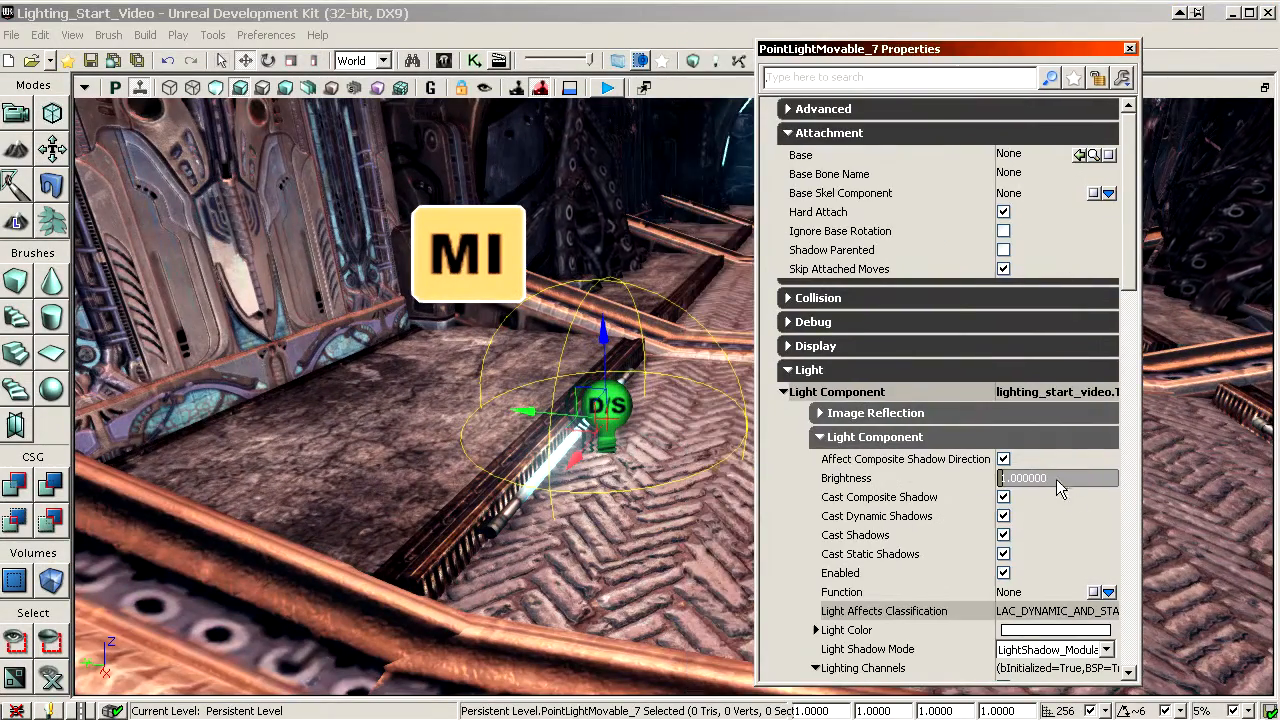
# Step: Give the point light a light blue colour, brightness 4.0, falloff exponent 1.5 and radius 224
pyautogui.click(1052, 629)
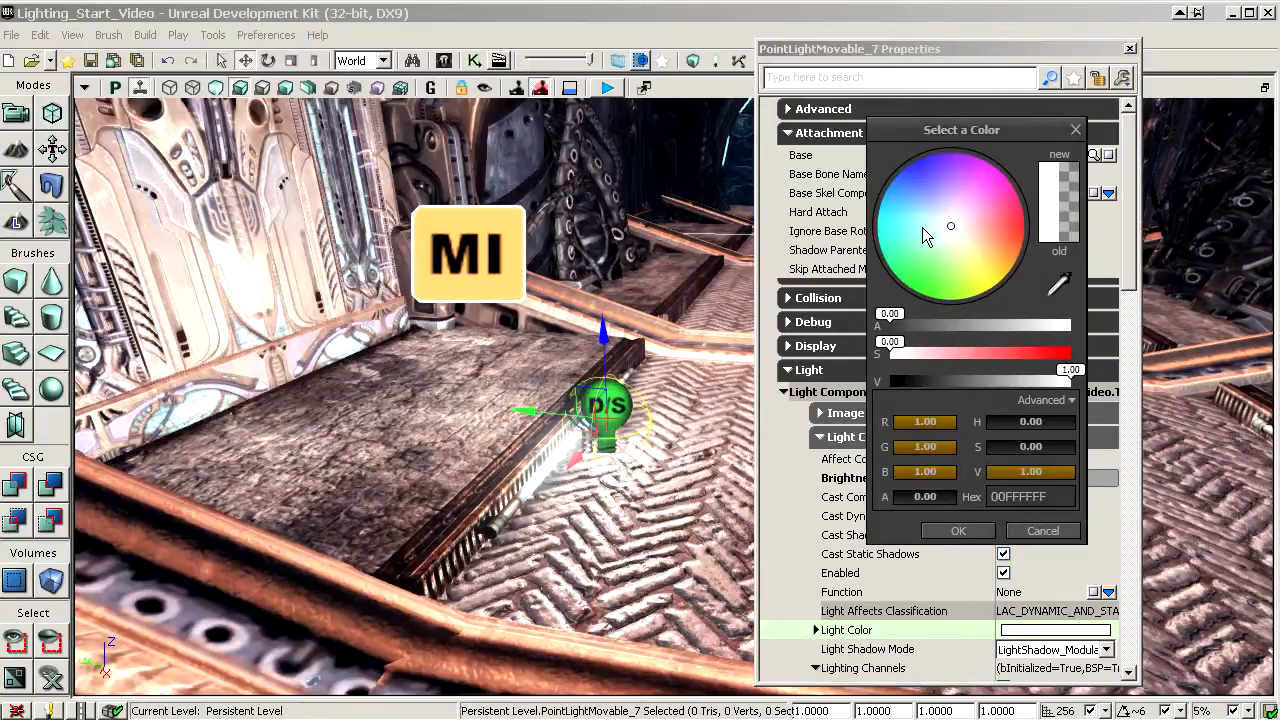
pyautogui.click(905, 220)
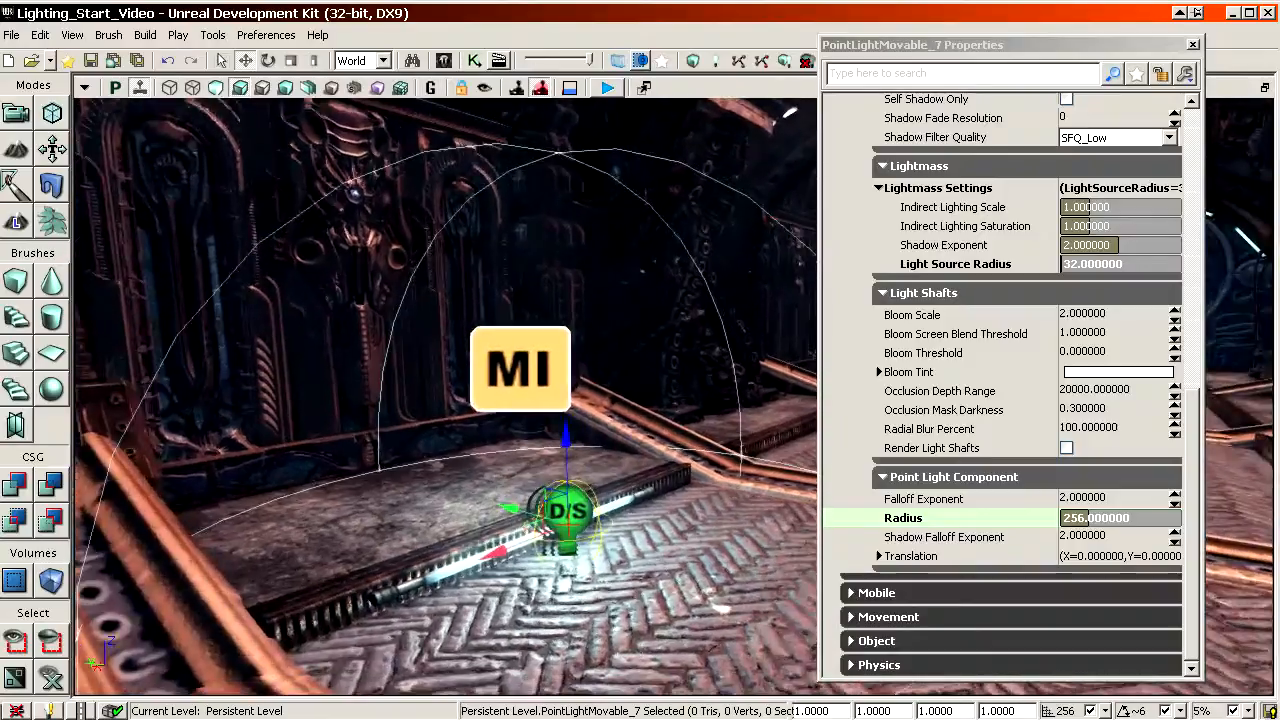
pyautogui.click(928, 498)
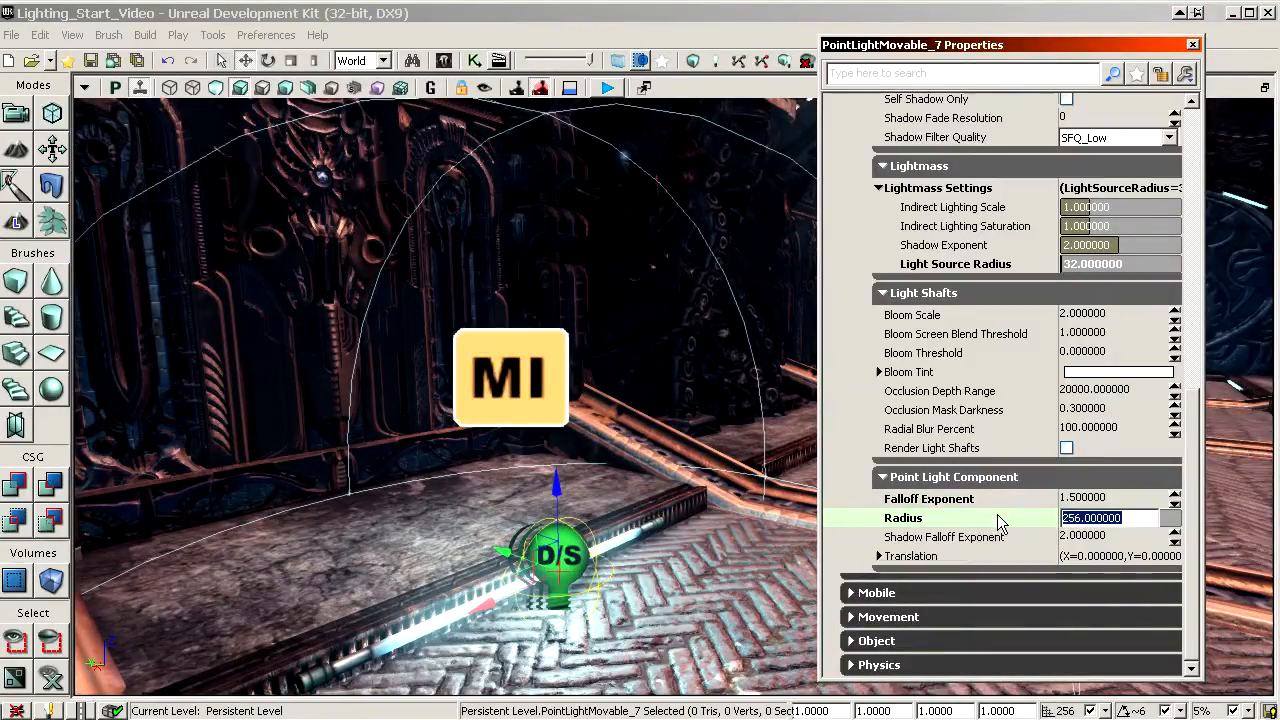
pyautogui.write('224')
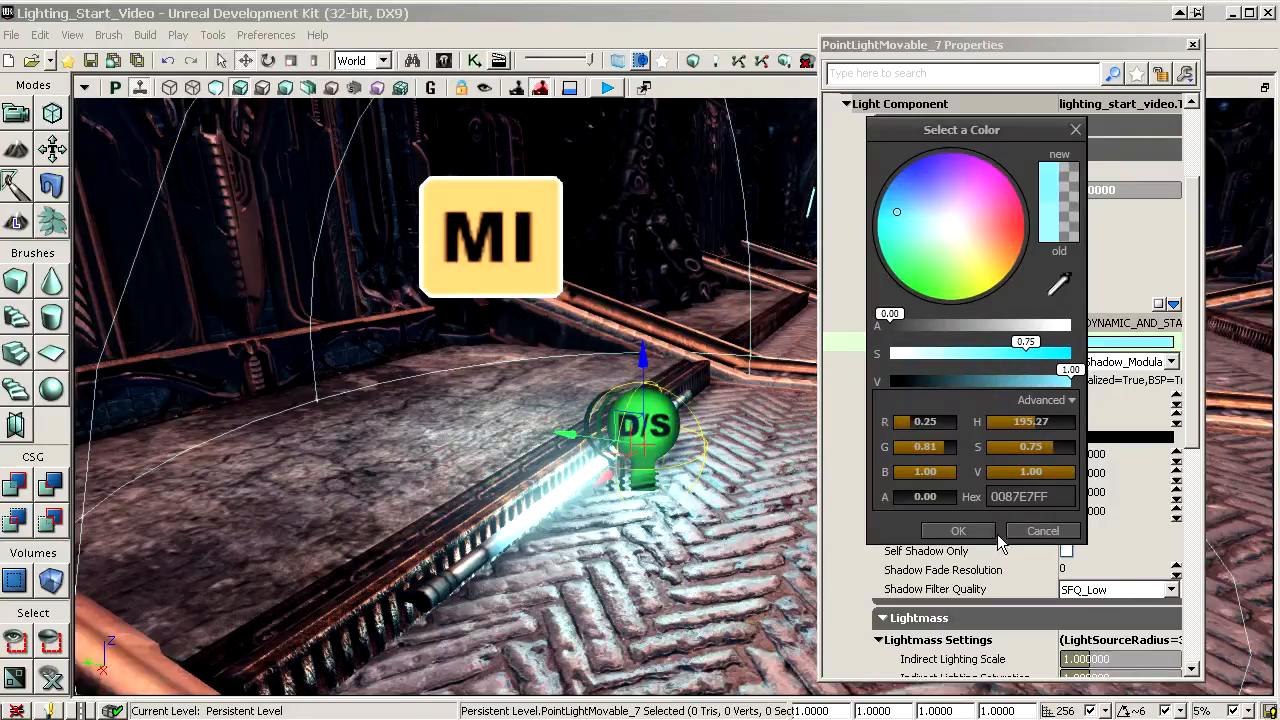
pyautogui.click(957, 530)
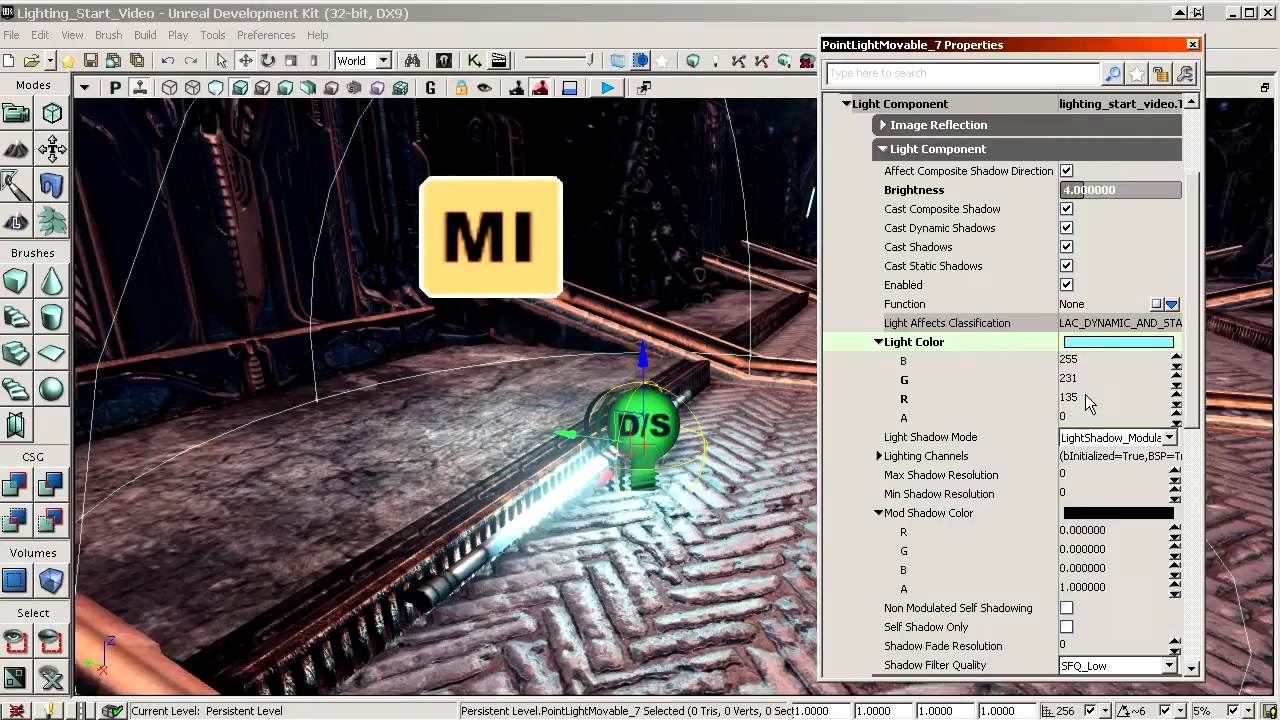
pyautogui.click(1118, 359)
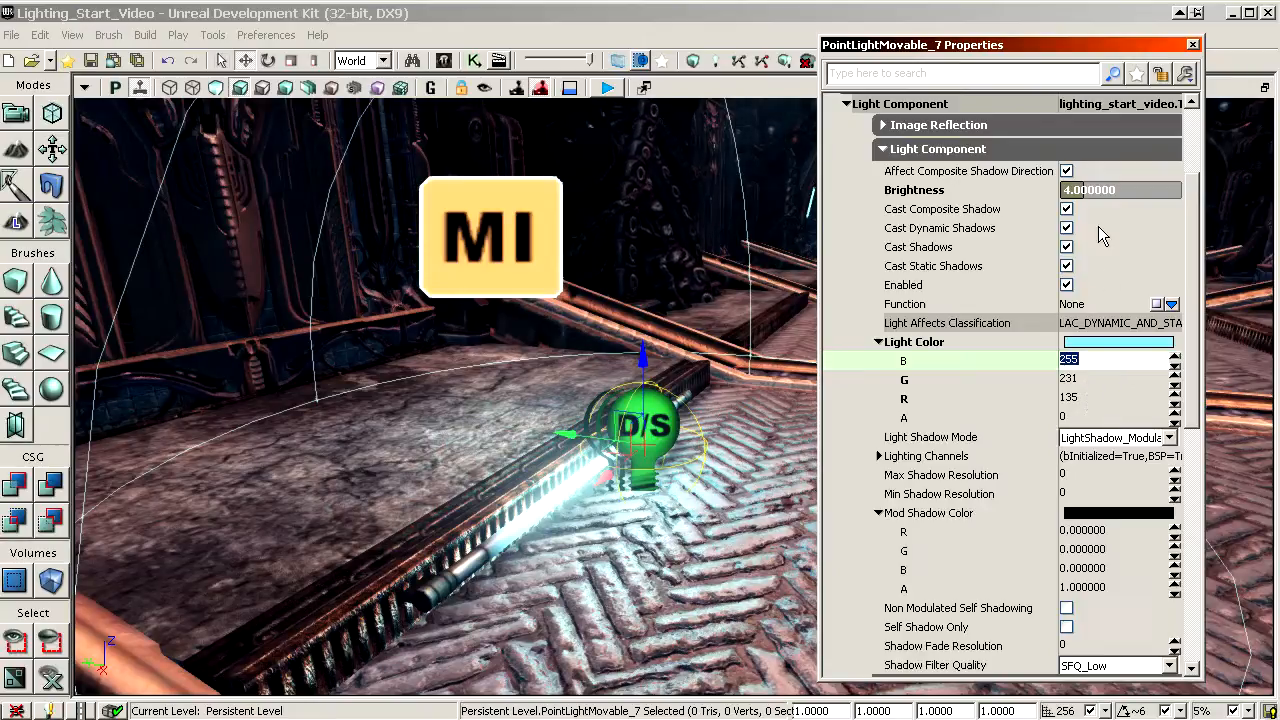
pyautogui.scroll(-3)
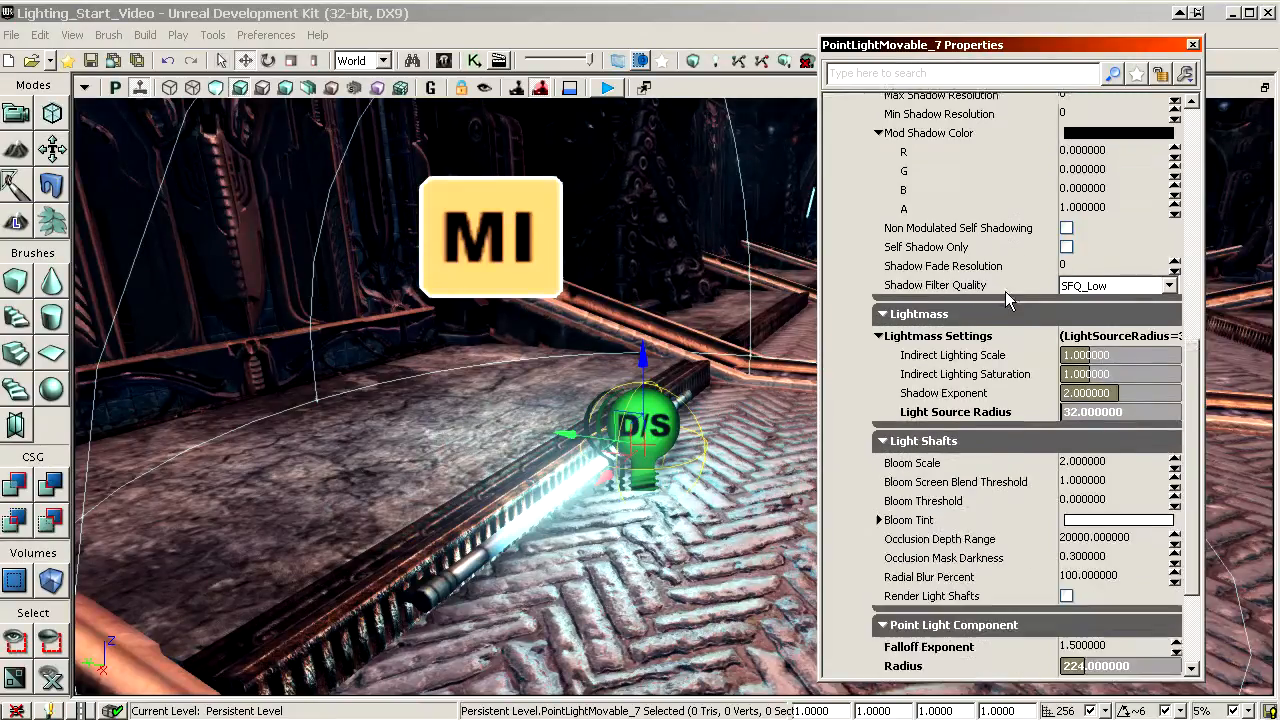
pyautogui.scroll(-3)
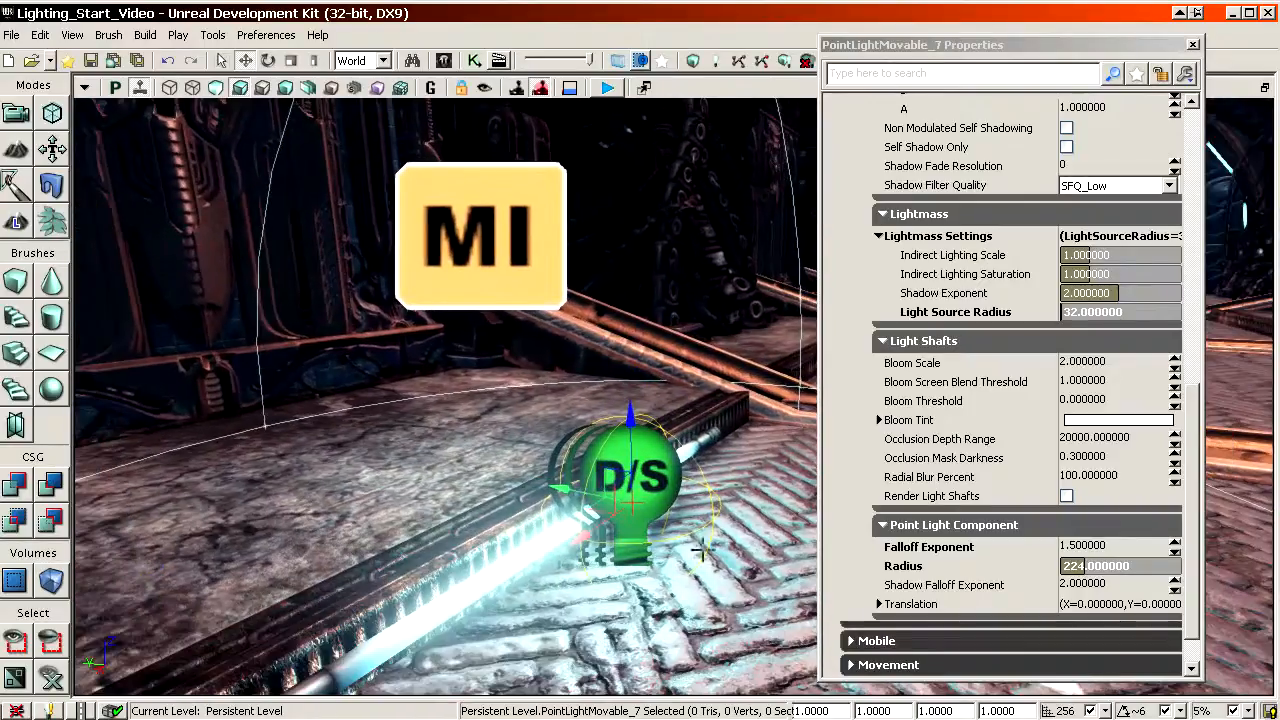
# Step: Open M_LT_Light_SM_Fluorescent01_Blue_INST from the Content Browser in the Material Instance Editor
pyautogui.click(480, 235)
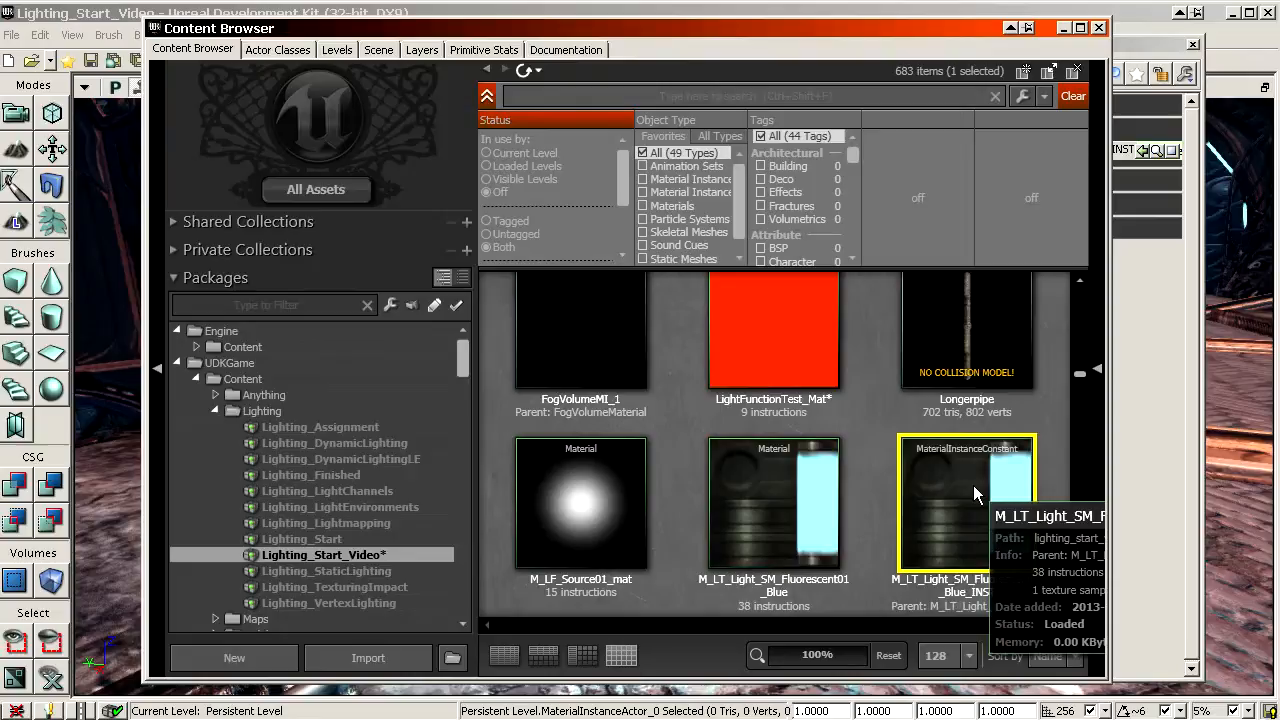
pyautogui.doubleClick(966, 500)
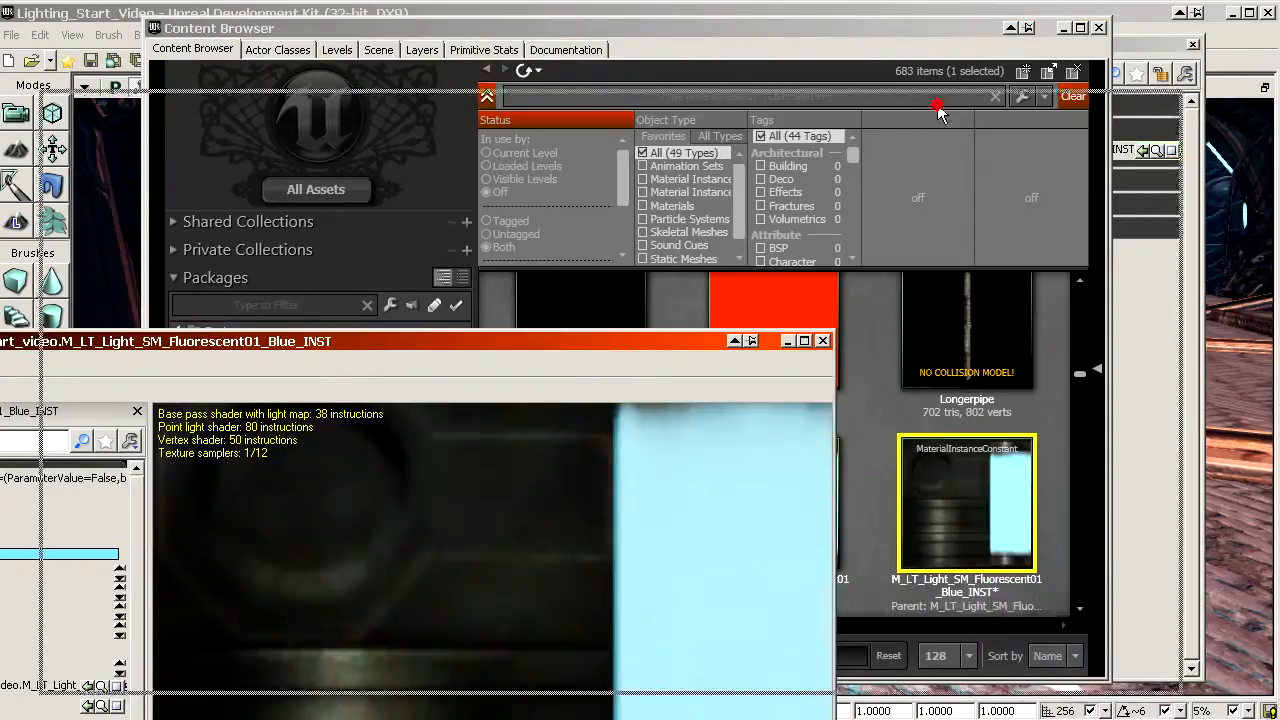
pyautogui.doubleClick(966, 502)
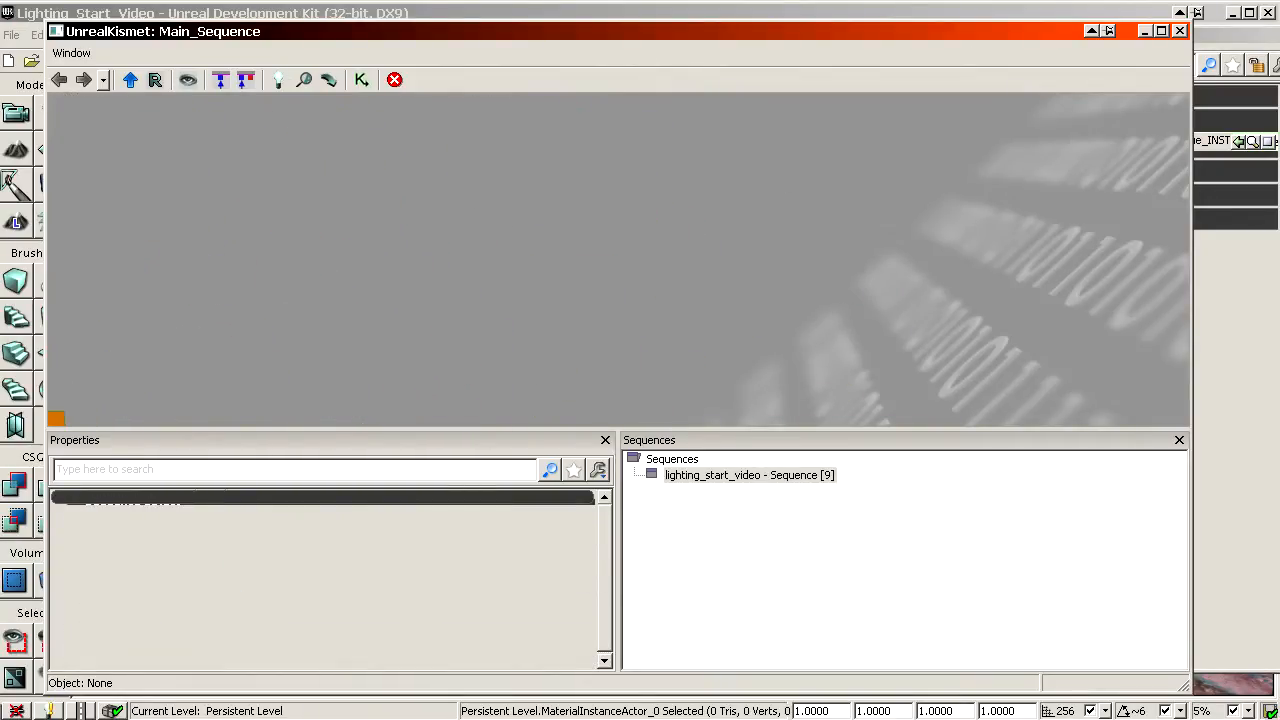
# Step: Add a Level Loaded event and a new Matinee node to the Kismet sequence
pyautogui.rightClick(617, 238)
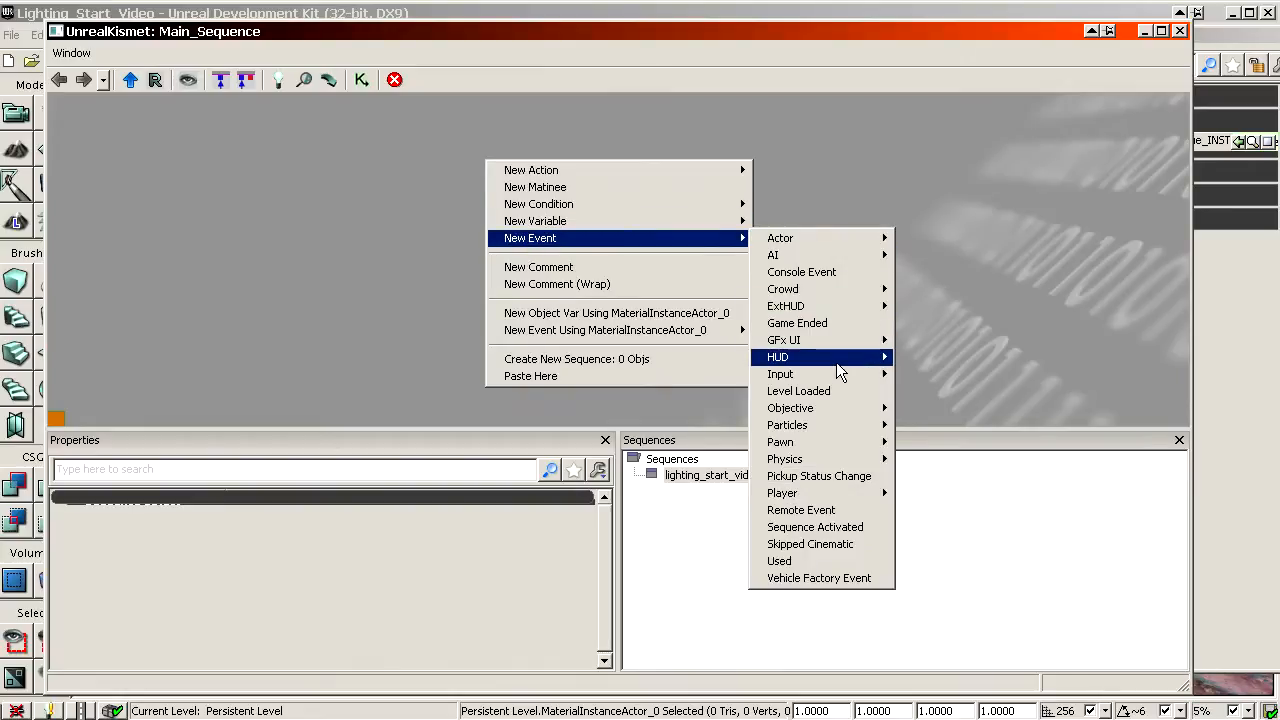
pyautogui.moveTo(798, 391)
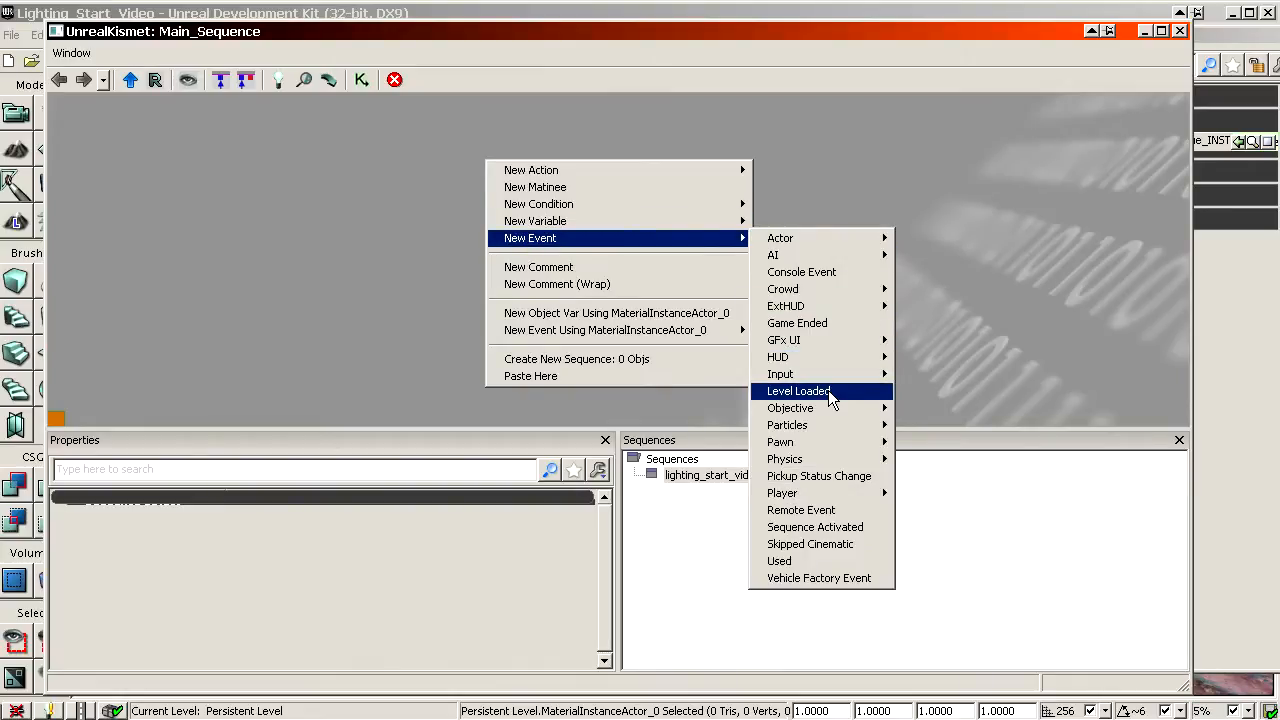
pyautogui.click(799, 391)
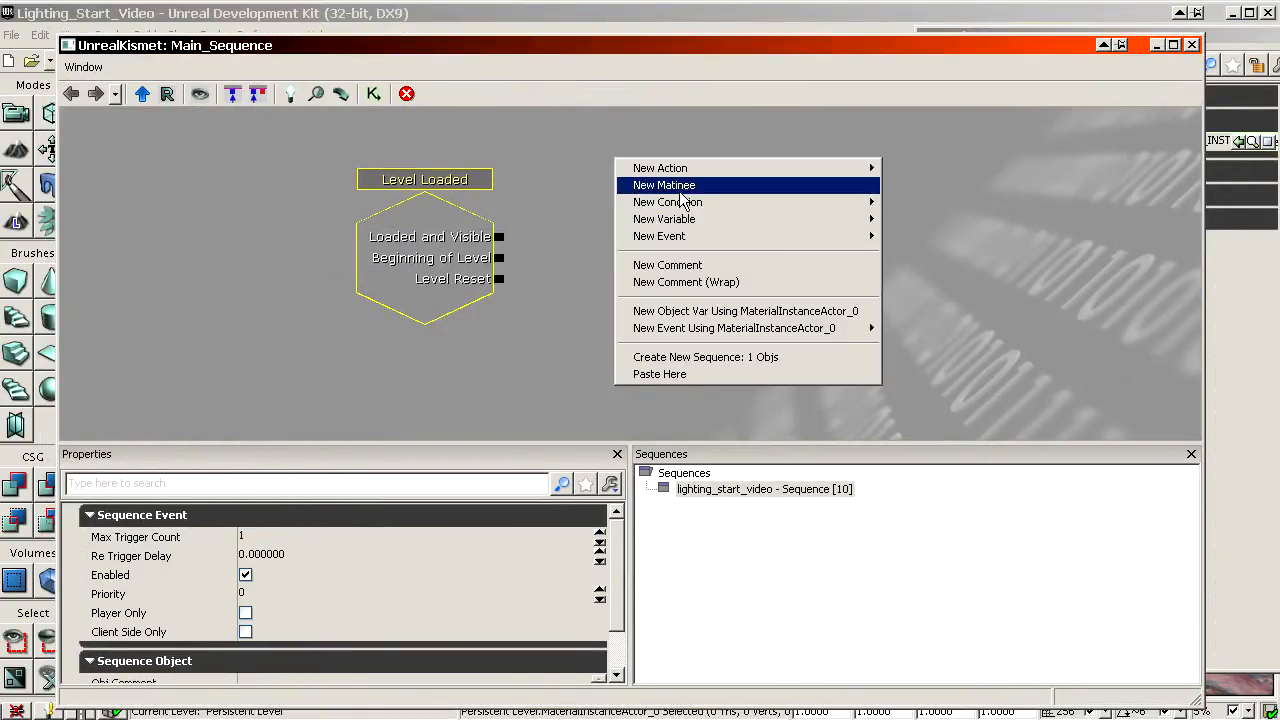
pyautogui.click(664, 185)
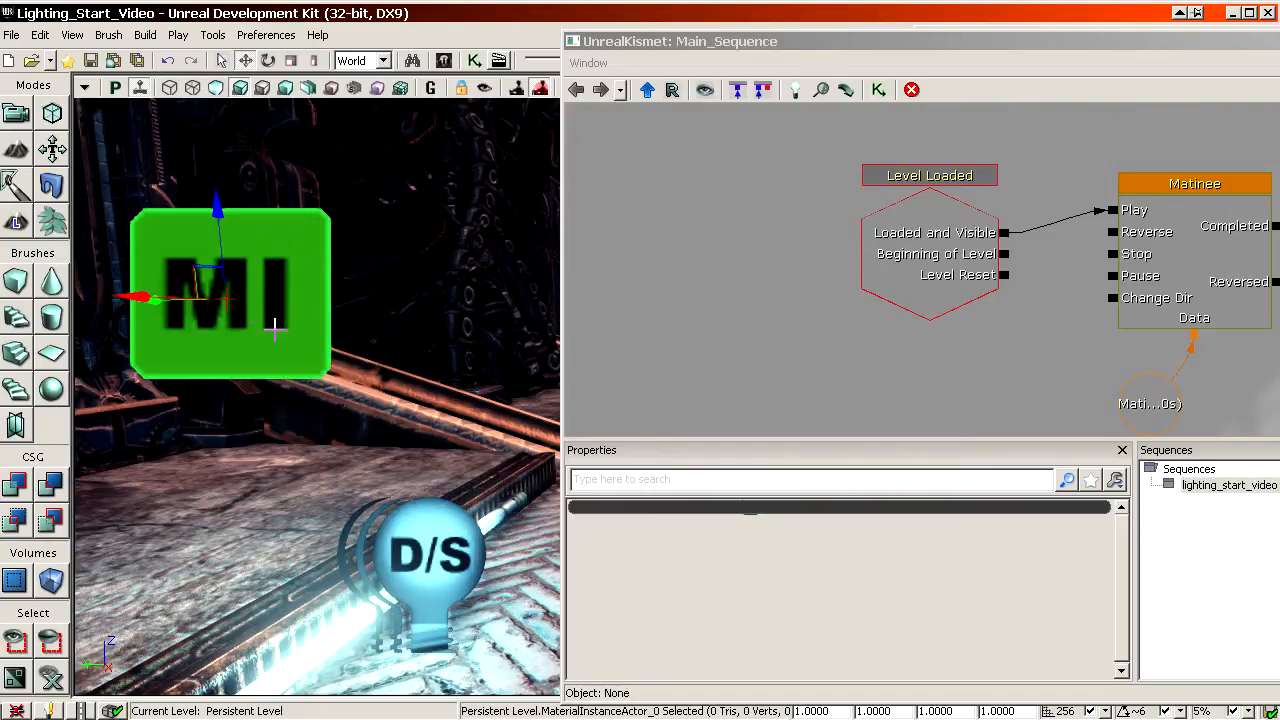
pyautogui.moveTo(288, 275)
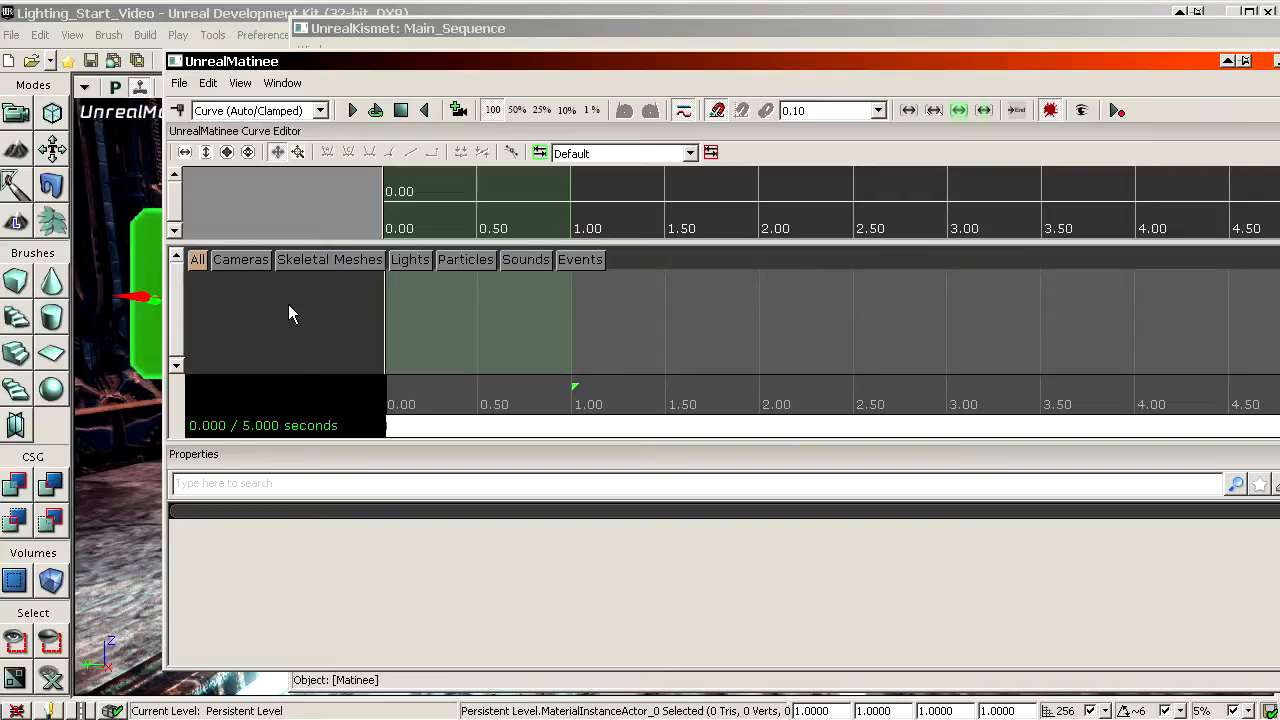
# Step: Add an empty NewGroup to the Matinee and link it to MaterialInstanceActor_0
pyautogui.rightClick(290, 315)
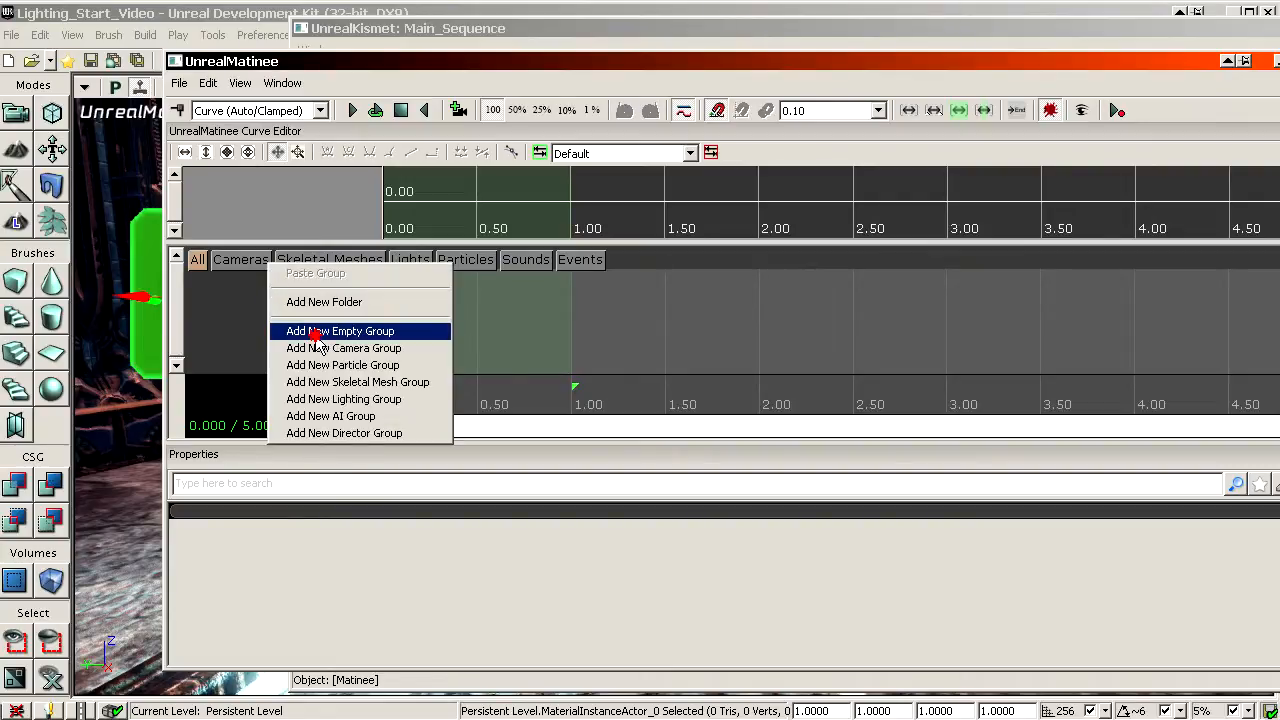
pyautogui.click(340, 331)
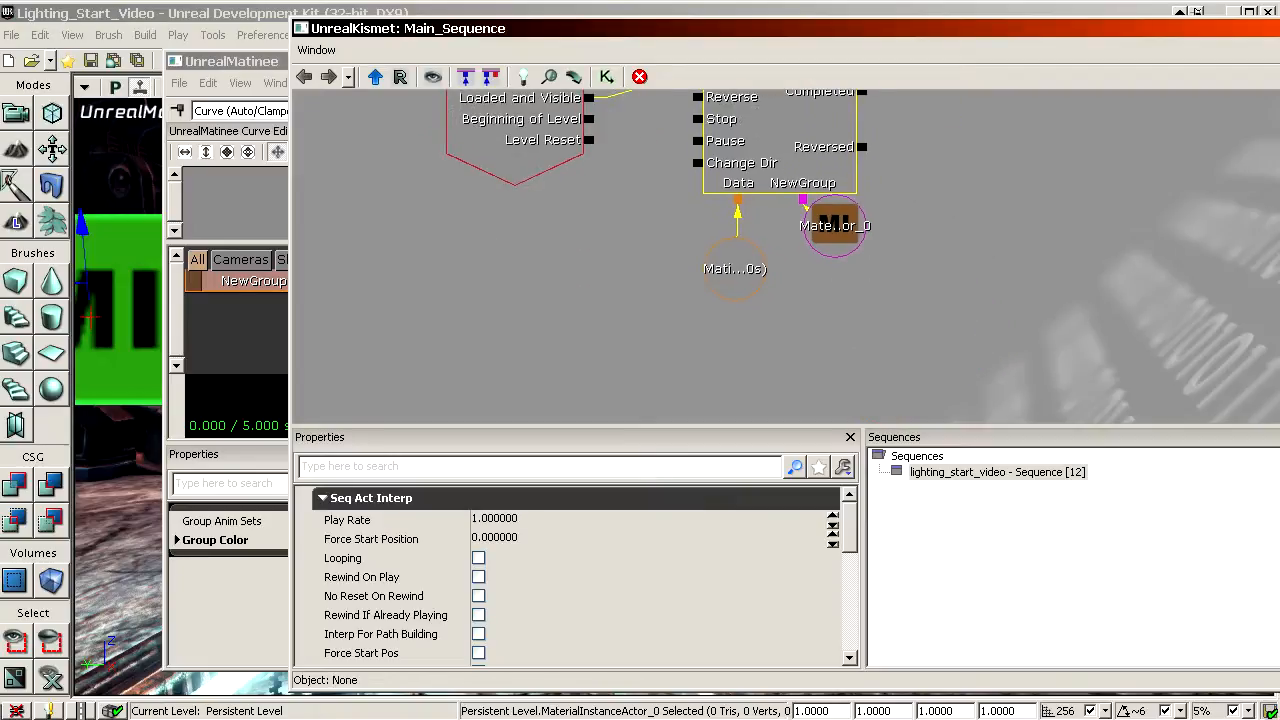
pyautogui.click(833, 260)
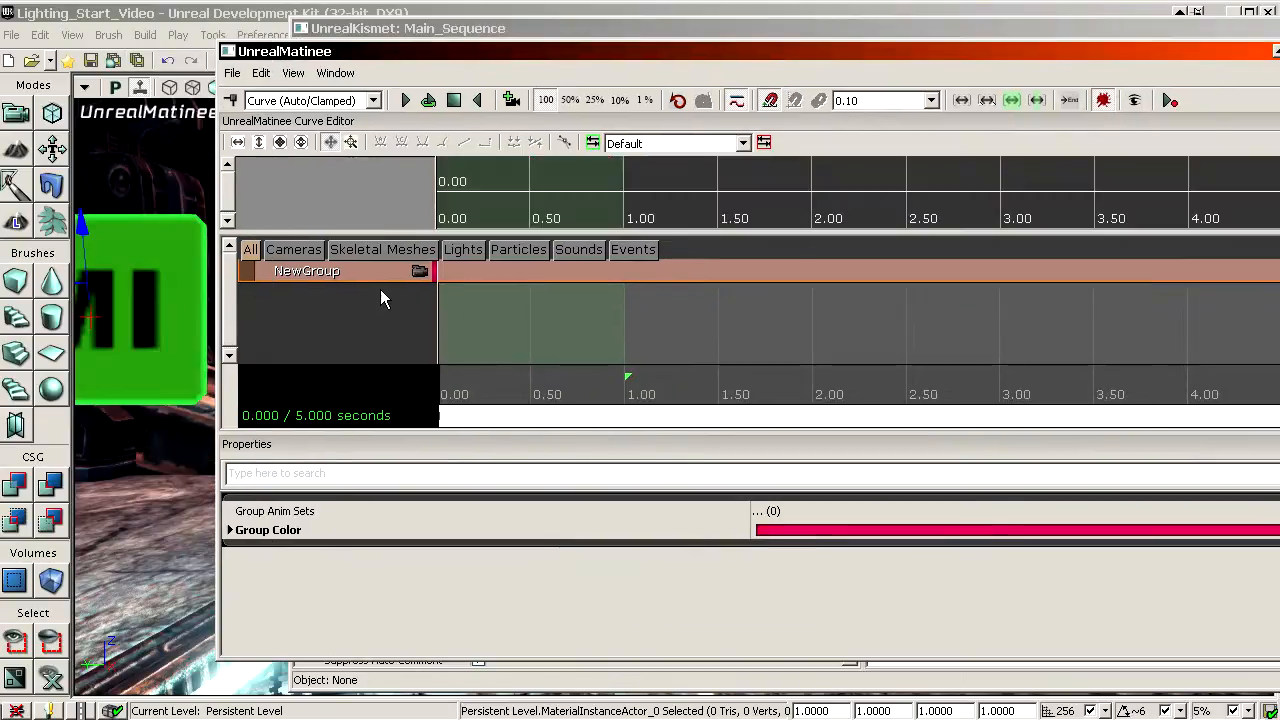
# Step: Add a Float Material Param track to NewGroup with Param Name 'Brightness'
pyautogui.rightClick(307, 271)
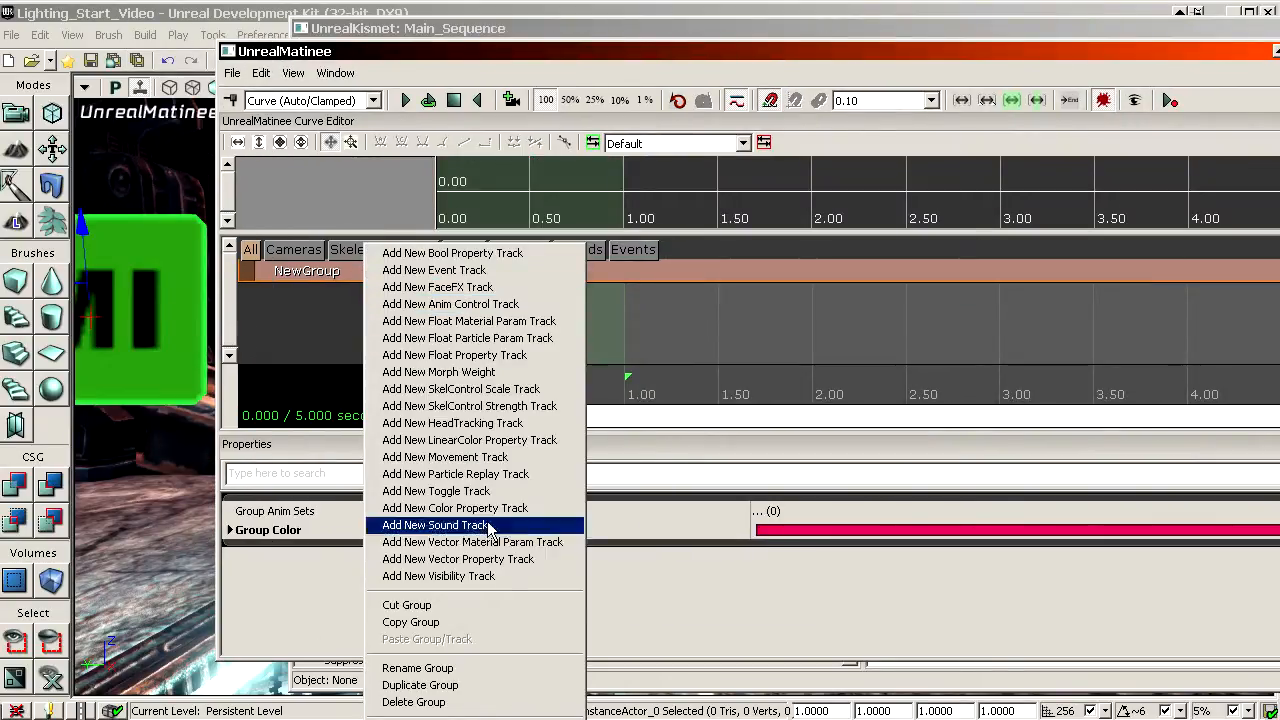
pyautogui.moveTo(480, 321)
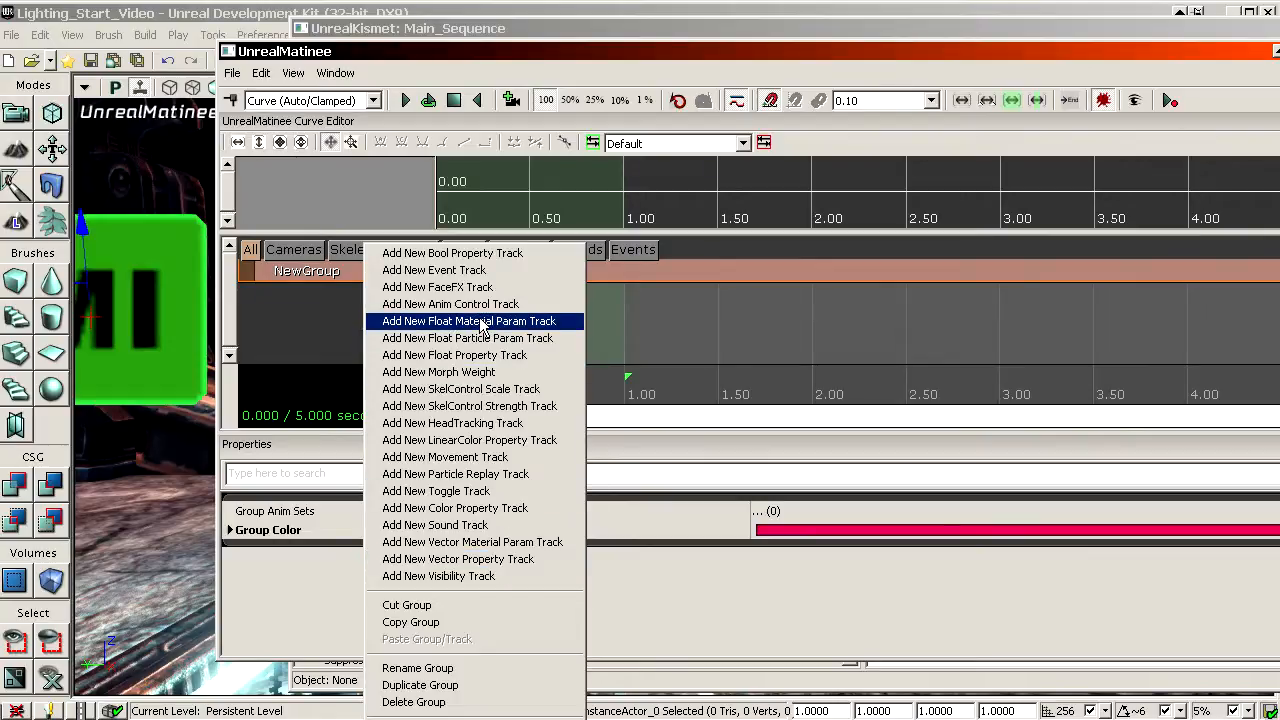
pyautogui.click(468, 321)
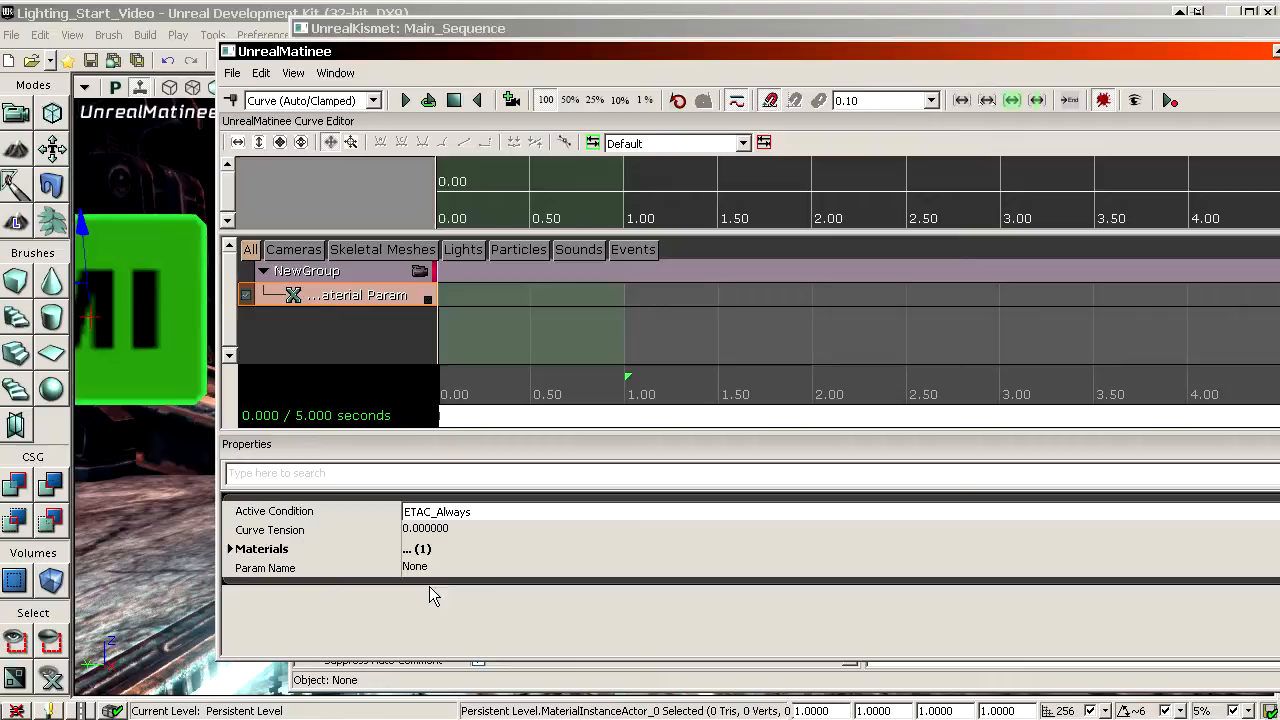
pyautogui.write('b')
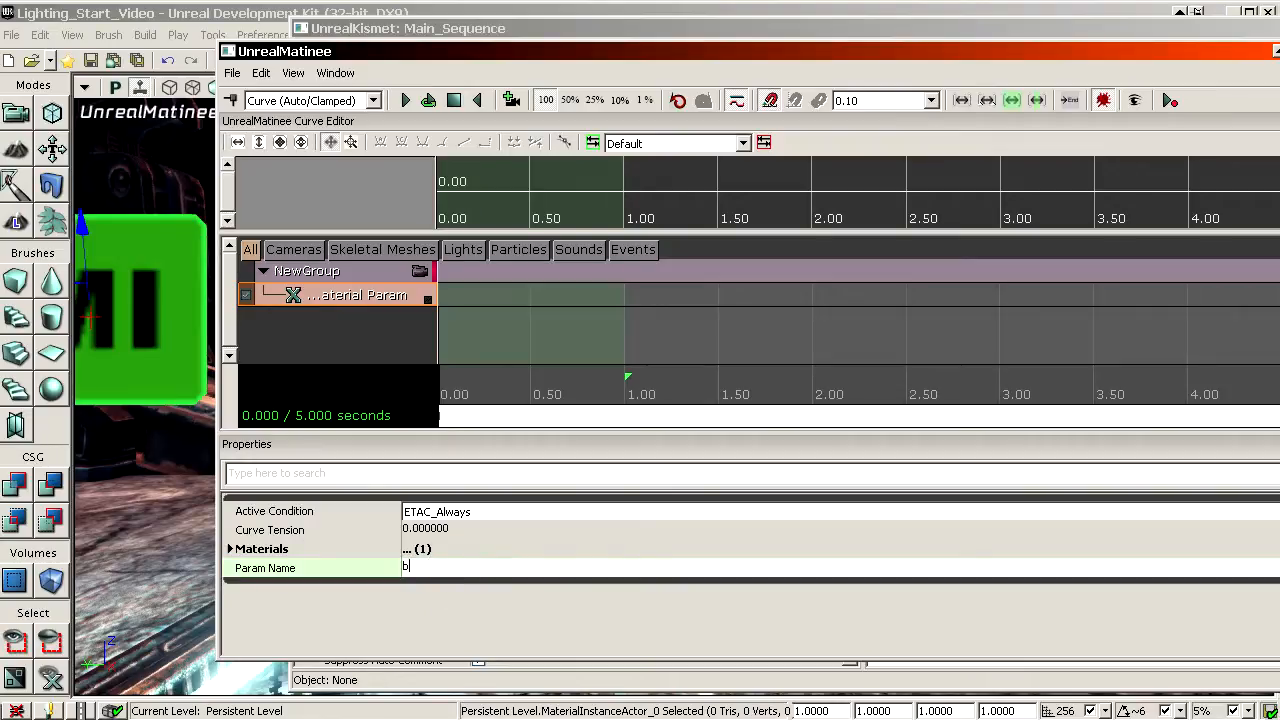
pyautogui.write('rightness')
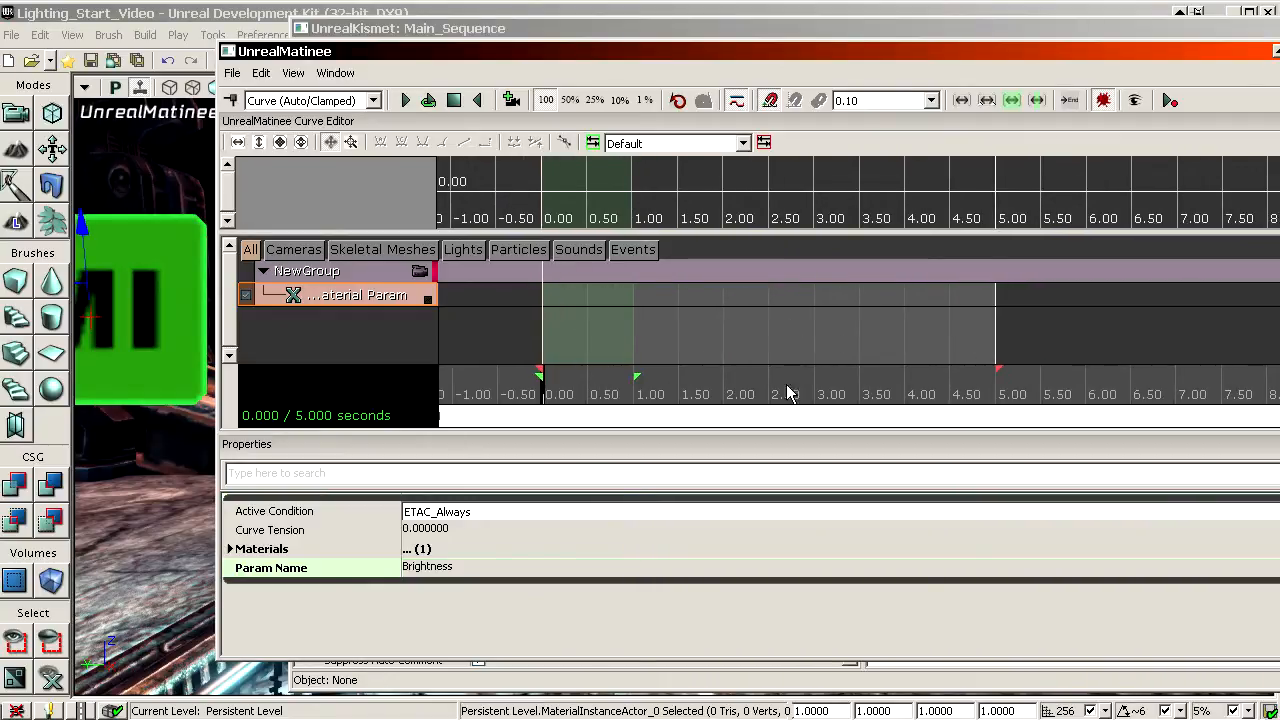
pyautogui.moveTo(980, 385)
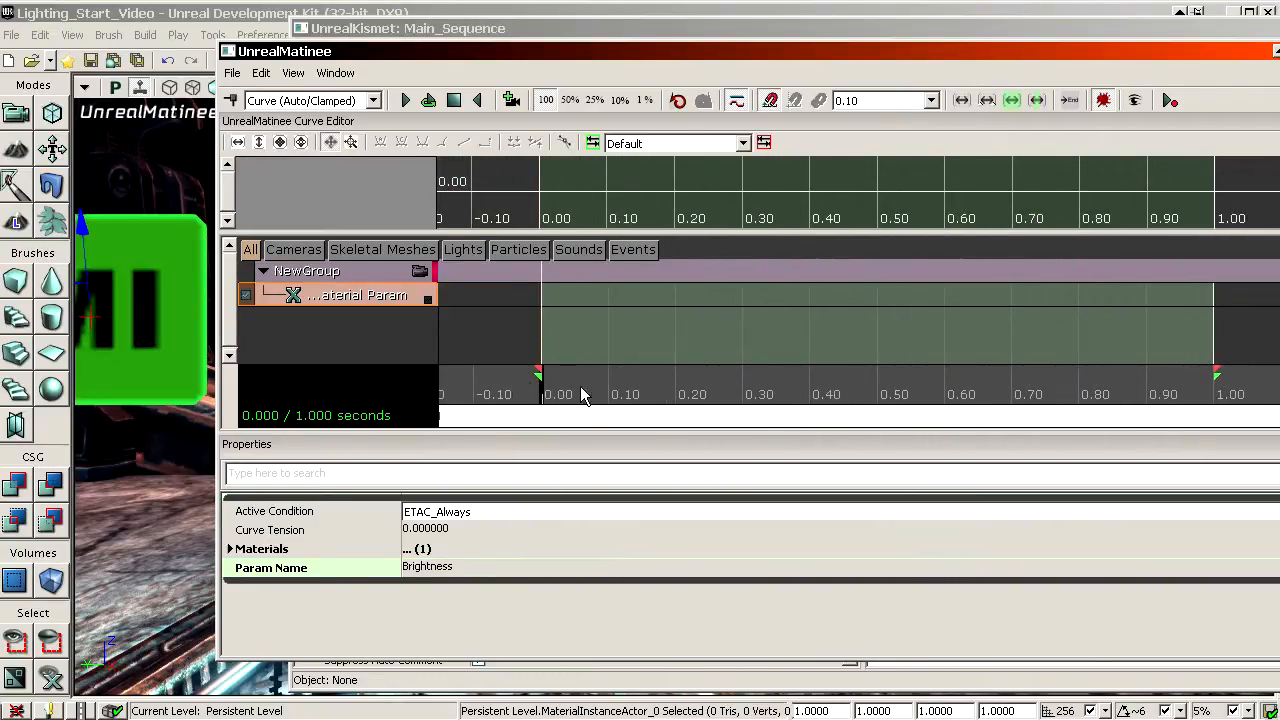
# Step: Add material parameter keys at 0, 0.4 and 1.0 seconds on the one-second sequence
pyautogui.click(540, 378)
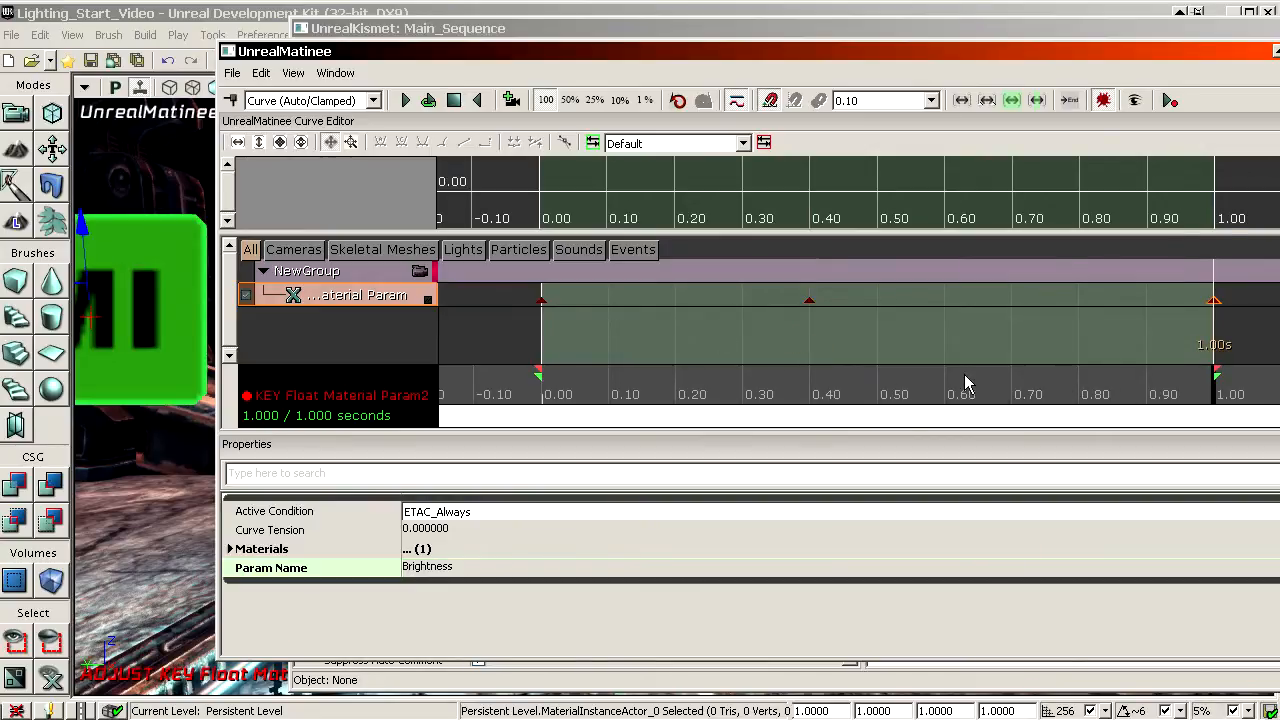
pyautogui.click(790, 388)
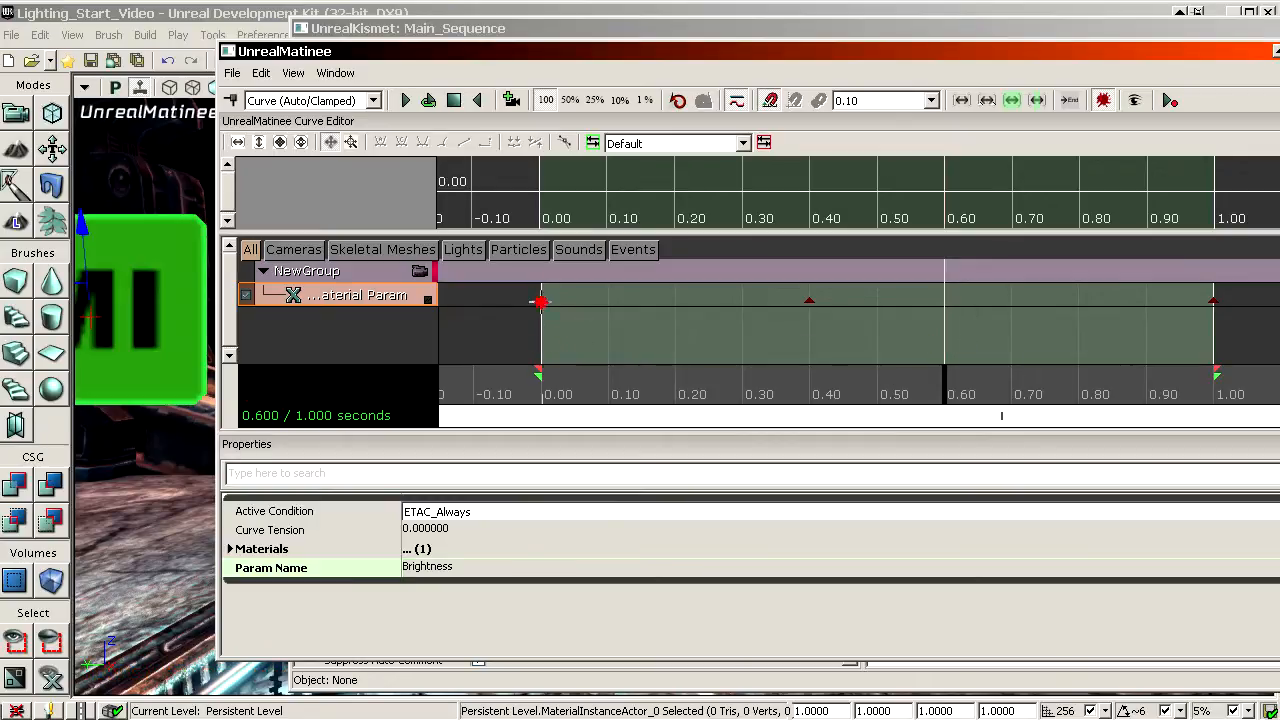
pyautogui.click(810, 300)
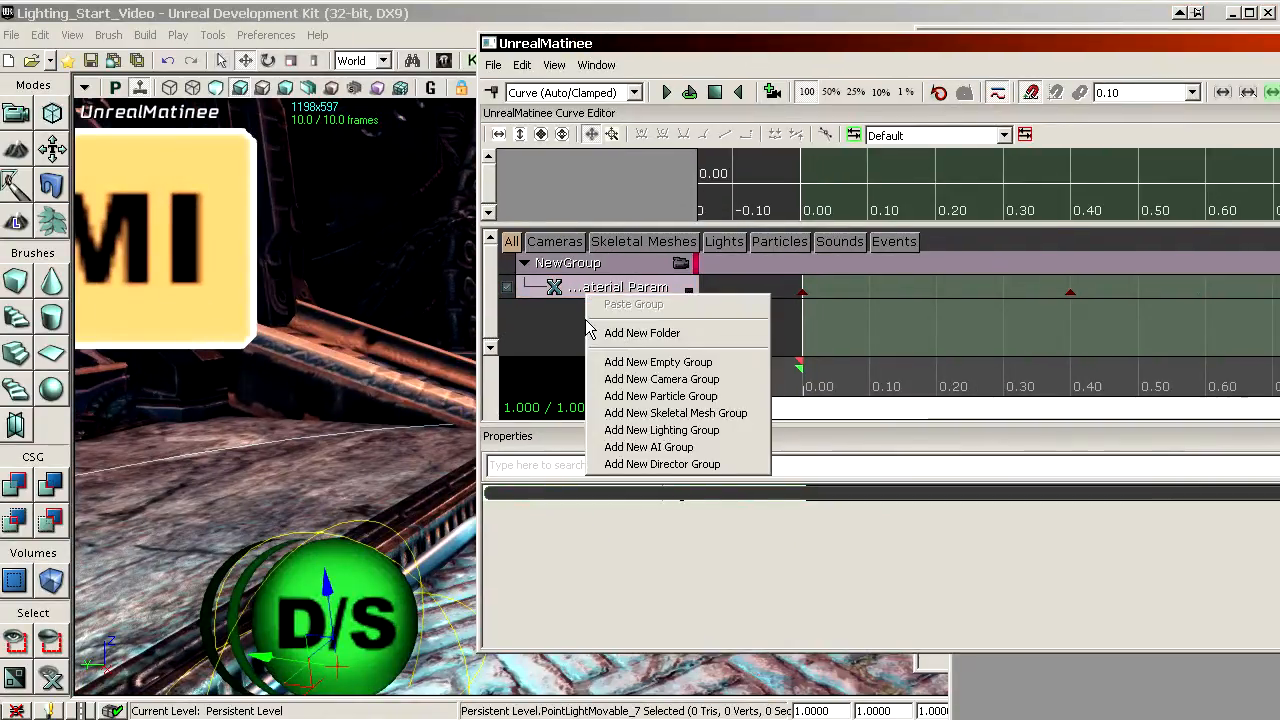
pyautogui.moveTo(658, 362)
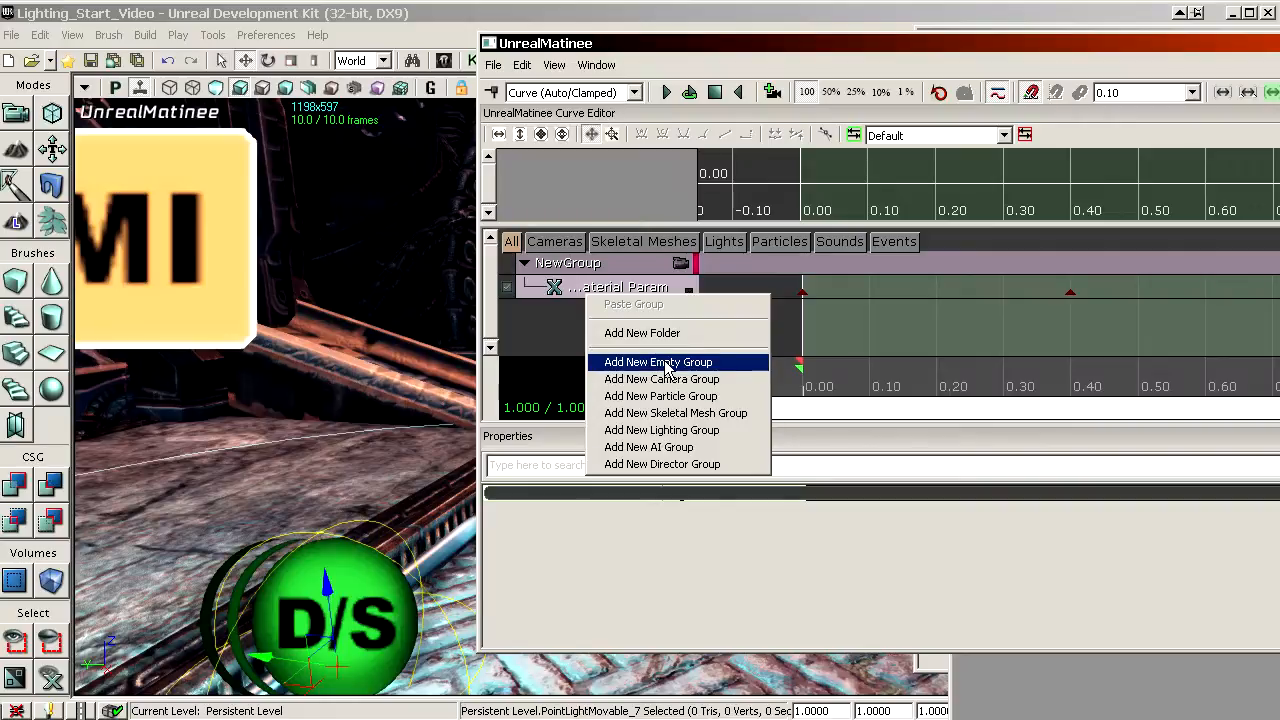
# Step: Create NewGroup0 with a float property track for PointLightComponent0.Brightness
pyautogui.click(658, 362)
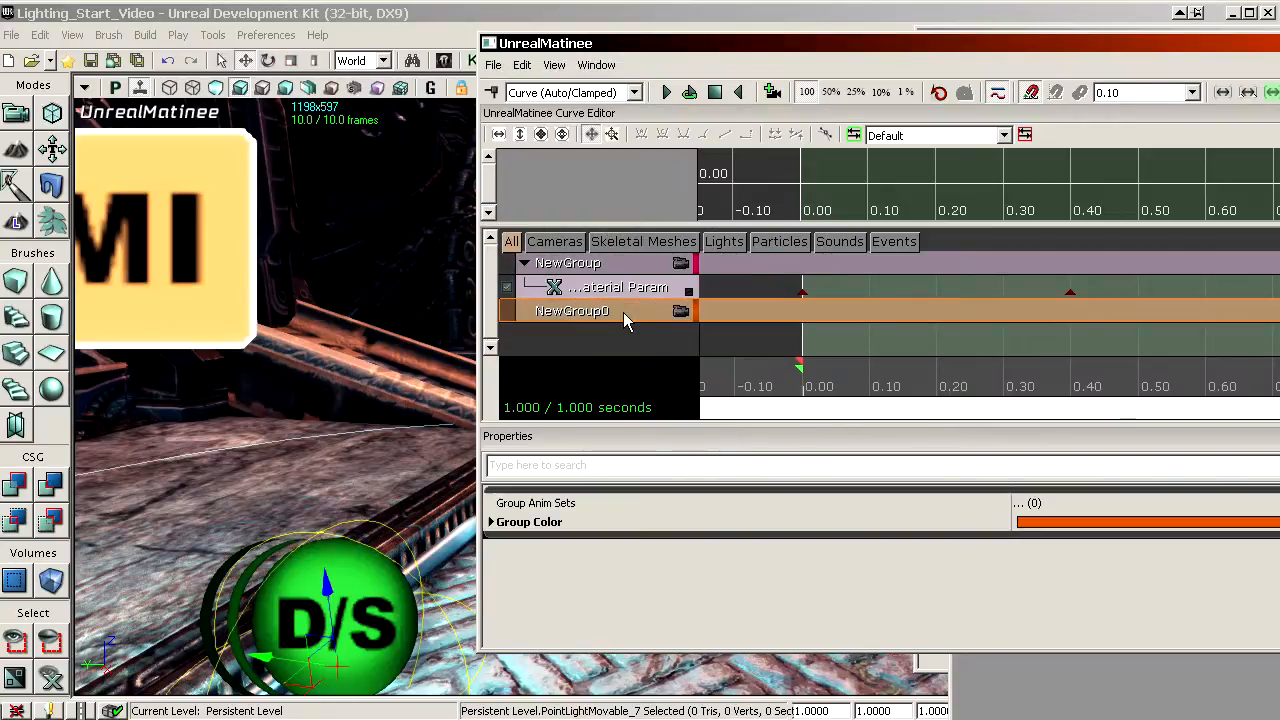
pyautogui.rightClick(572, 310)
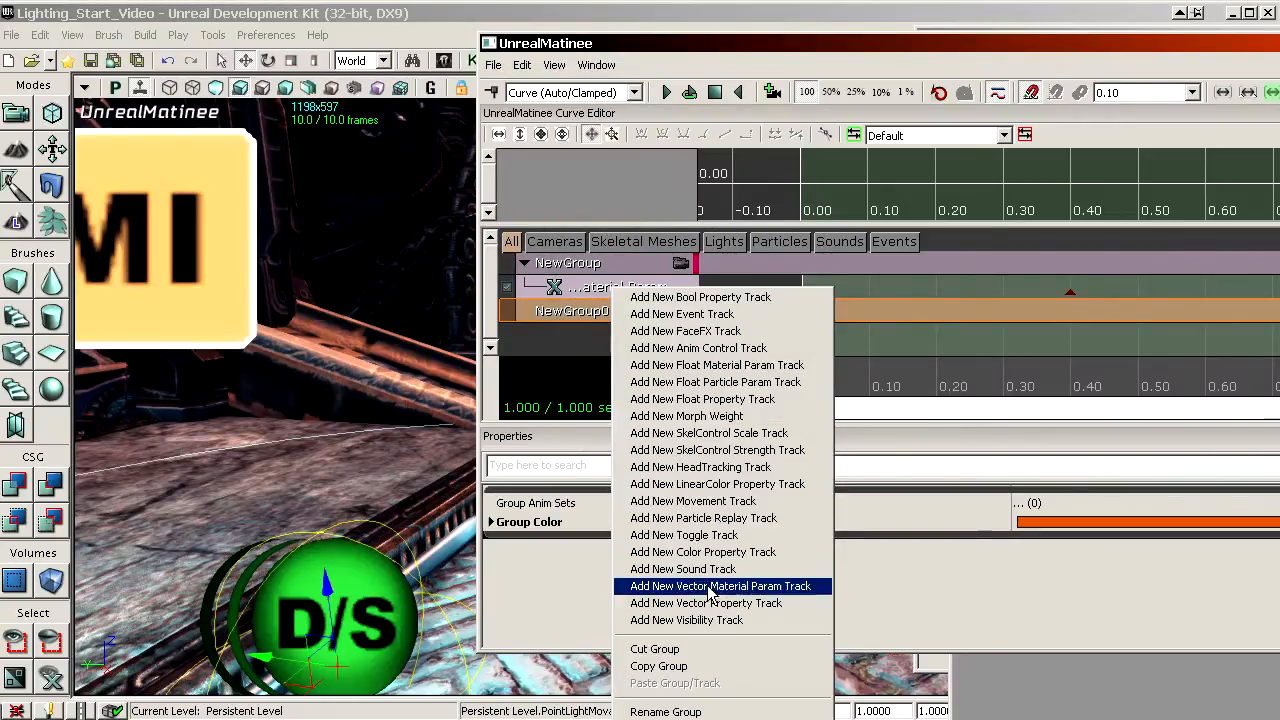
pyautogui.moveTo(702, 399)
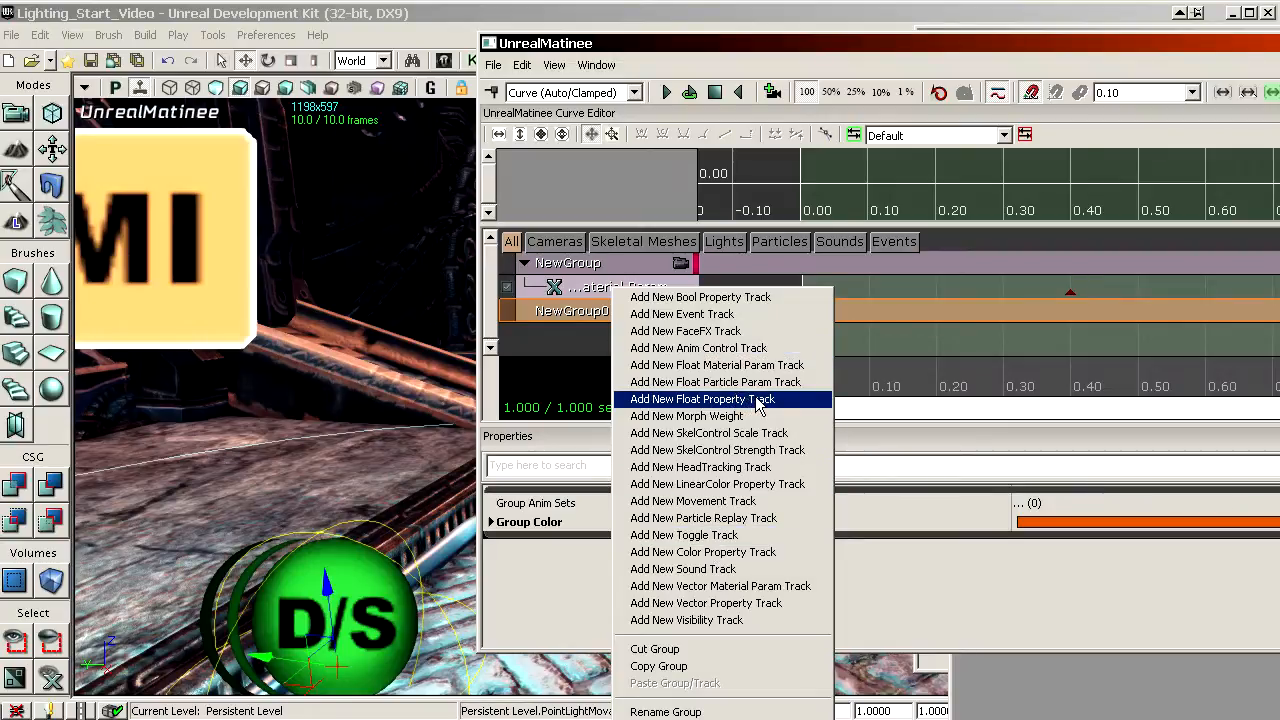
pyautogui.click(702, 399)
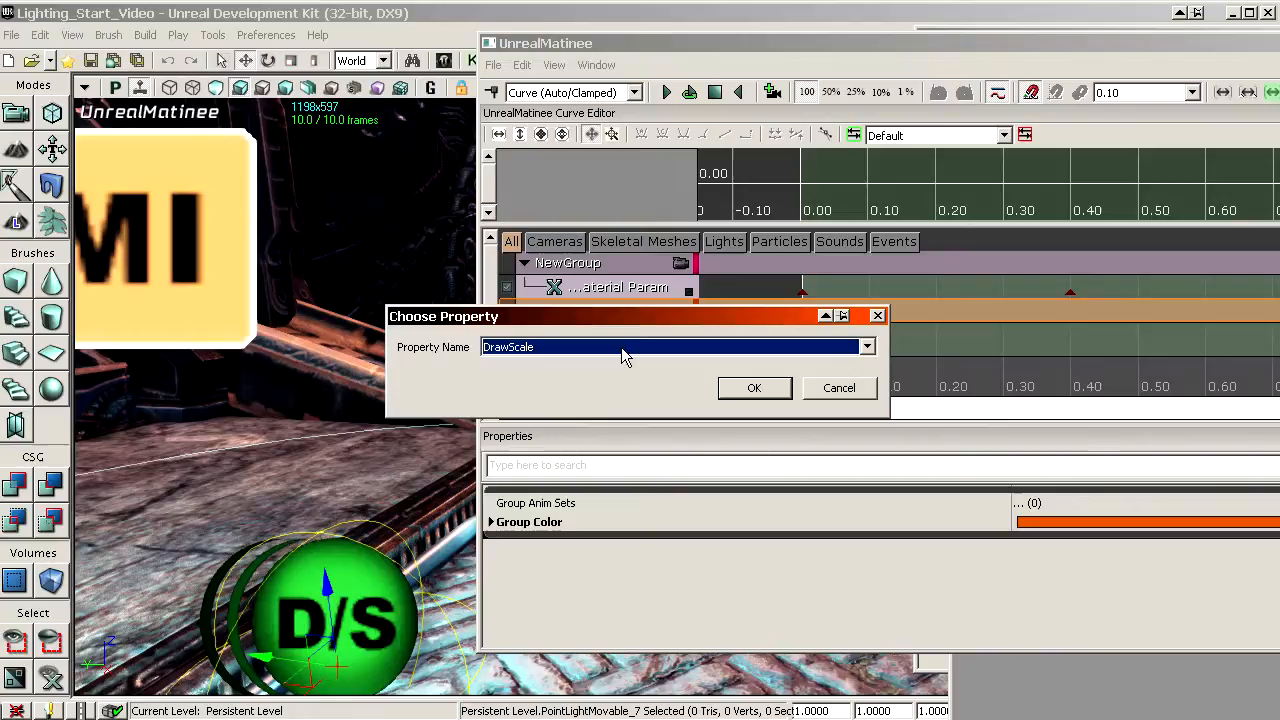
pyautogui.click(866, 346)
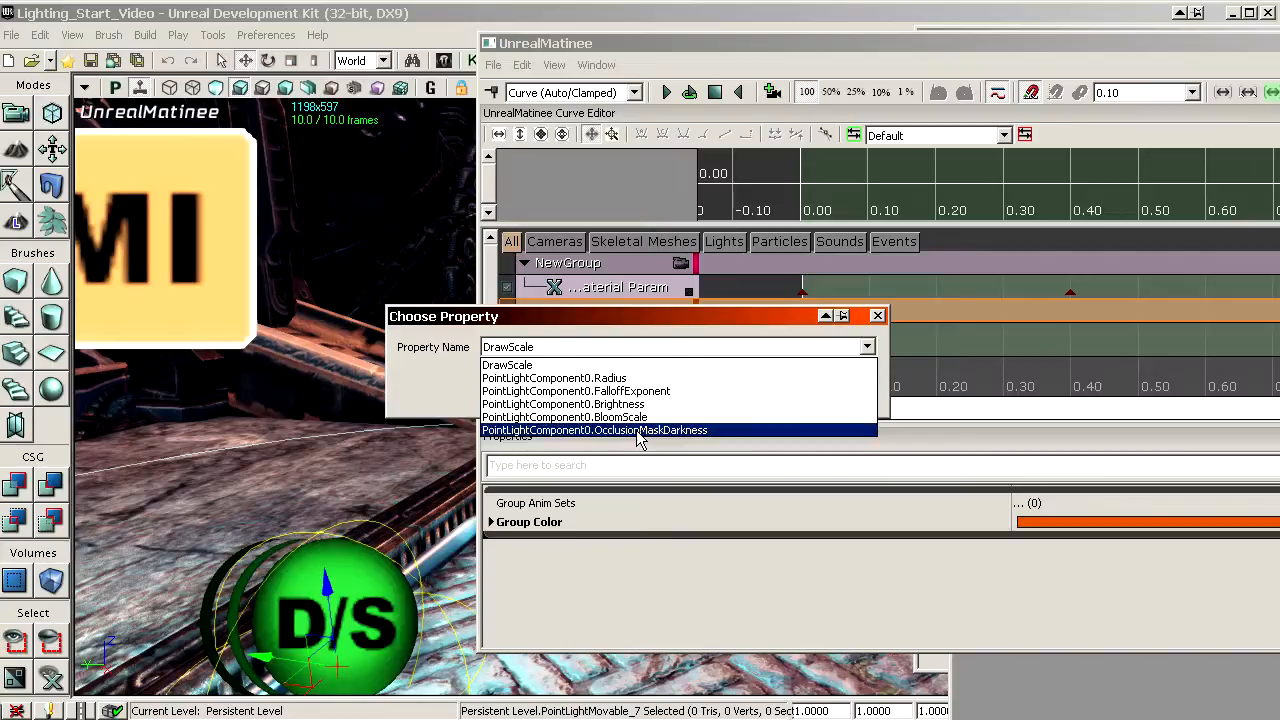
pyautogui.moveTo(620, 404)
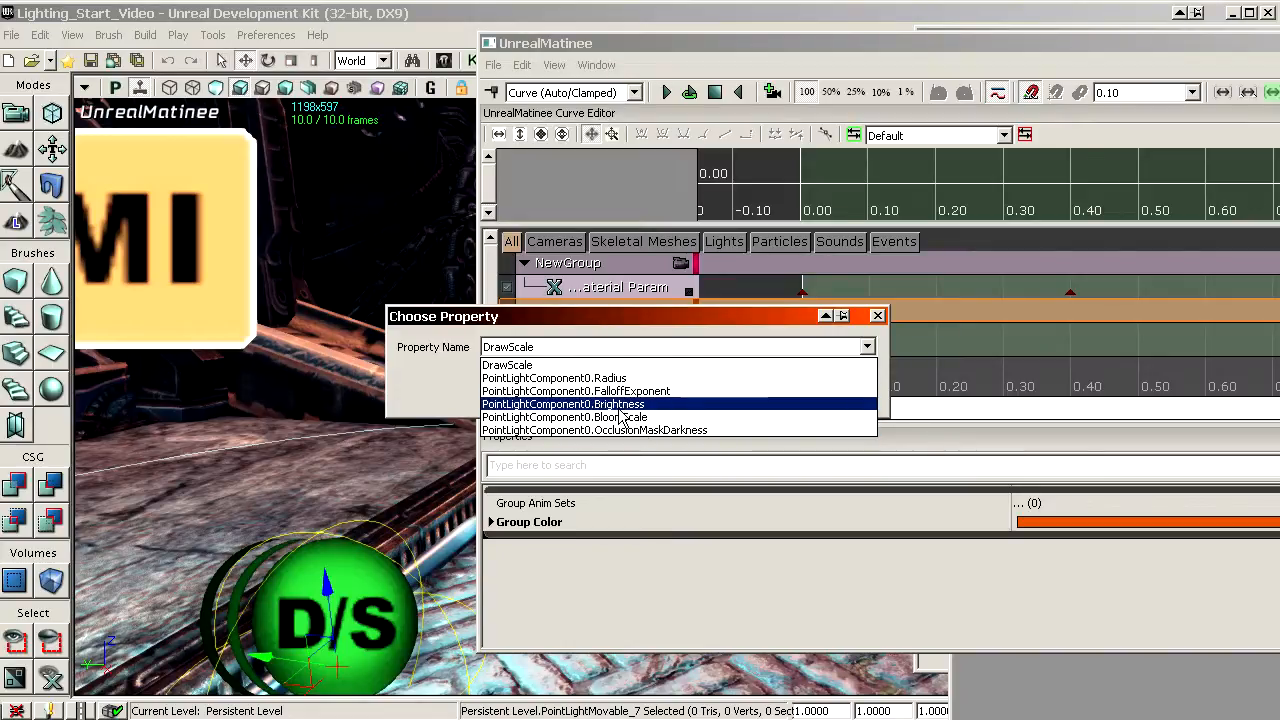
pyautogui.click(562, 404)
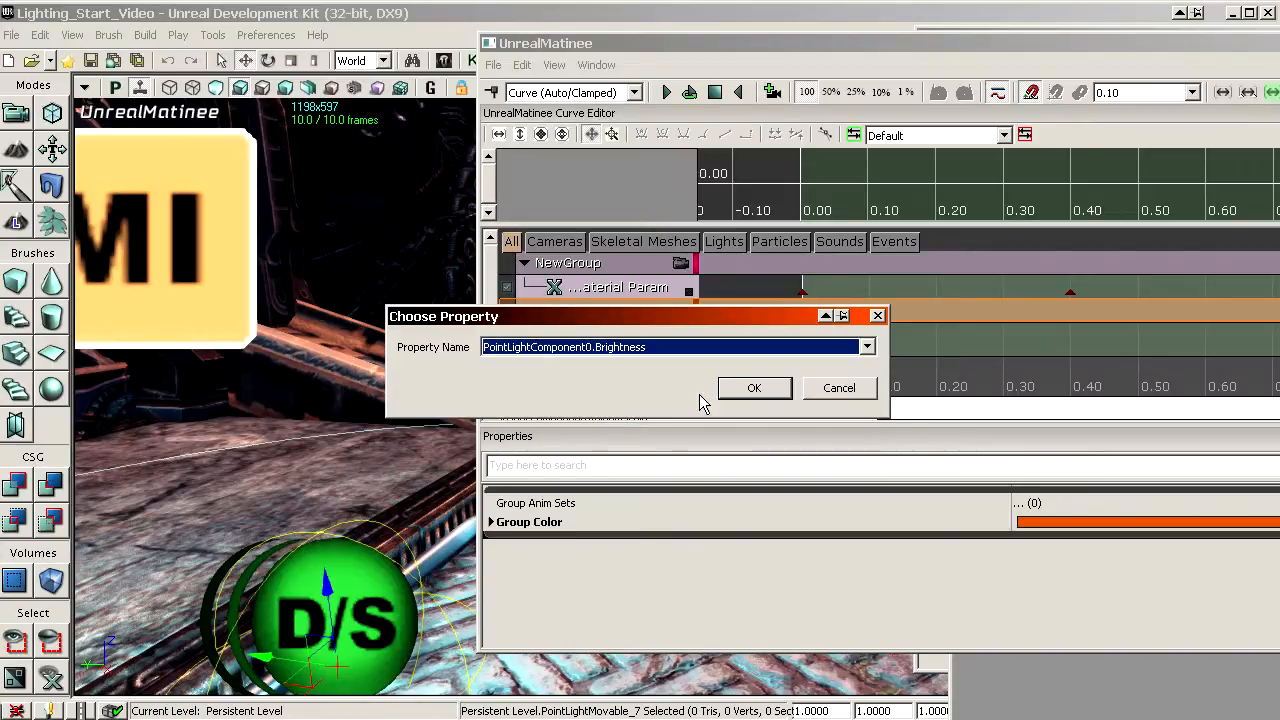
pyautogui.click(754, 388)
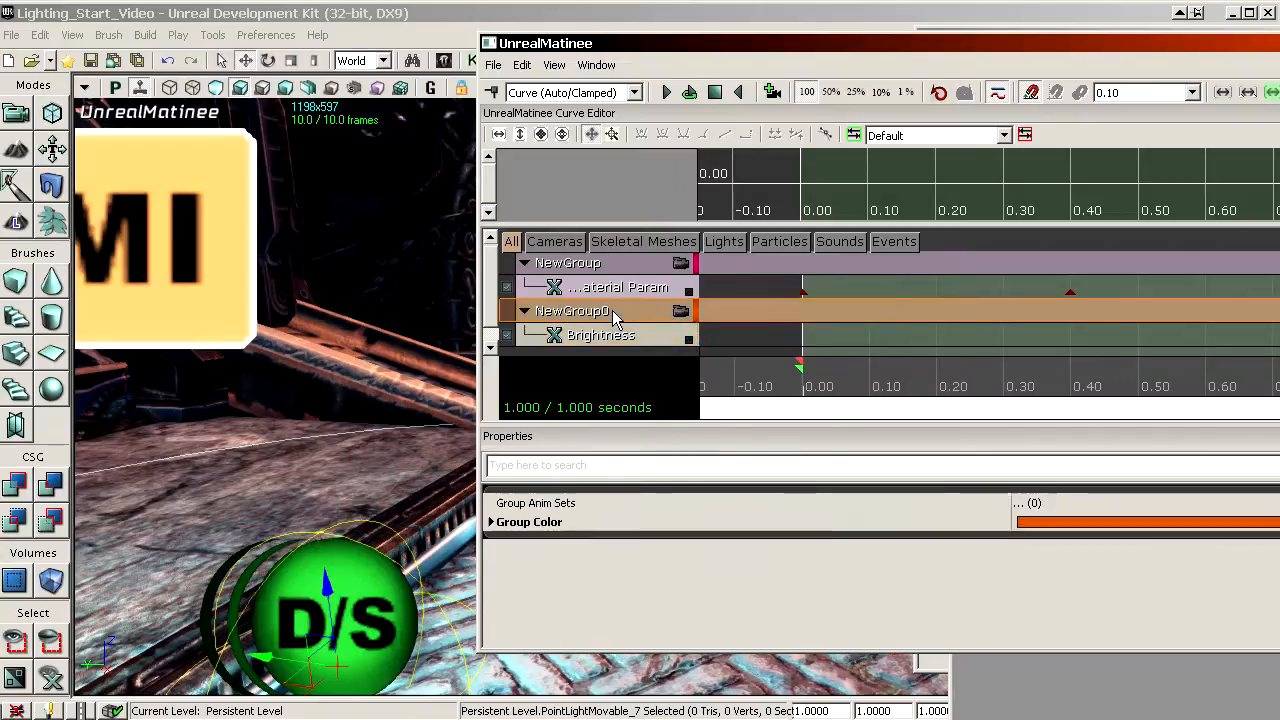
# Step: Try adding vector and LightColor property tracks to NewGroup0, cancelling both
pyautogui.rightClick(575, 310)
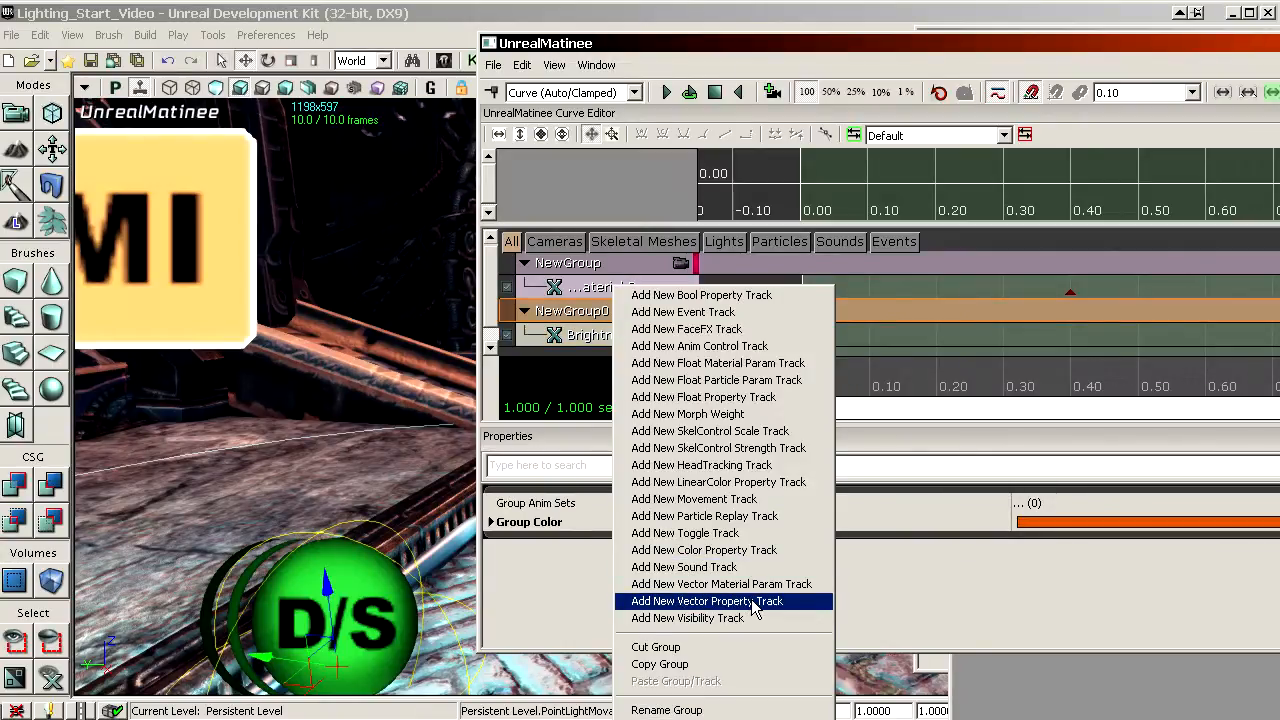
pyautogui.click(705, 601)
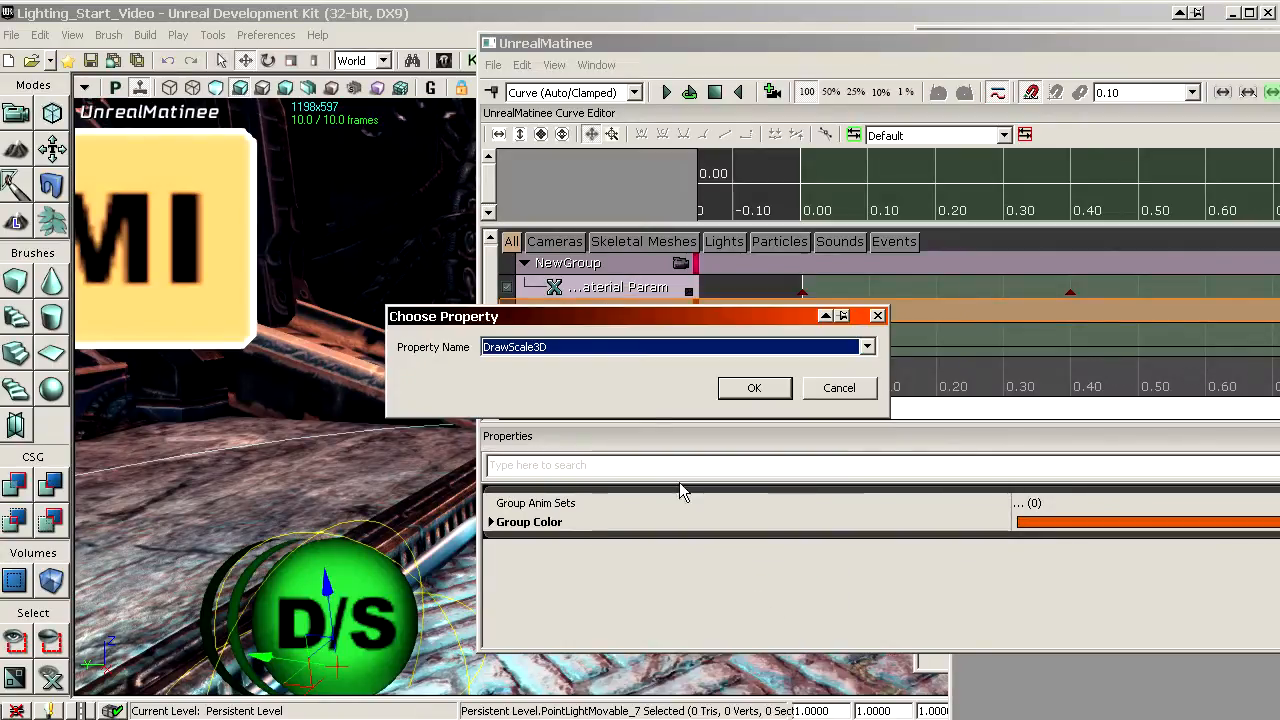
pyautogui.click(754, 388)
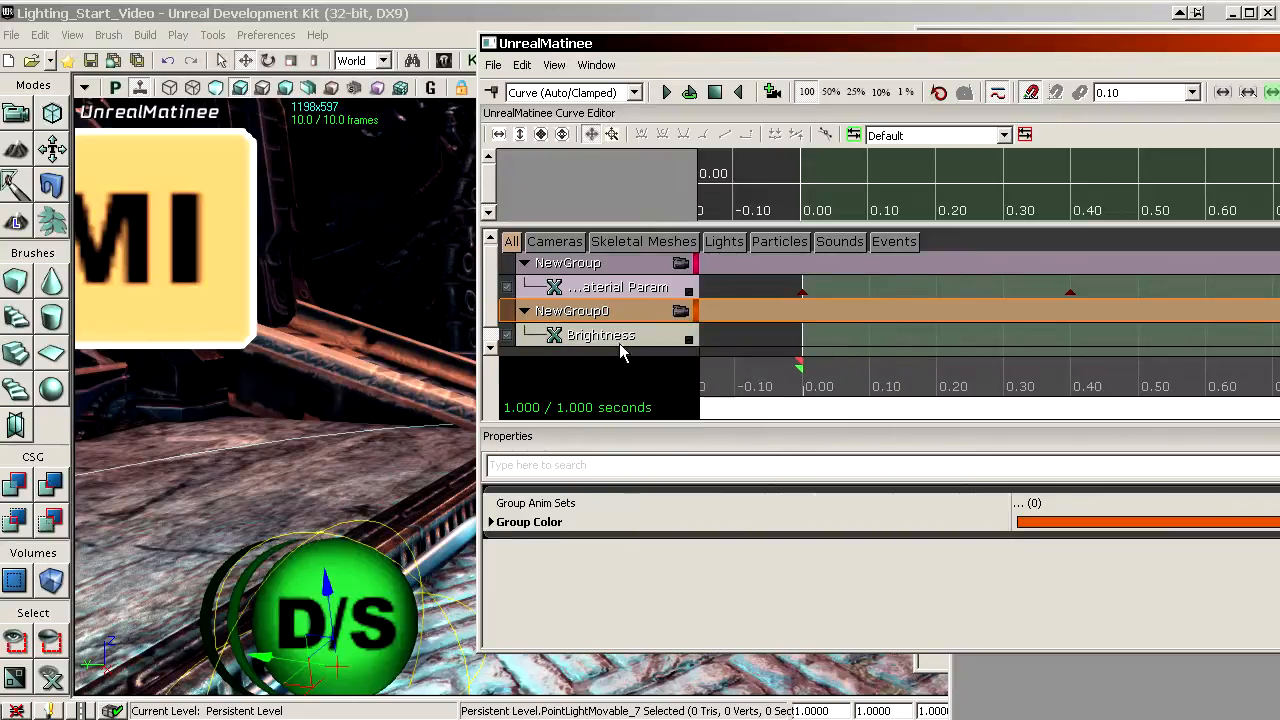
pyautogui.rightClick(573, 310)
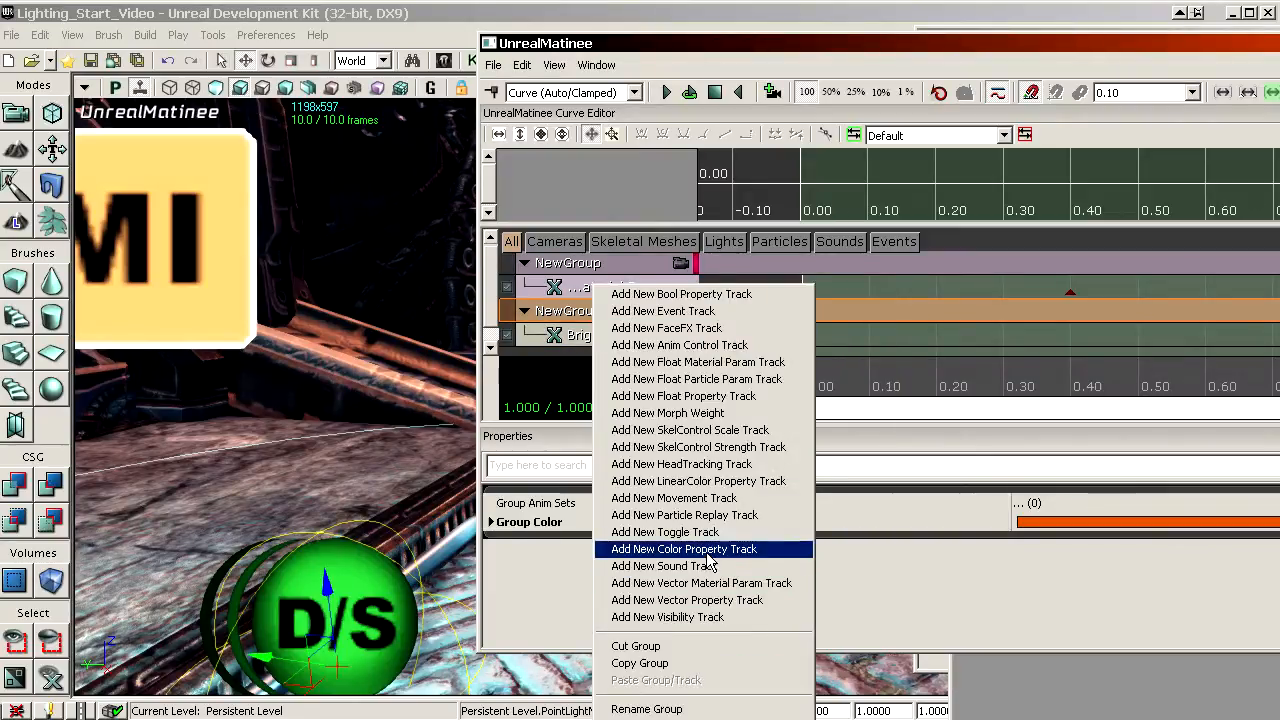
pyautogui.click(683, 549)
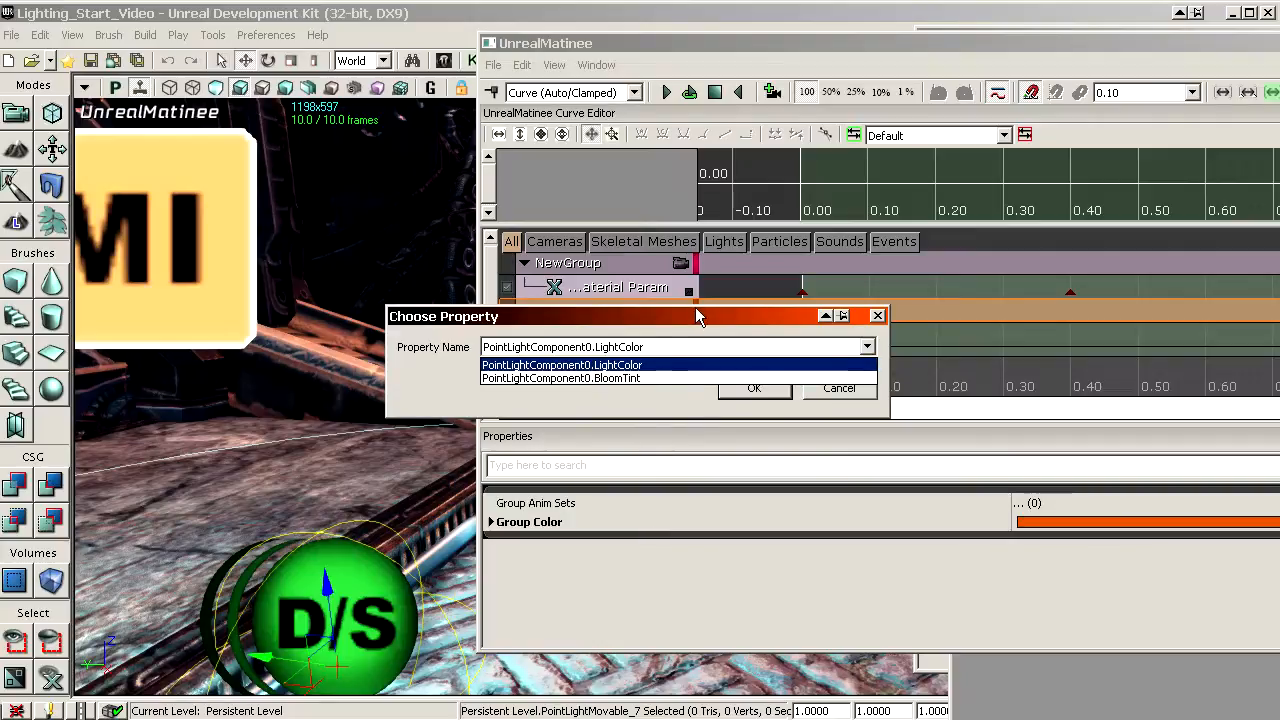
pyautogui.click(561, 364)
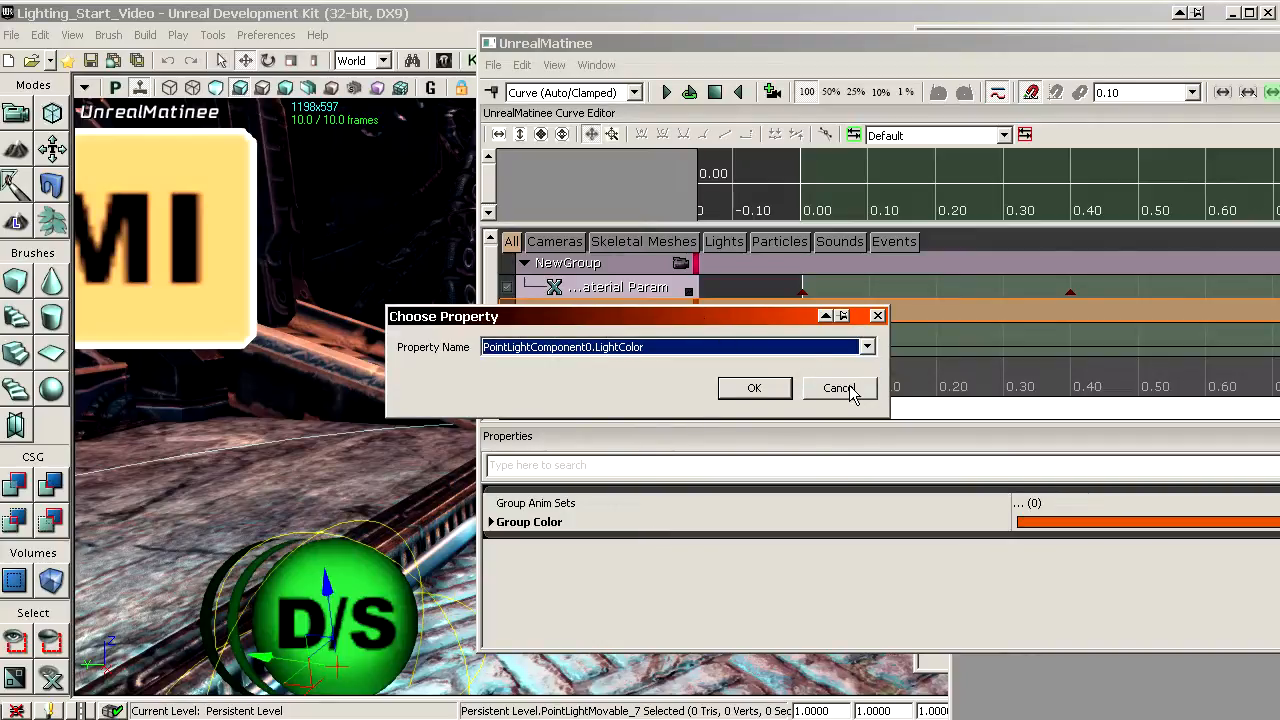
pyautogui.click(754, 388)
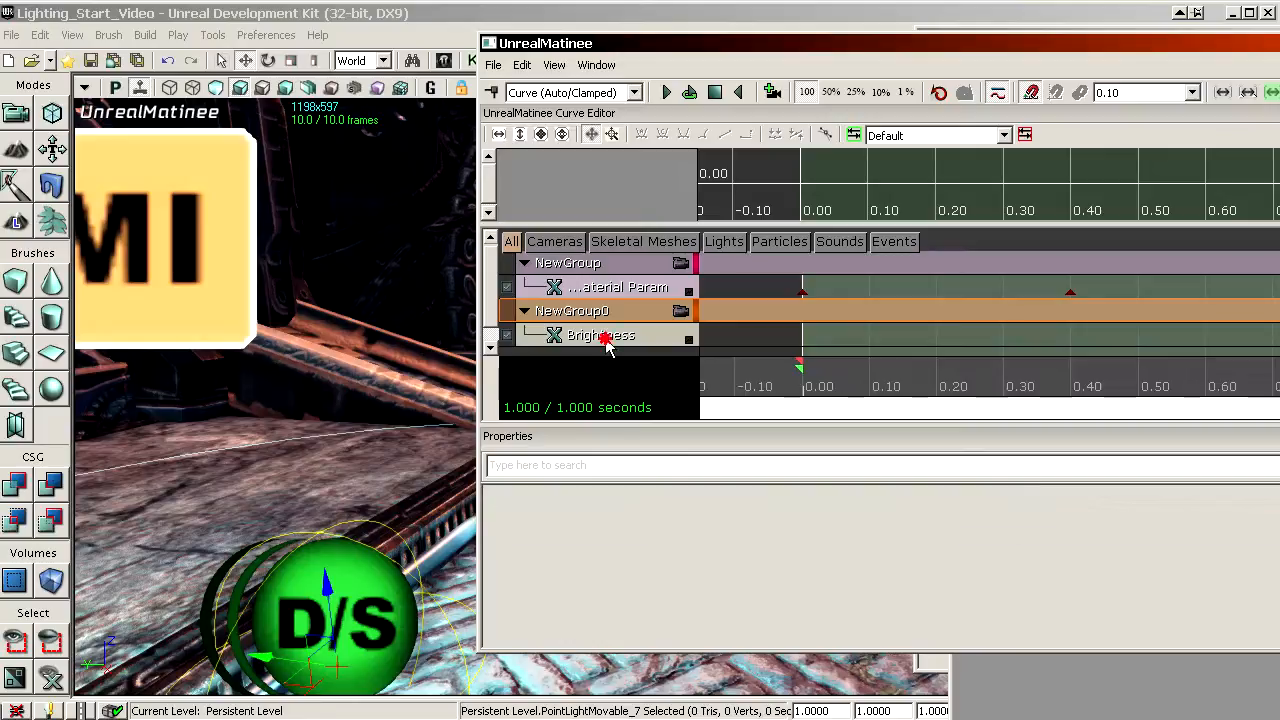
# Step: Set the 0.40 s Brightness key to 4 and scrub the timeline to preview the glow
pyautogui.click(600, 335)
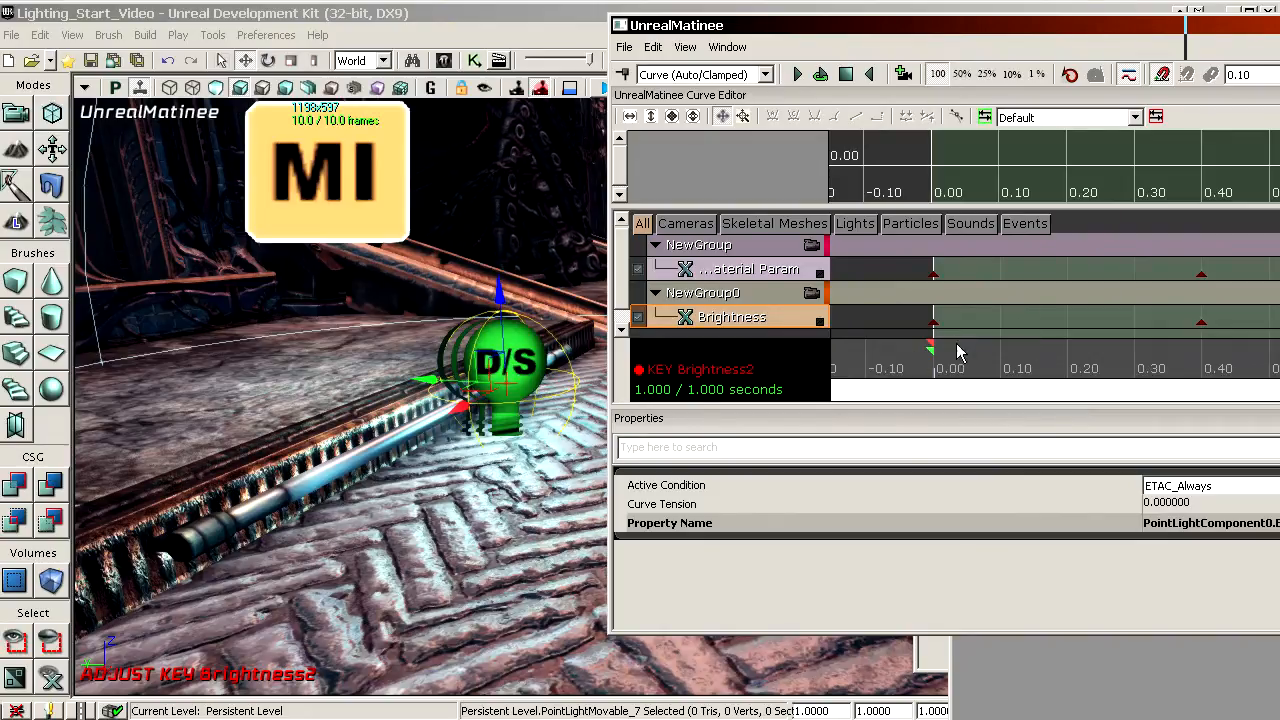
pyautogui.click(750, 268)
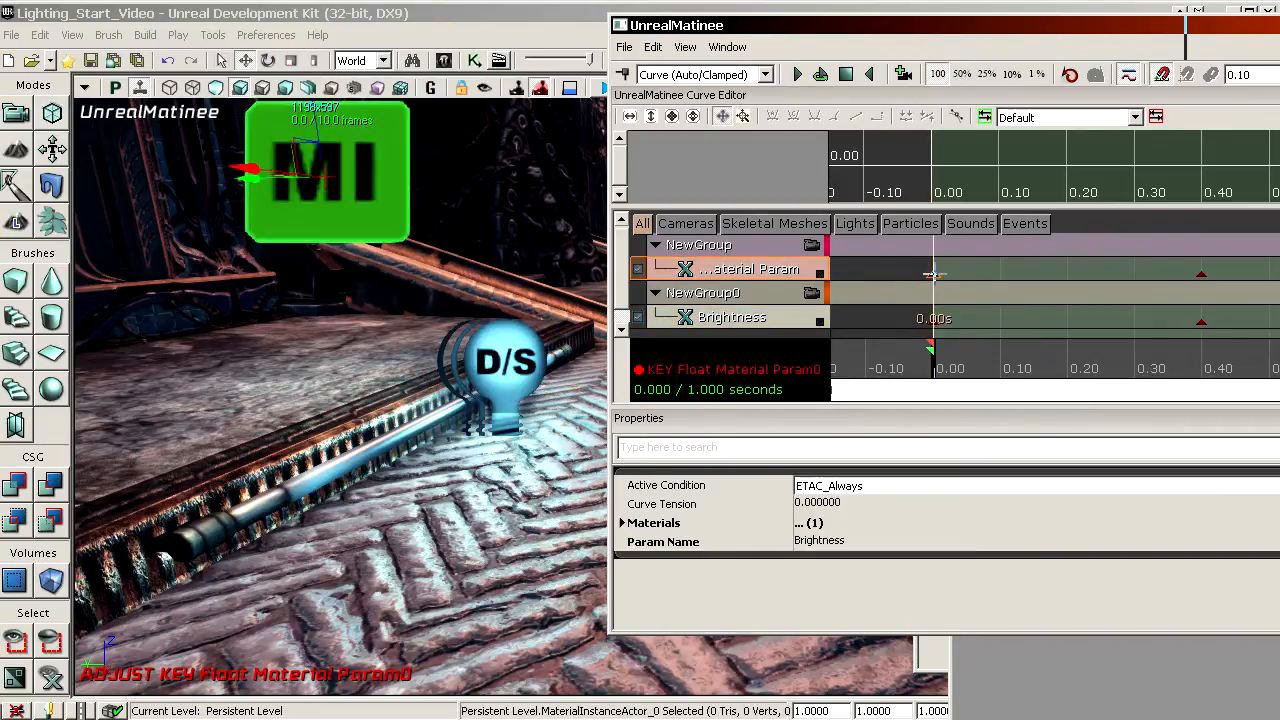
pyautogui.click(975, 293)
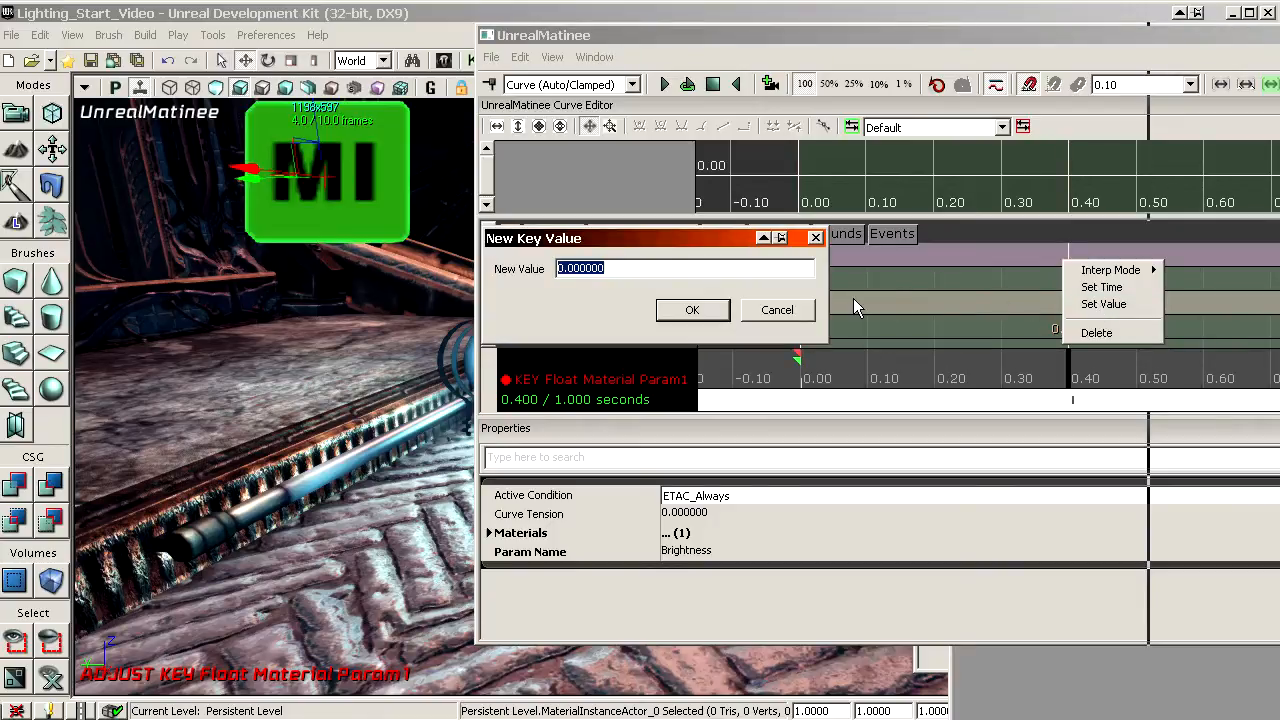
pyautogui.write('4')
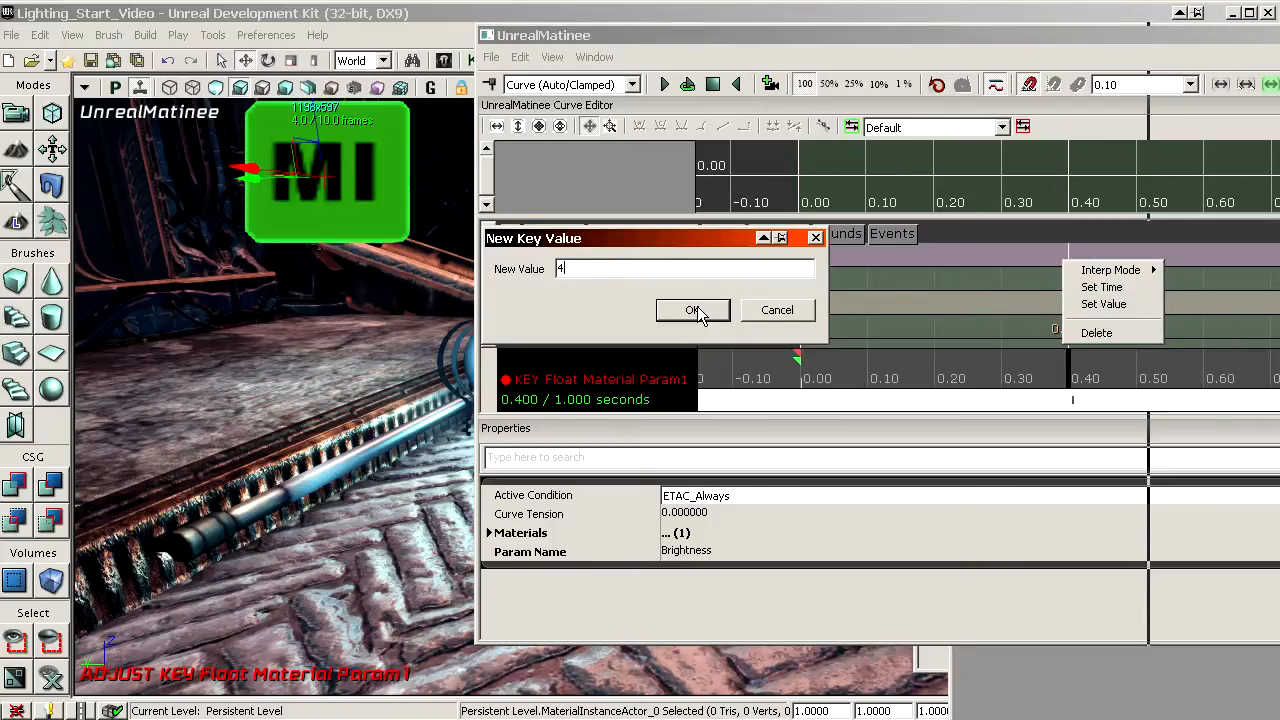
pyautogui.click(693, 310)
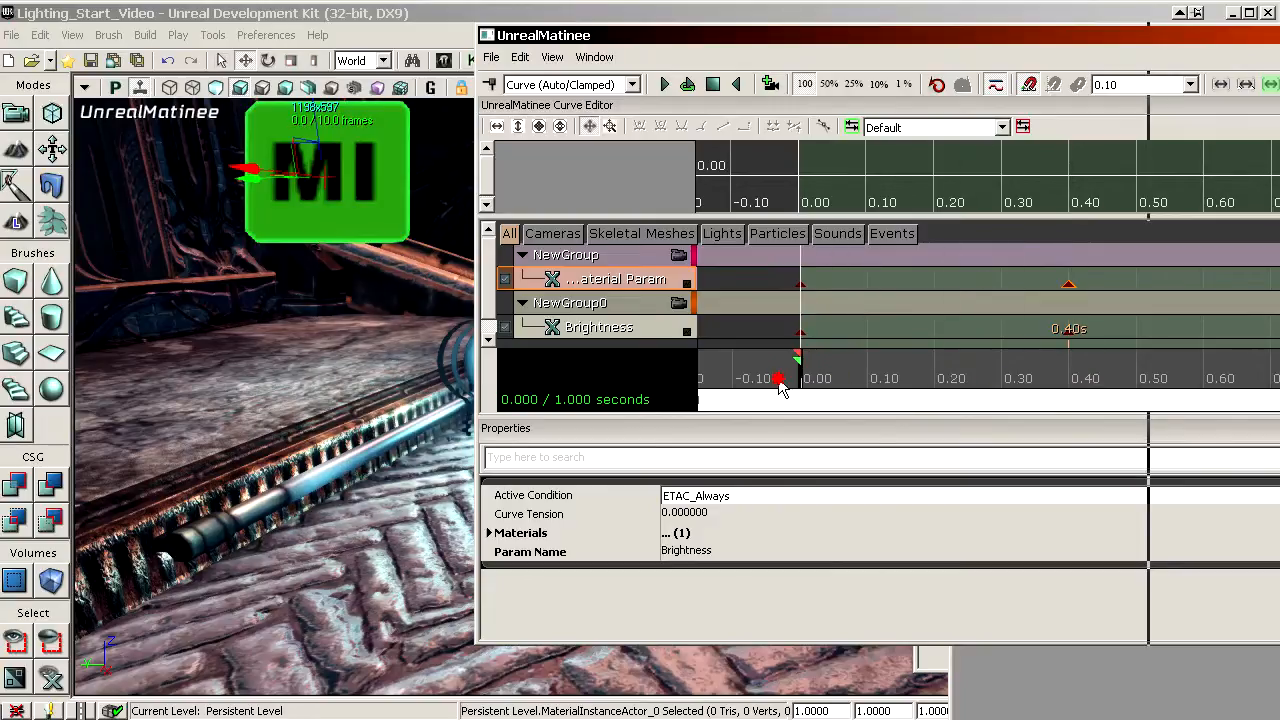
pyautogui.moveTo(780, 379); pyautogui.dragTo(1118, 379)
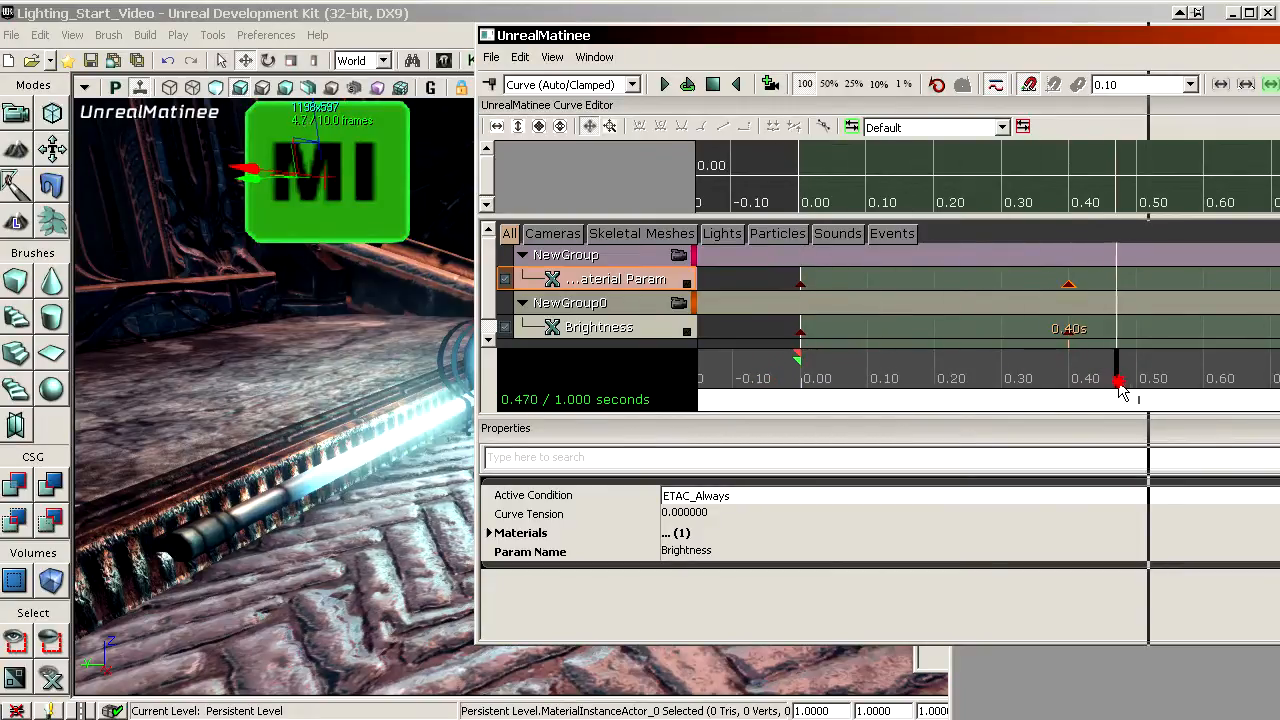
pyautogui.moveTo(1117, 381); pyautogui.dragTo(1075, 381)
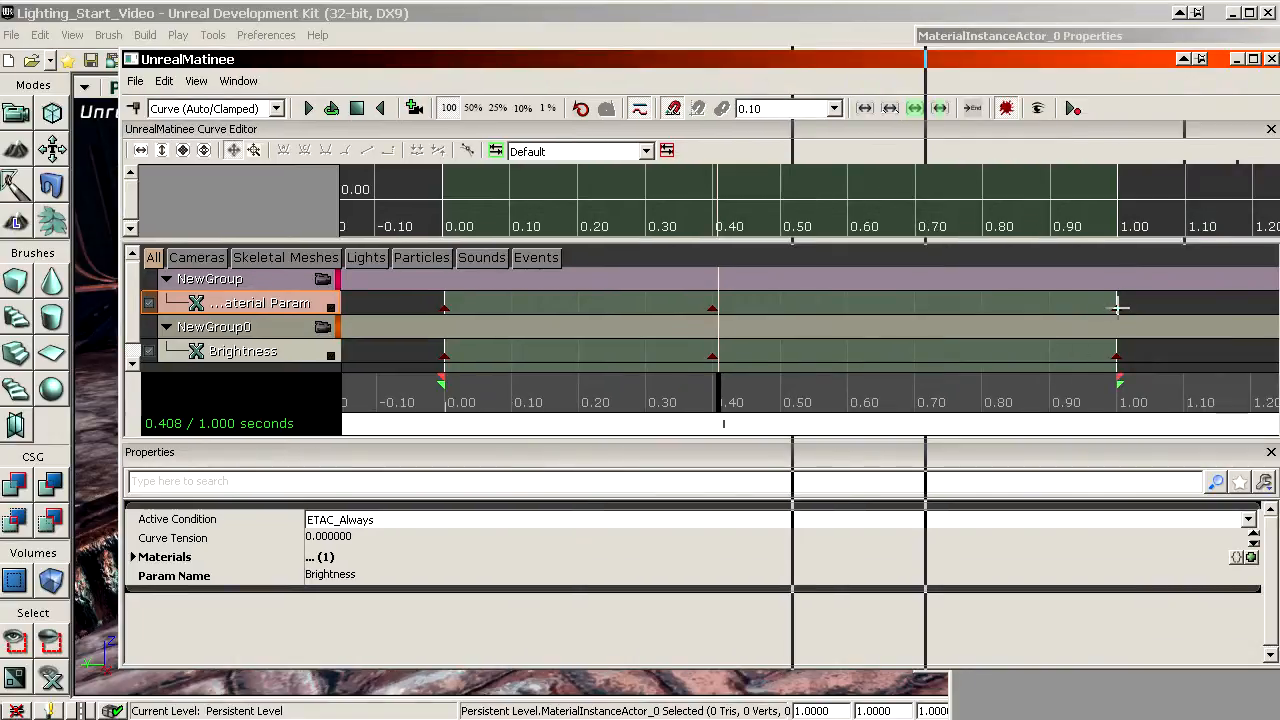
pyautogui.moveTo(703, 358)
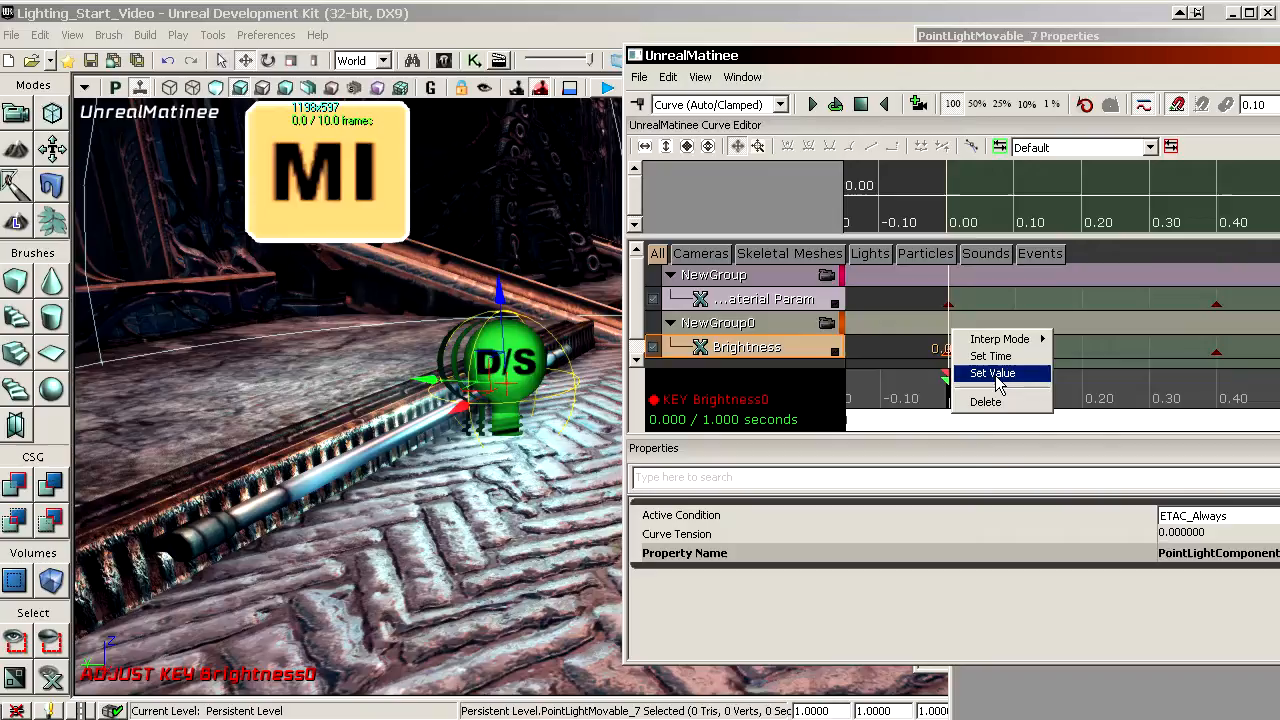
# Step: Confirm the light's first Brightness key reads 4 and restore the Matinee window size
pyautogui.click(992, 373)
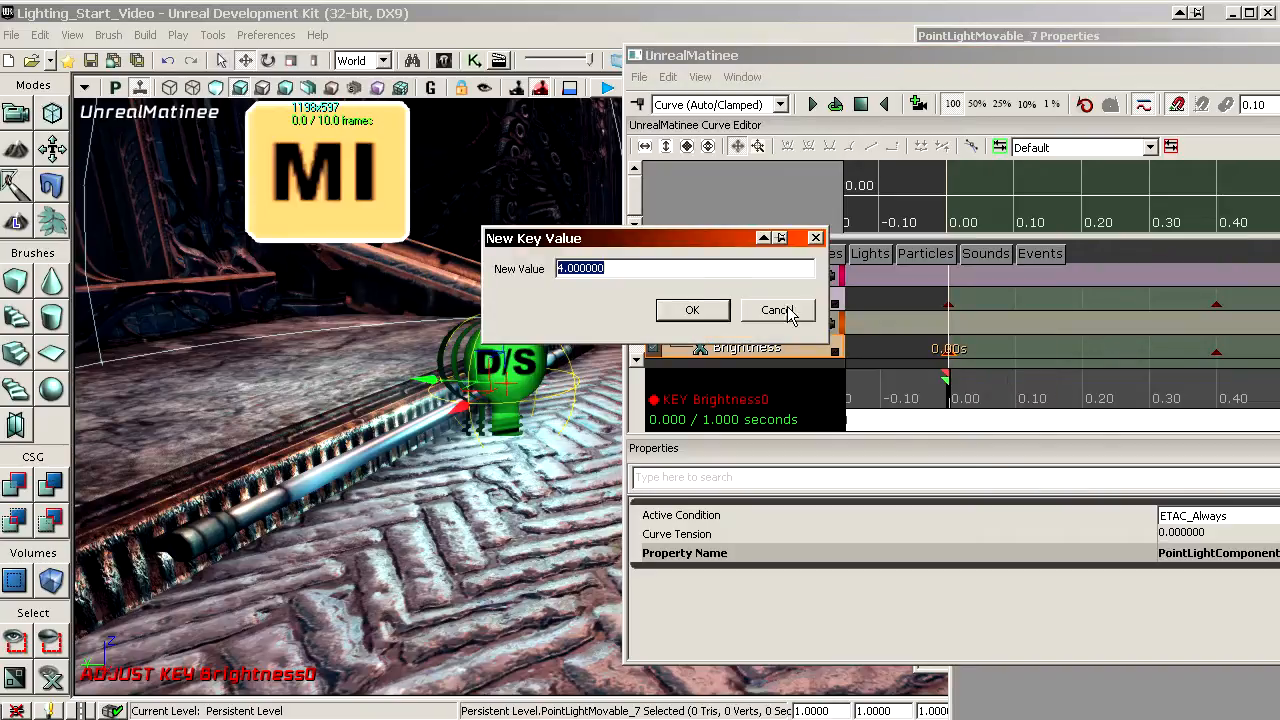
pyautogui.click(777, 310)
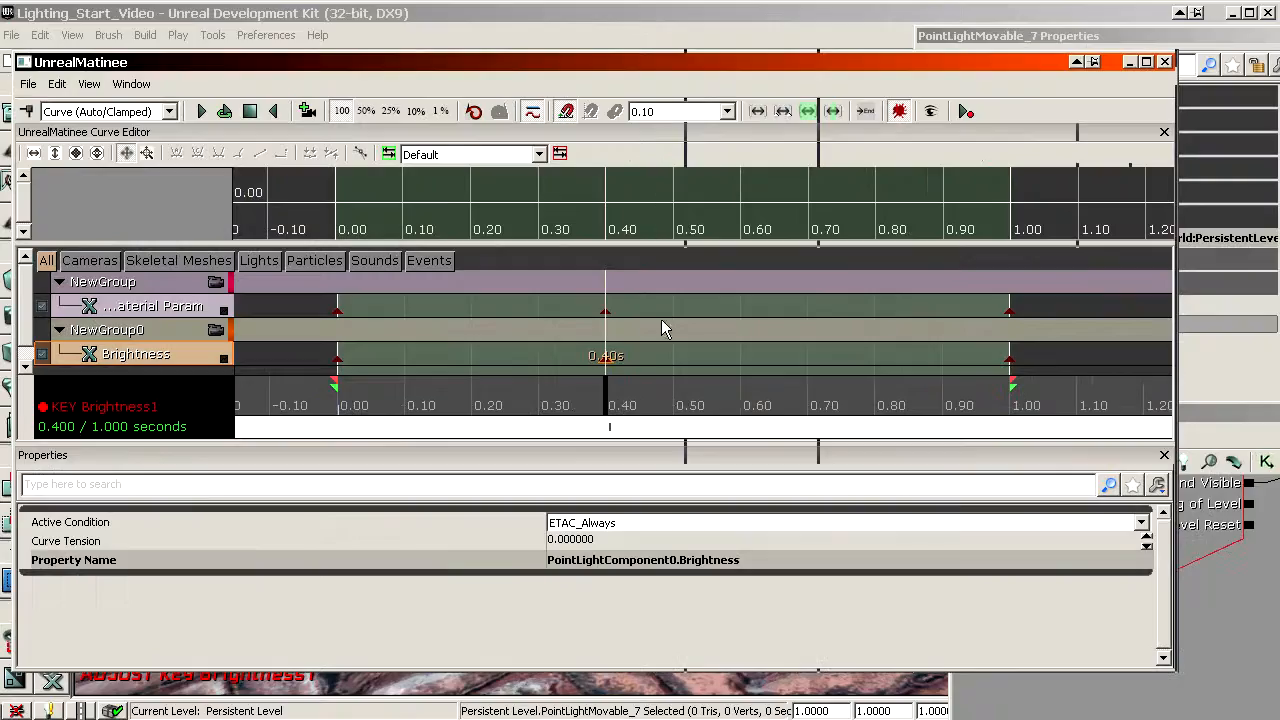
pyautogui.doubleClick(1010, 357)
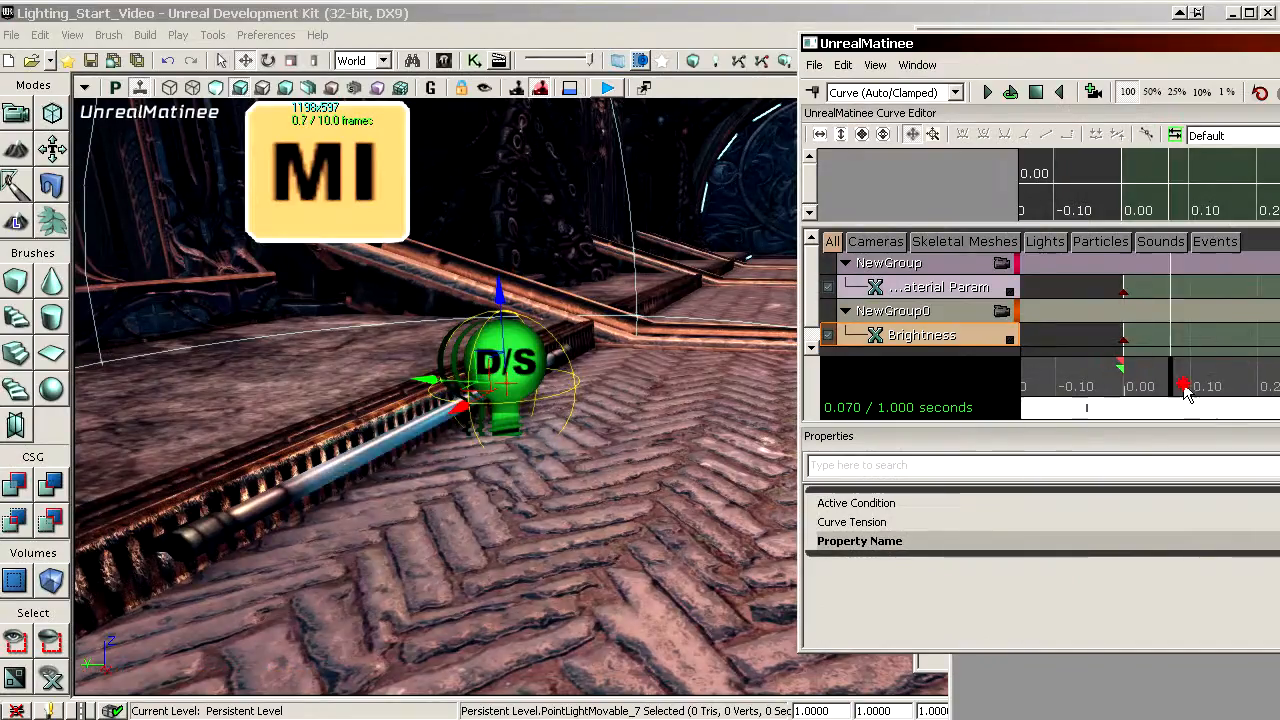
# Step: Preview the light brightening, verify the material and Brightness tracks, then close Matinee
pyautogui.moveTo(1185, 385); pyautogui.dragTo(1210, 420)
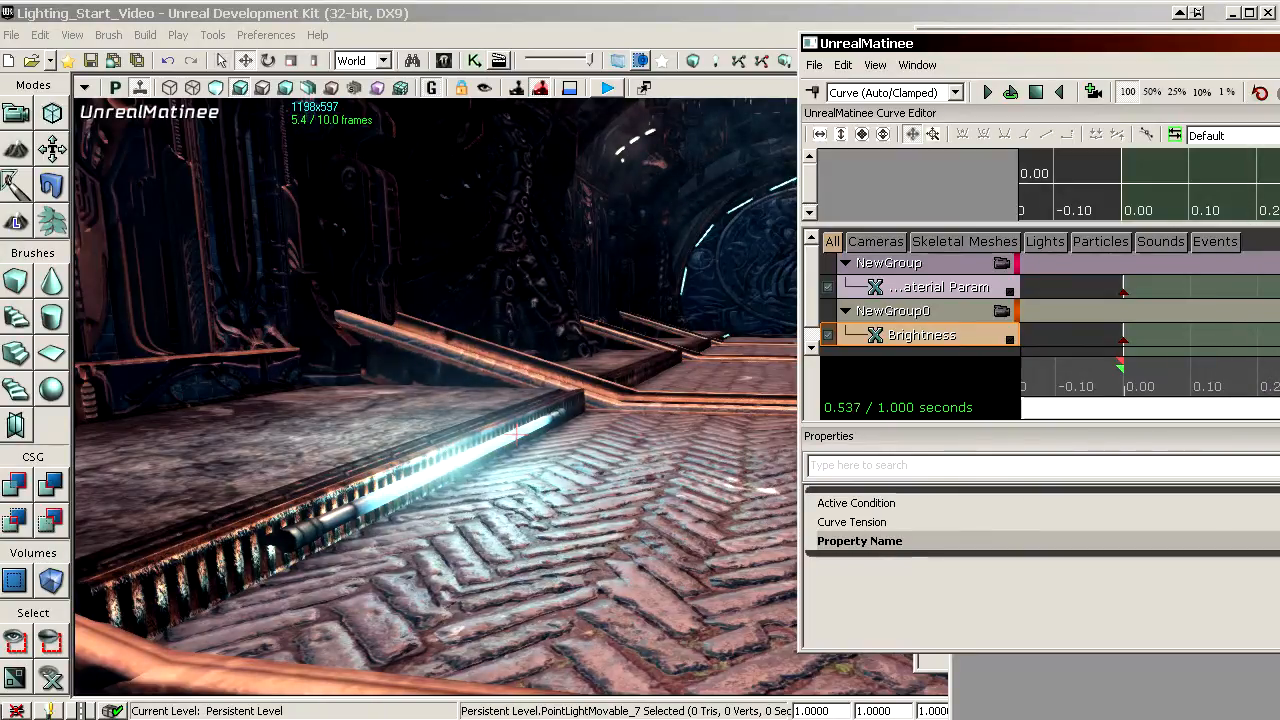
pyautogui.click(986, 92)
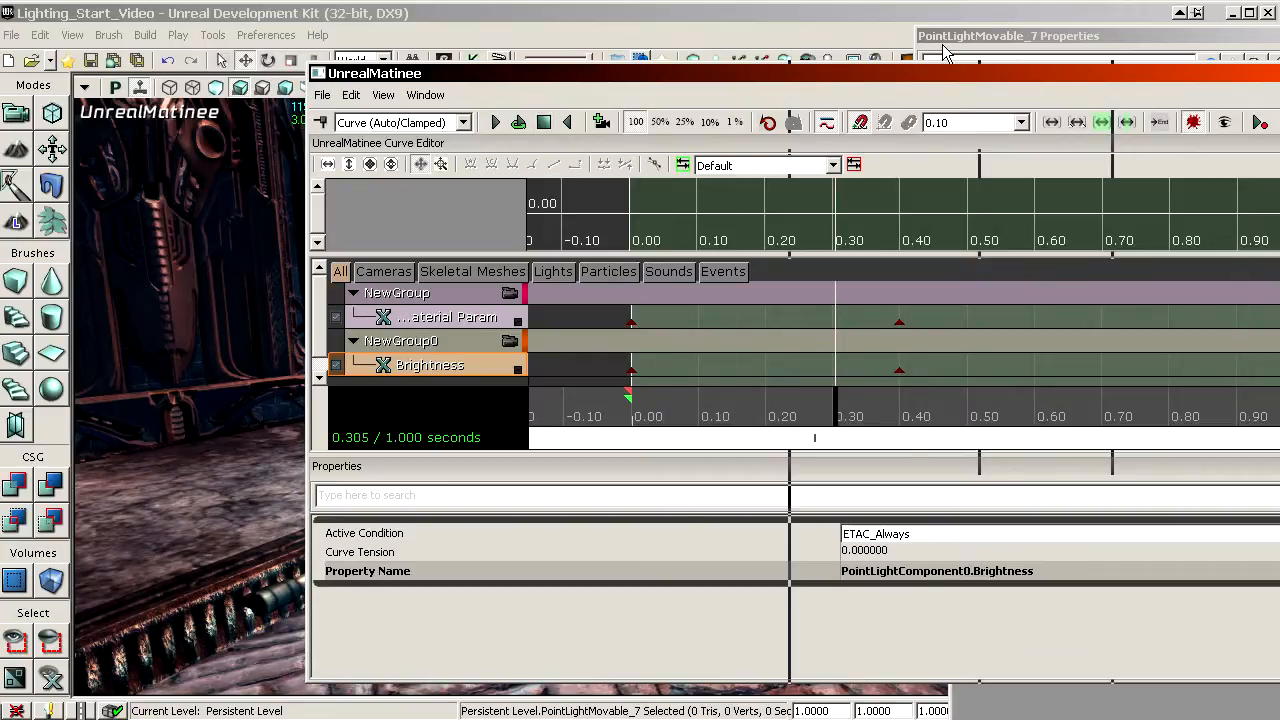
pyautogui.moveTo(374, 73); pyautogui.dragTo(172, 49)
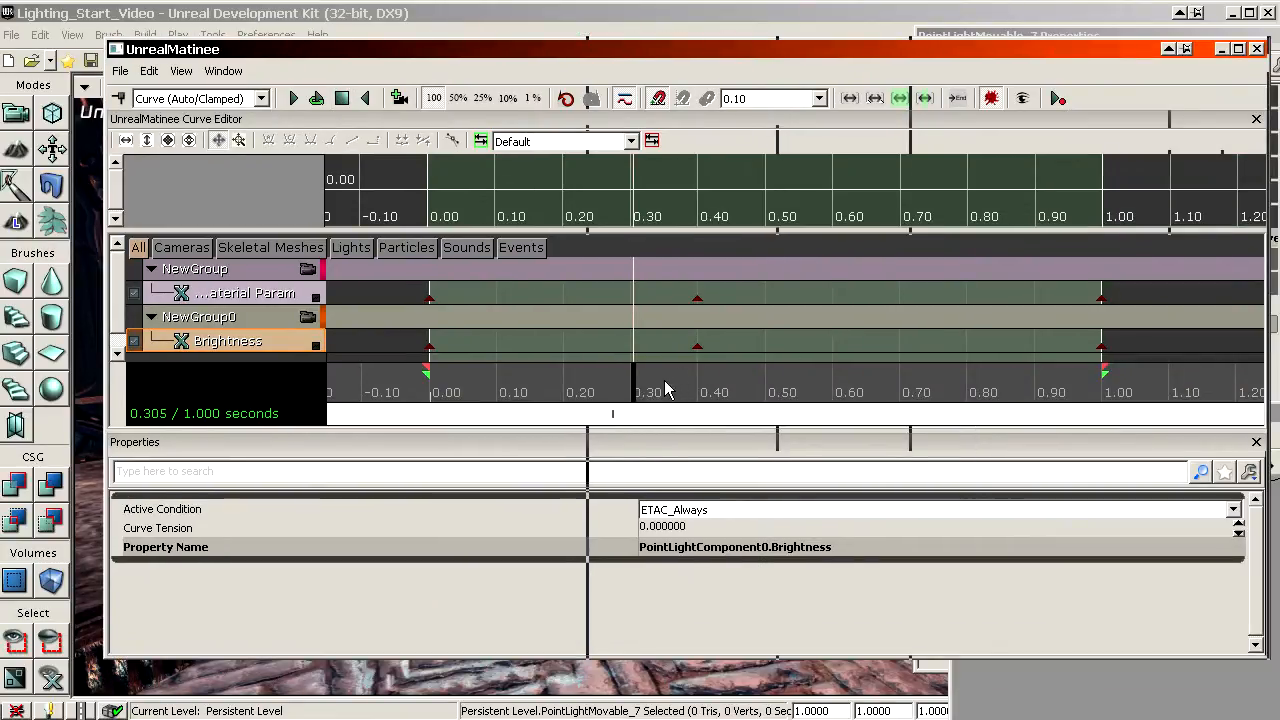
pyautogui.click(247, 293)
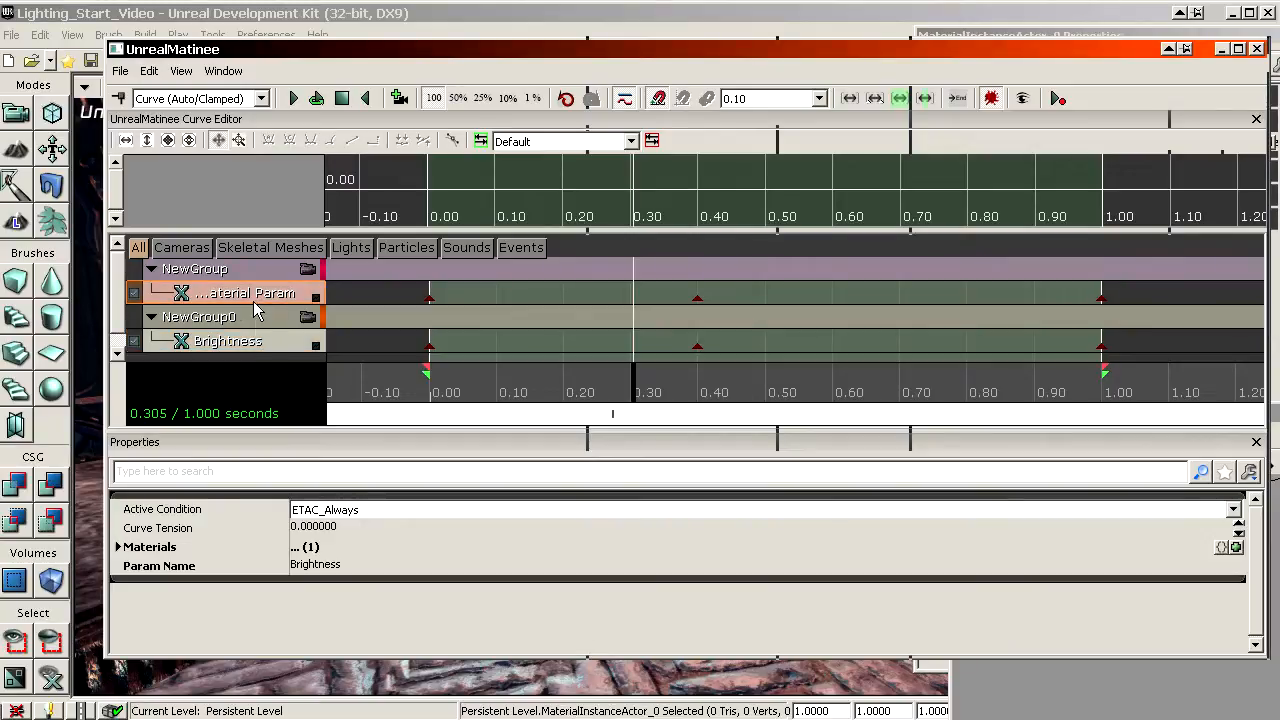
pyautogui.click(227, 341)
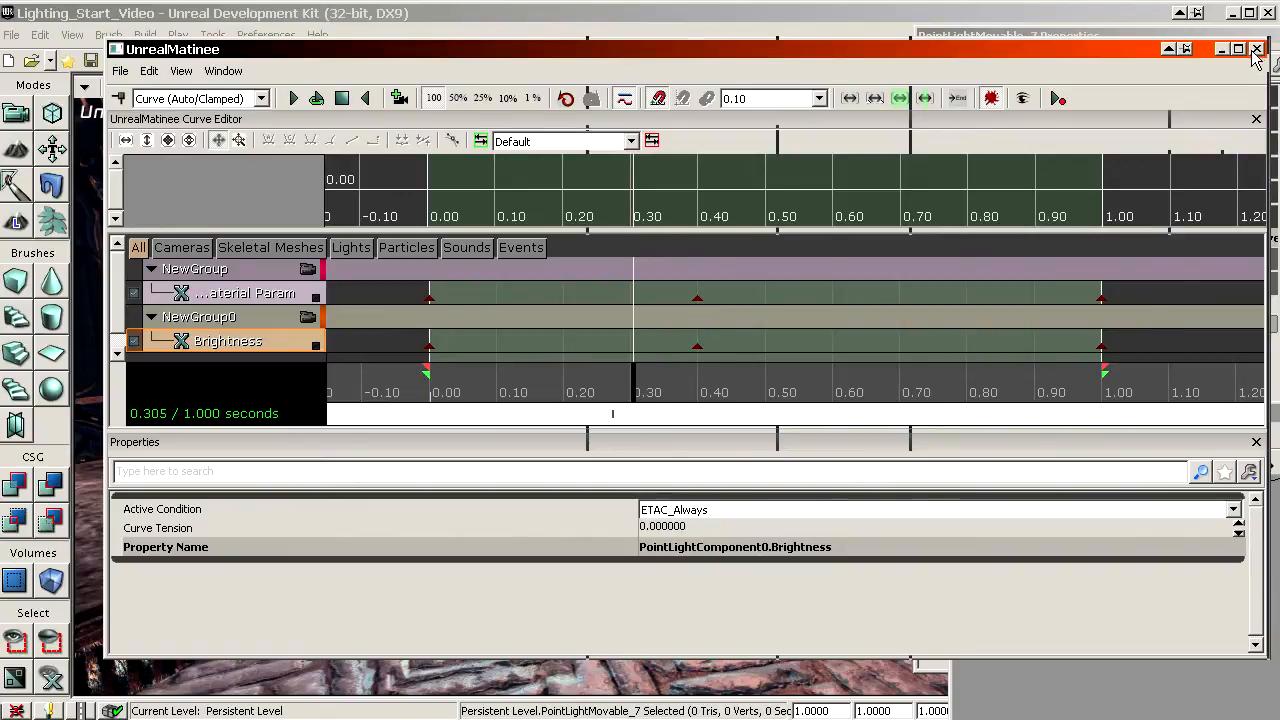
pyautogui.click(1257, 48)
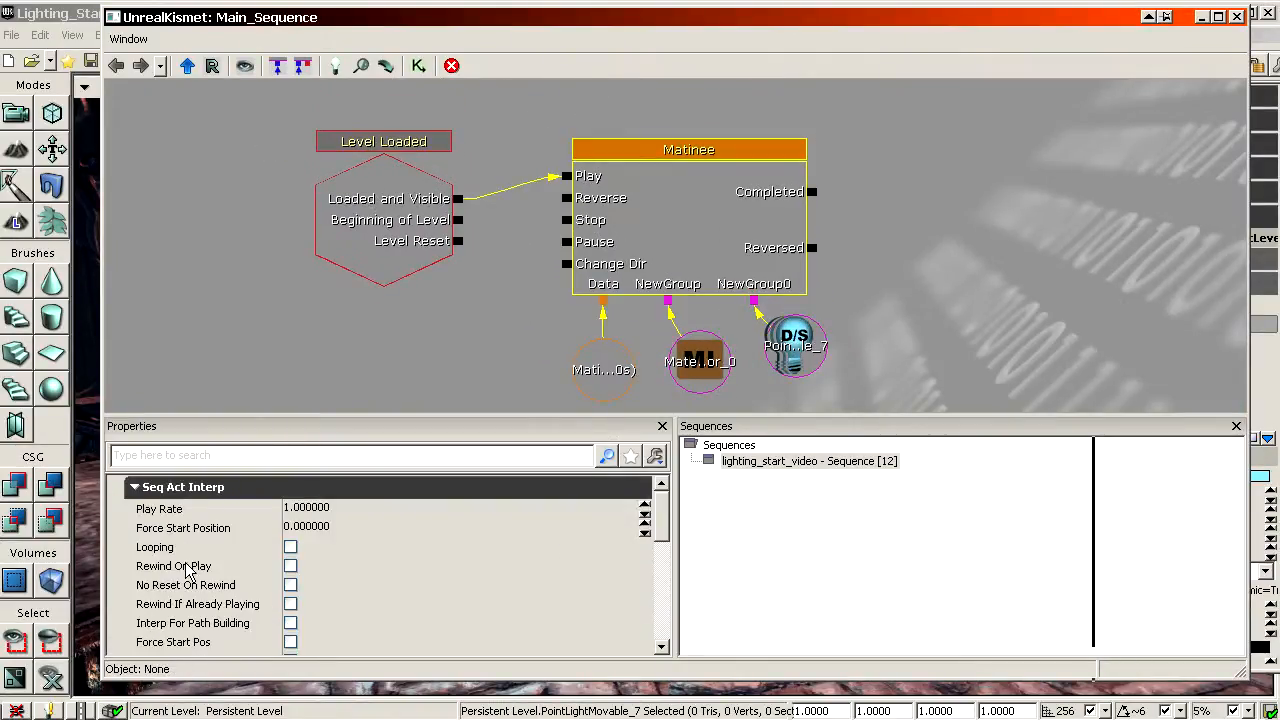
# Step: Set the Matinee node's Play Rate to 2 and enable Looping
pyautogui.click(290, 547)
pyautogui.write('2.000000')
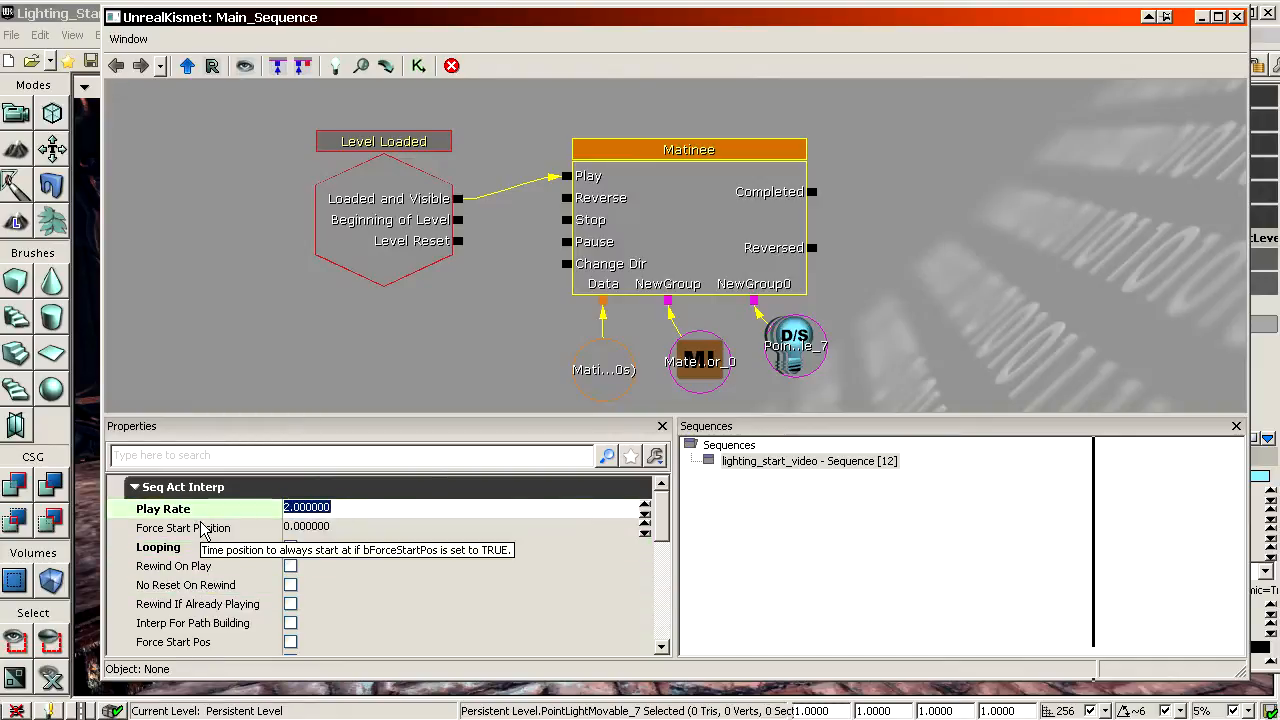
pyautogui.click(290, 546)
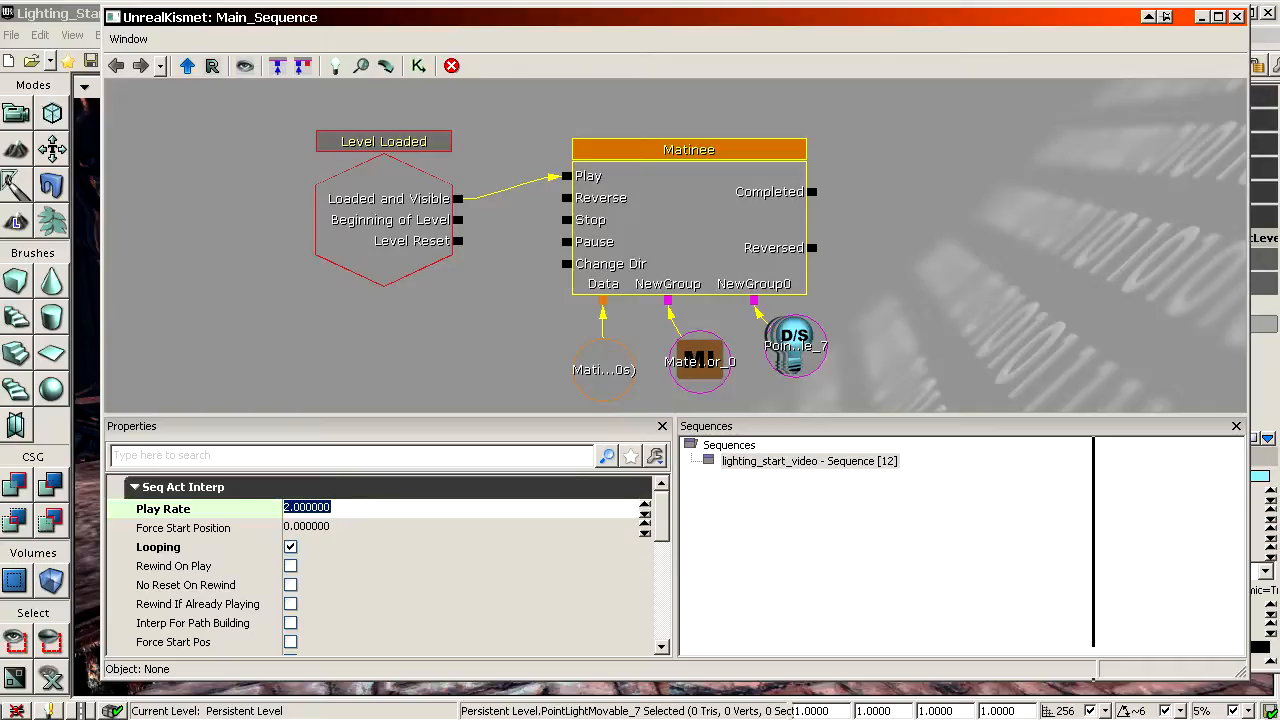
pyautogui.click(983, 245)
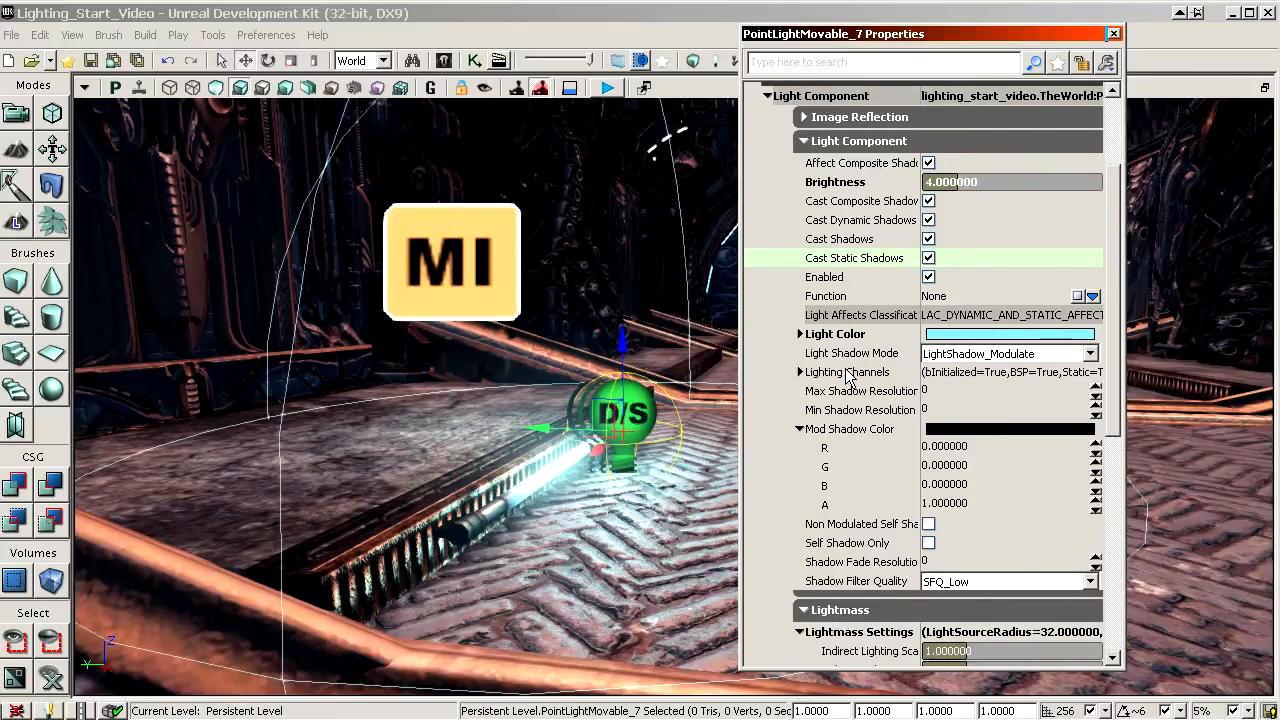
# Step: Expand PointLightMovable_7's Lighting Channels to show Cinematic 2, Dynamic and Static enabled
pyautogui.click(800, 371)
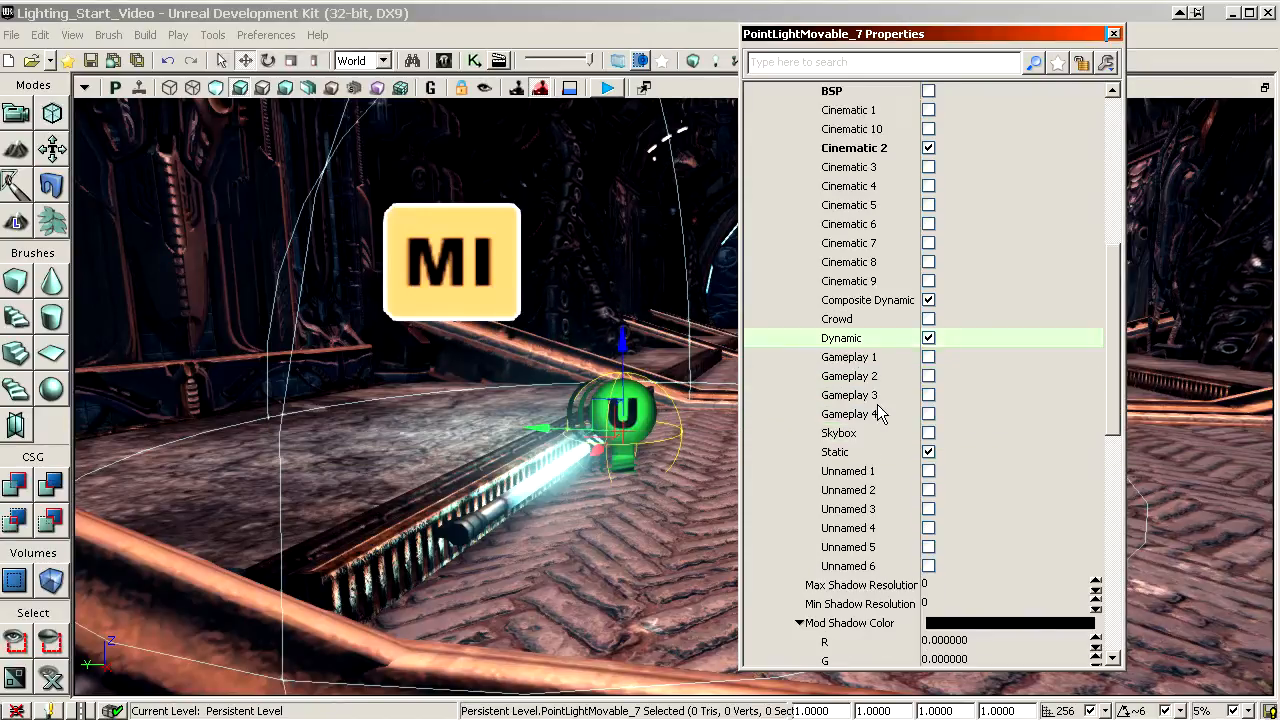
pyautogui.moveTo(865, 455)
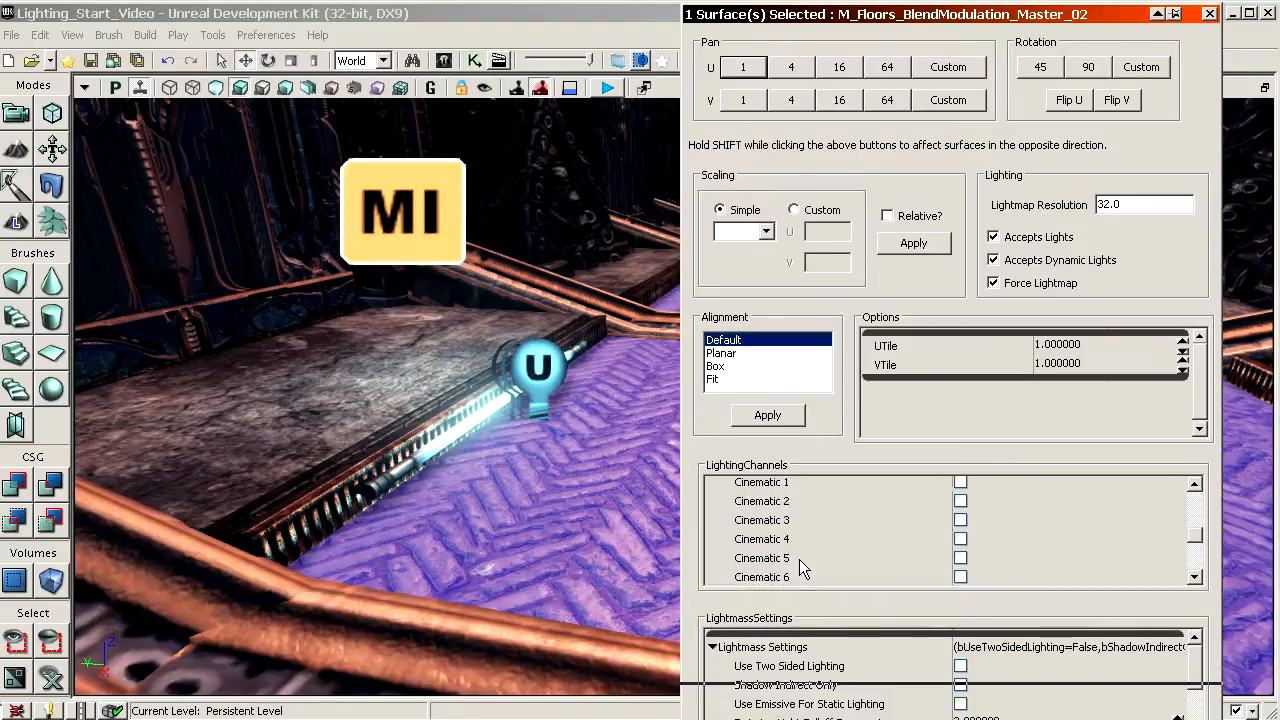
# Step: Adjust the floor surface's LightingChannels checkboxes in Surface Properties
pyautogui.click(959, 540)
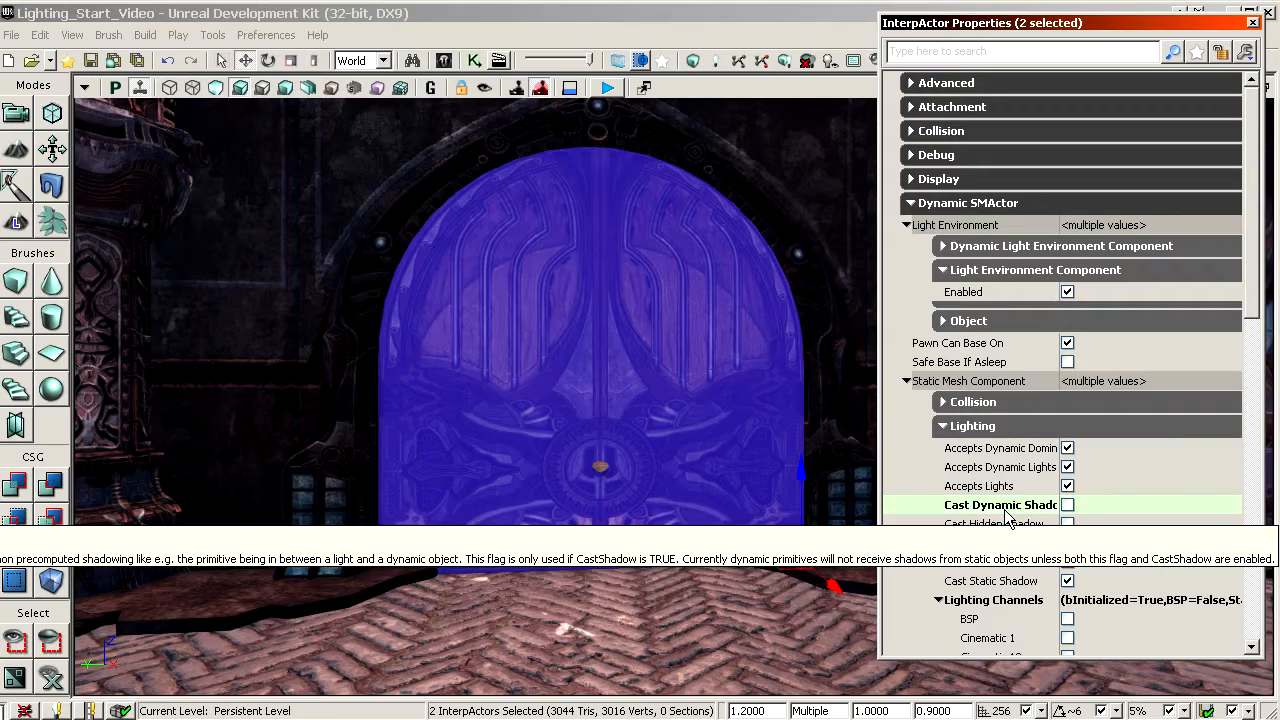
# Step: Enable Cast Dynamic Shadow on both doors and expand Dynamic Light Environment Component
pyautogui.click(1067, 504)
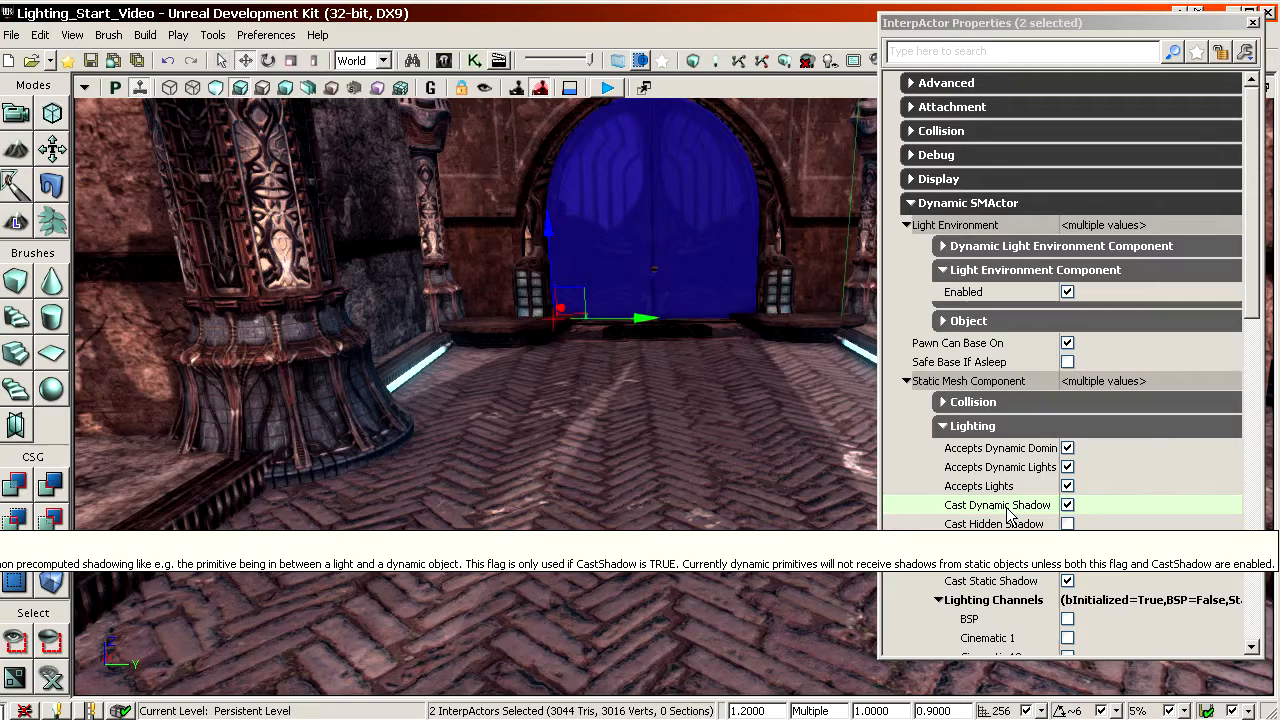
pyautogui.click(1067, 504)
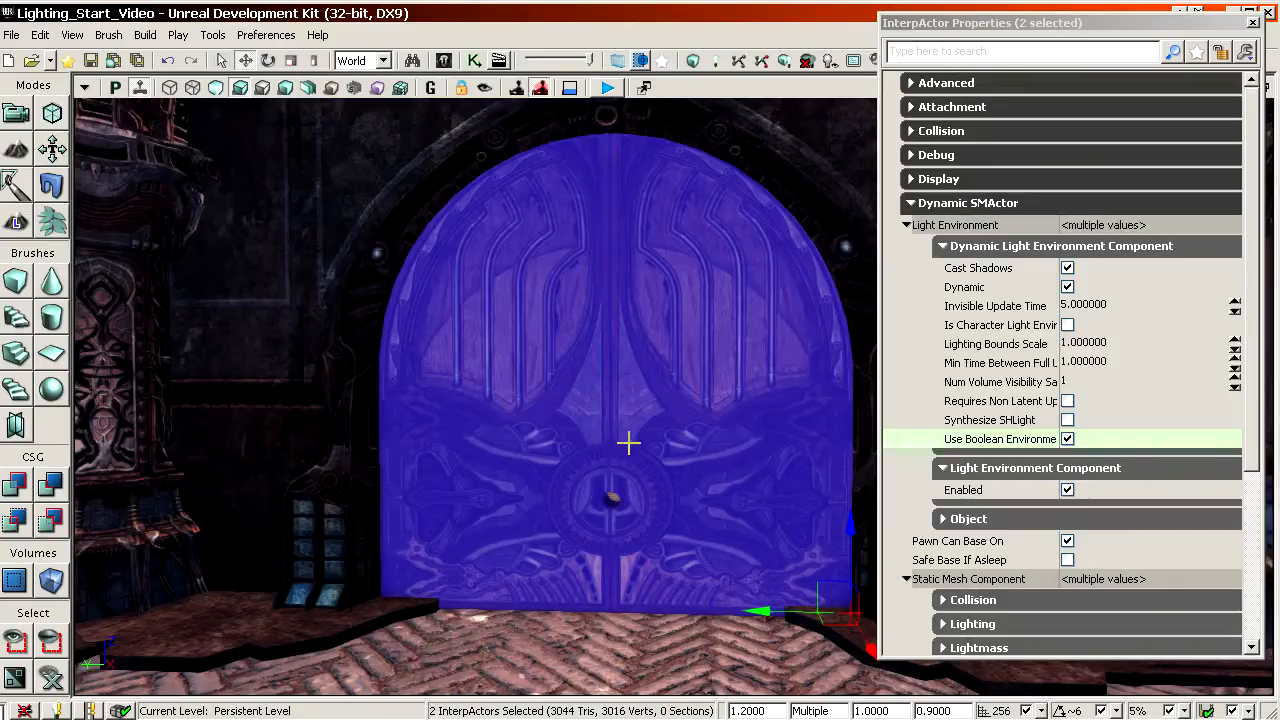
pyautogui.moveTo(990, 419)
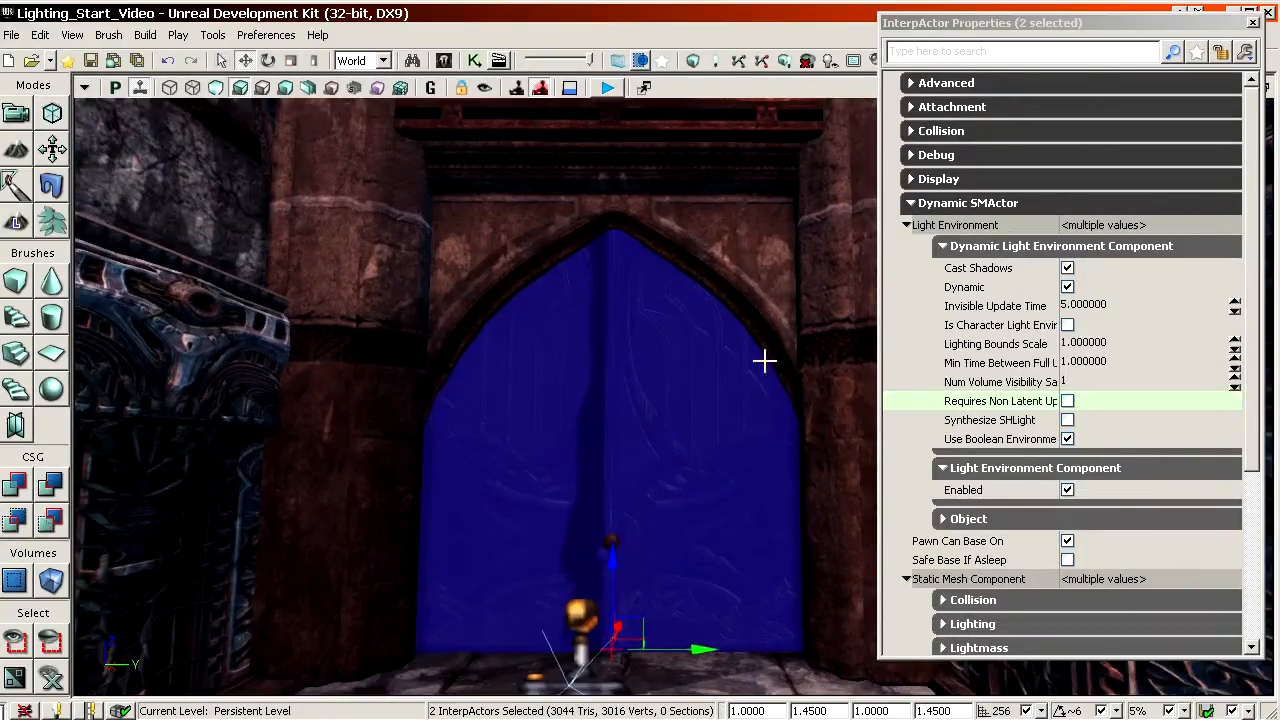
# Step: Frame the pointed-arch door with Go to Actor and expand its Lightmass settings
pyautogui.rightClick(765, 360)
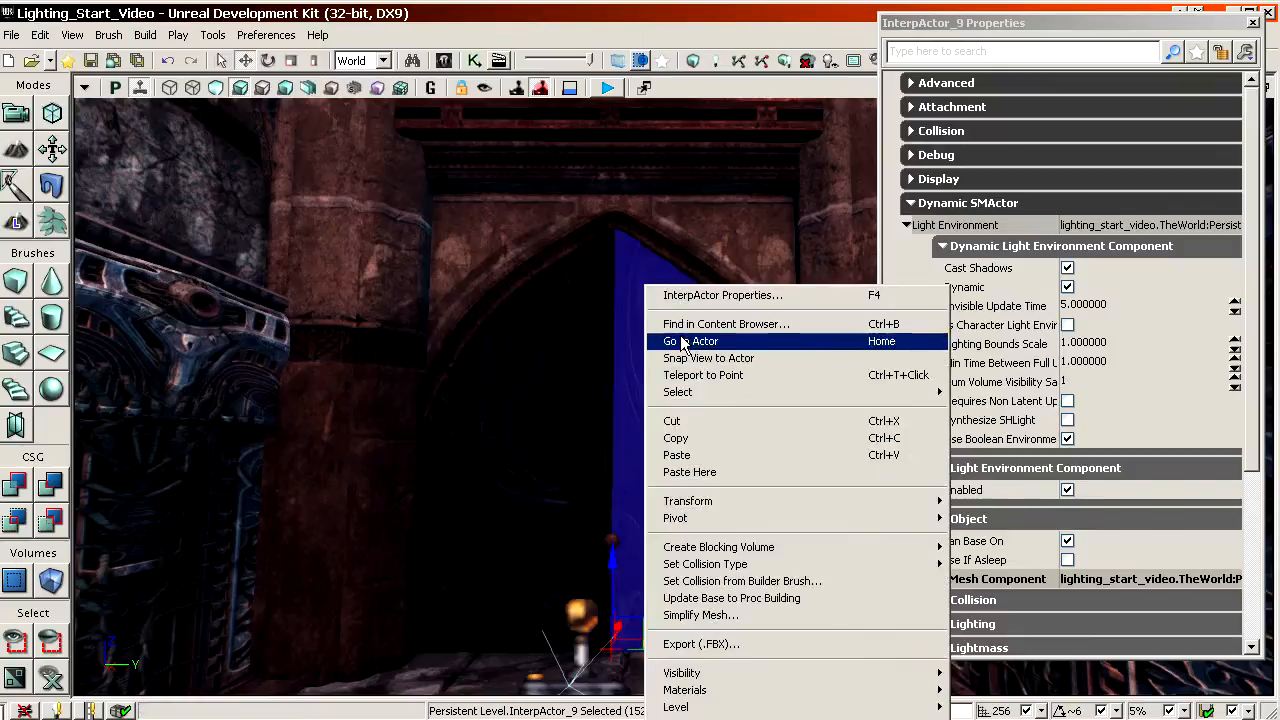
pyautogui.click(688, 341)
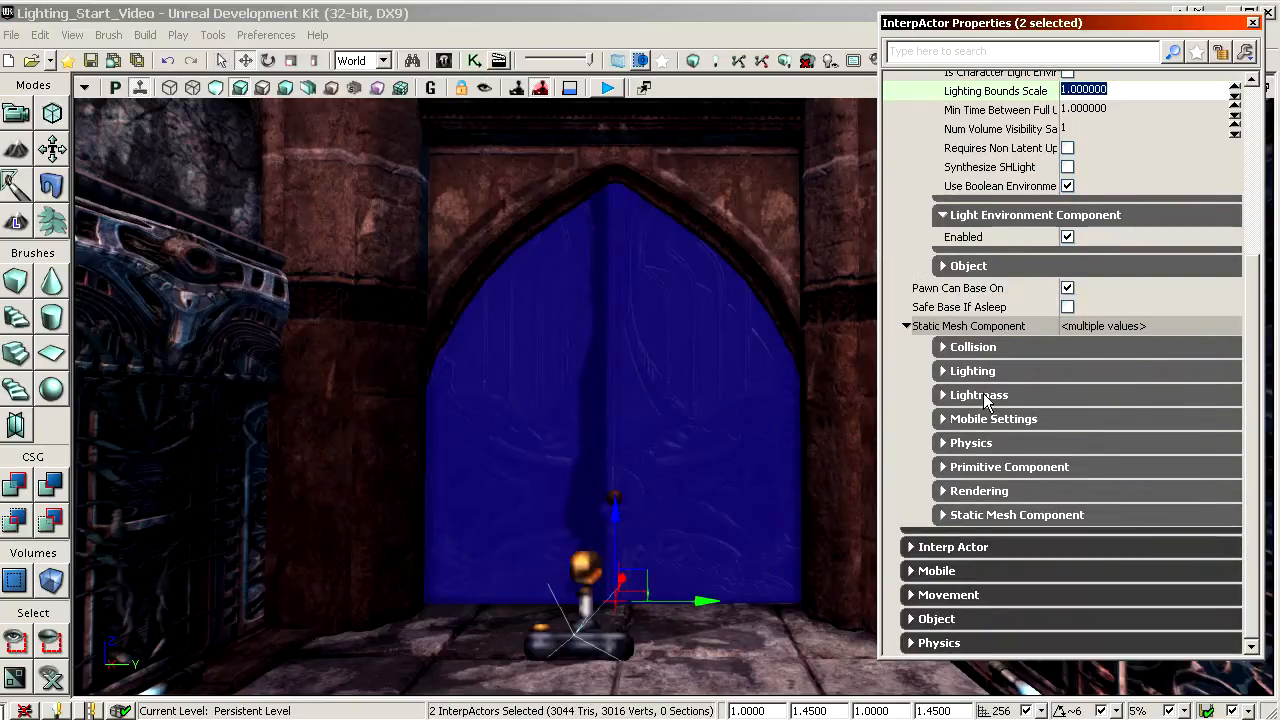
pyautogui.click(972, 370)
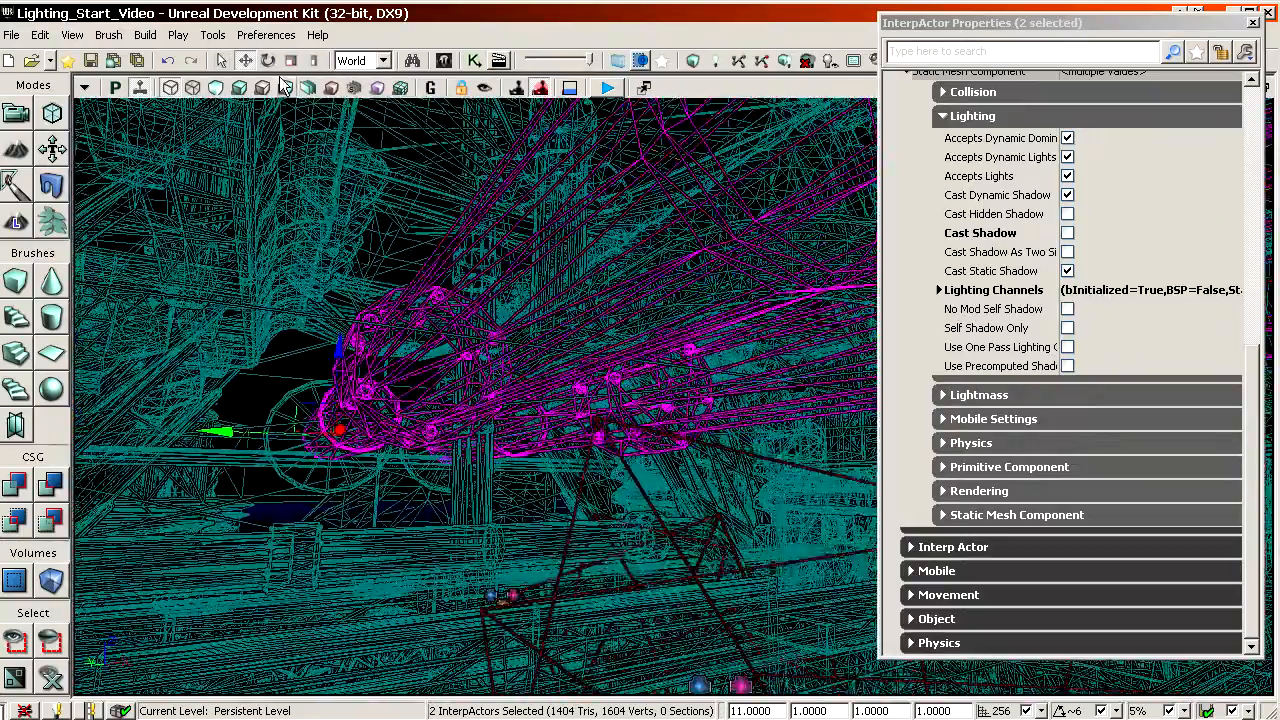
# Step: Open PointLight_9's Light Component properties
pyautogui.click(240, 87)
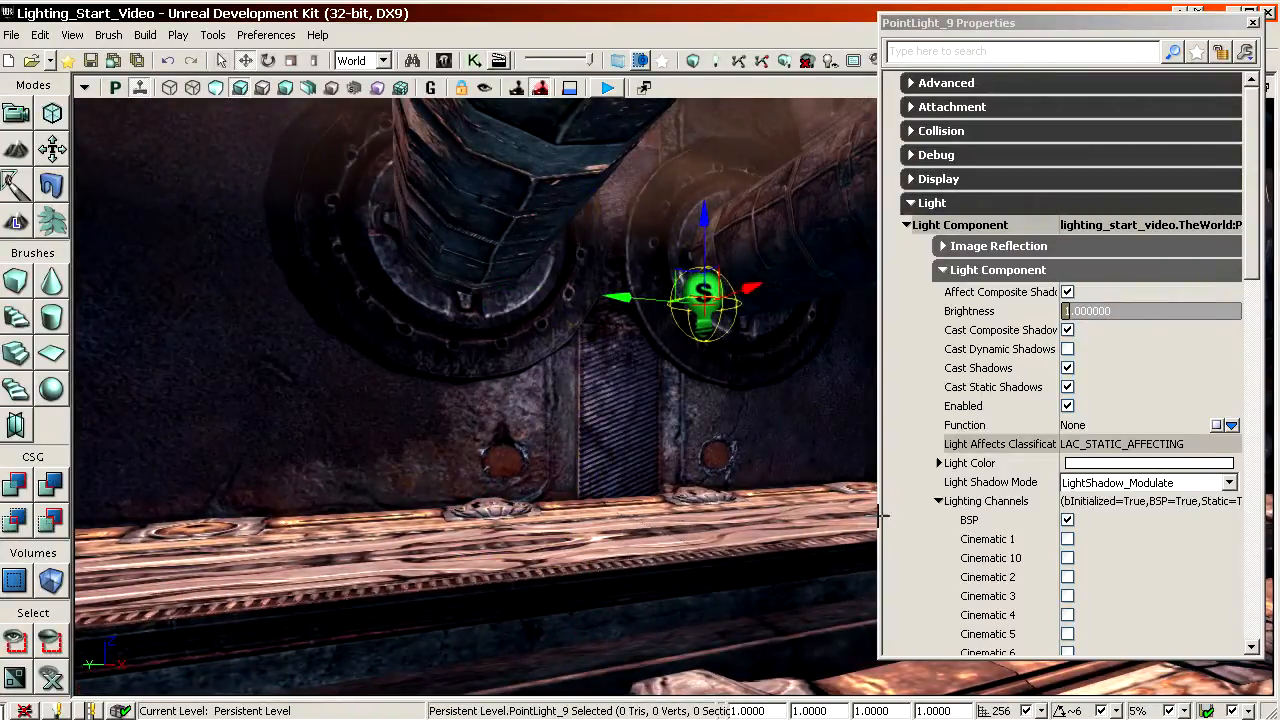
# Step: Set PointLight_9's light colour to orange and its Brightness to 8.0
pyautogui.click(1147, 462)
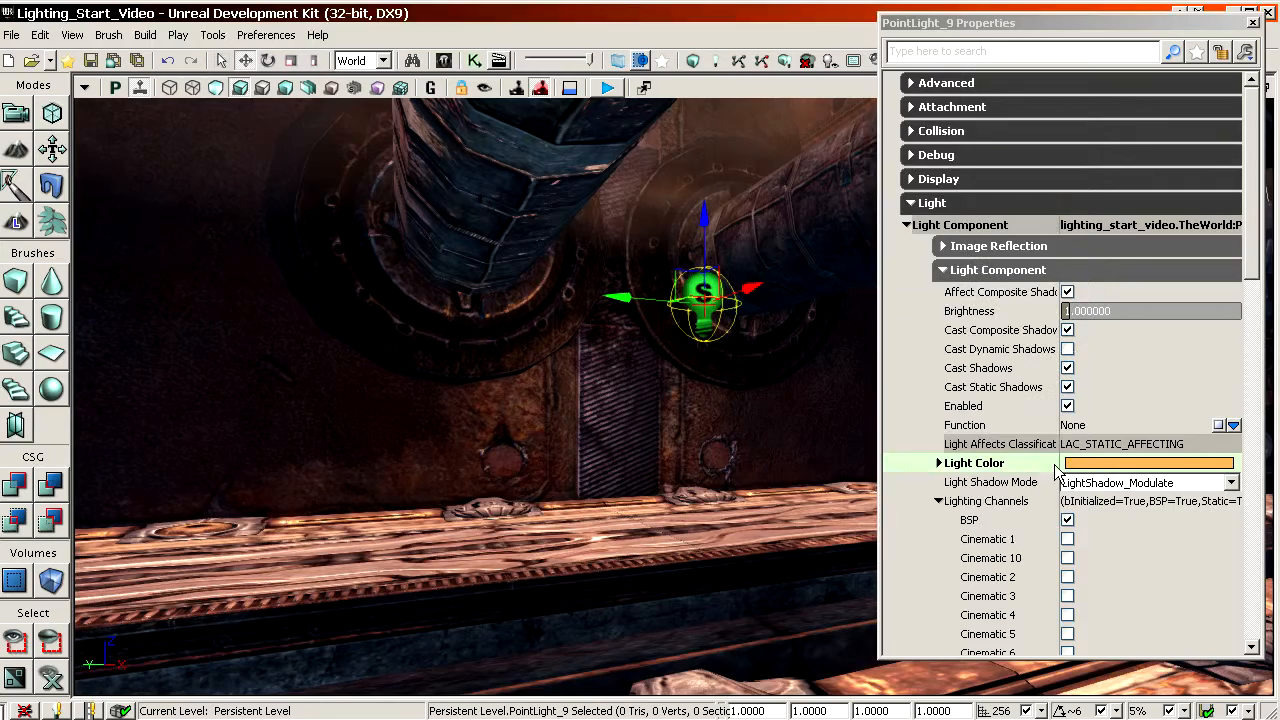
pyautogui.write('8.000000')
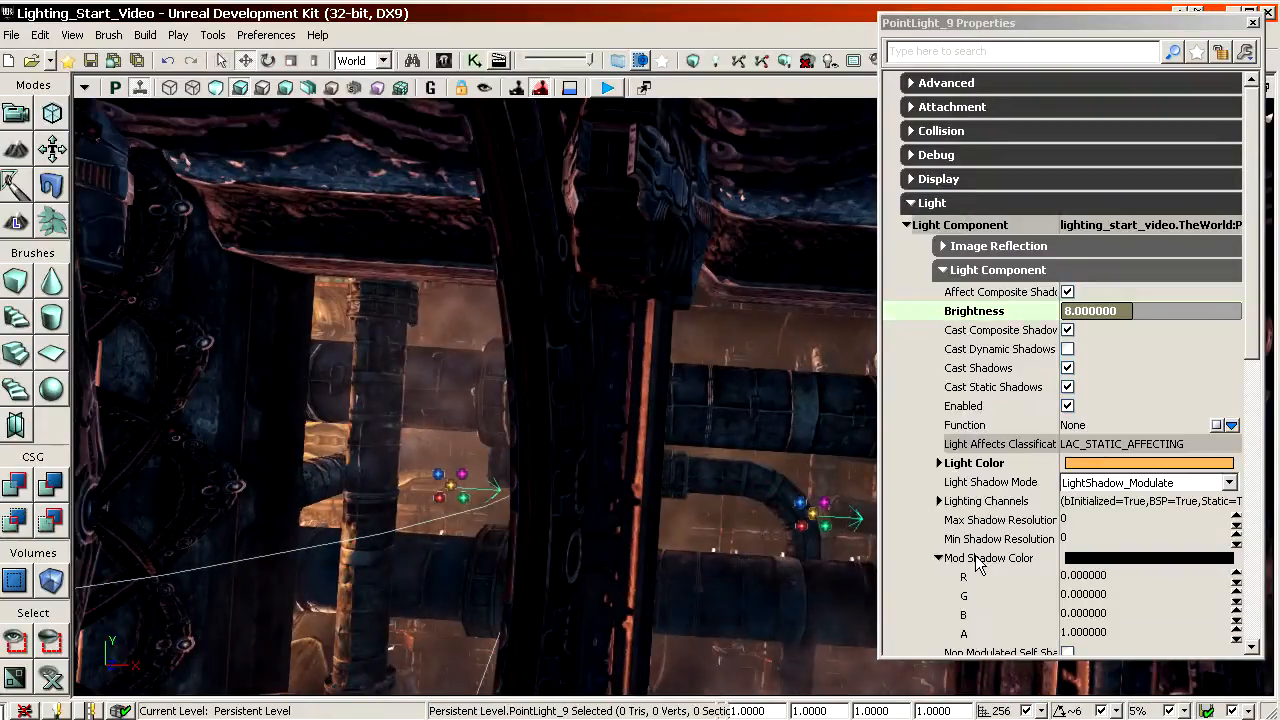
pyautogui.scroll(-3)
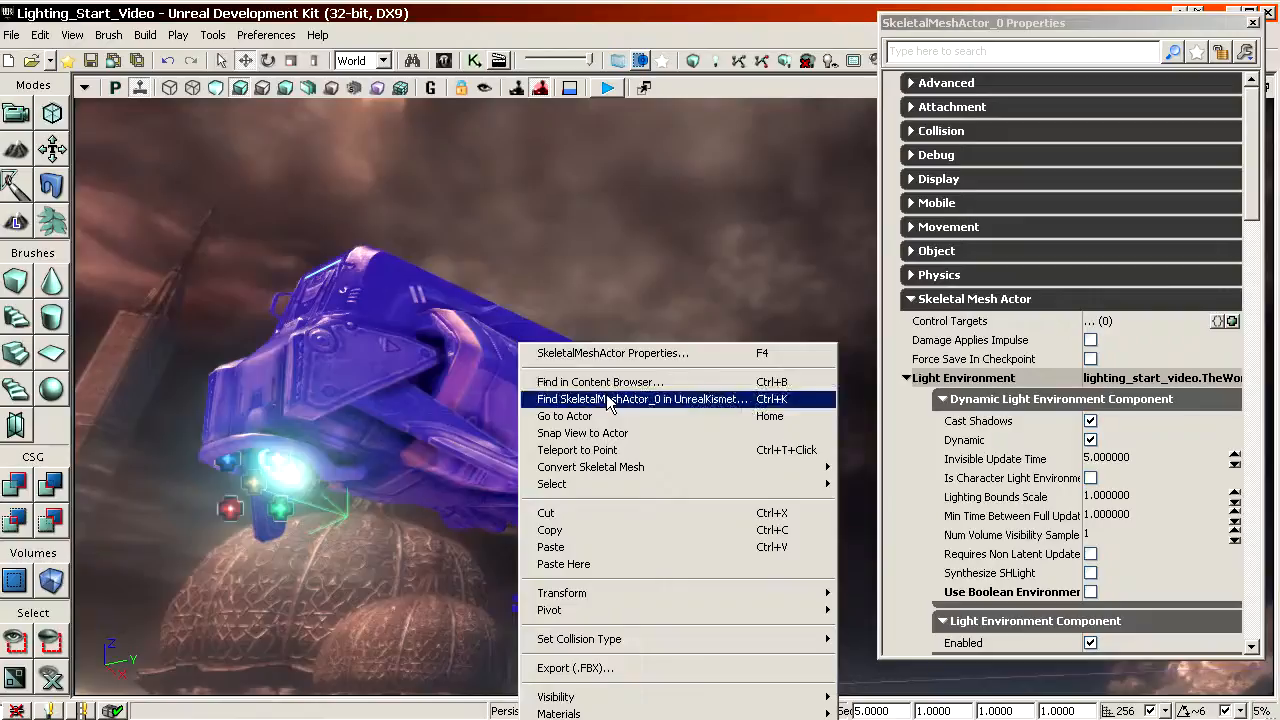
# Step: Open the ship's Matinee from Kismet and scrub the flight to about 5.4 seconds
pyautogui.click(640, 399)
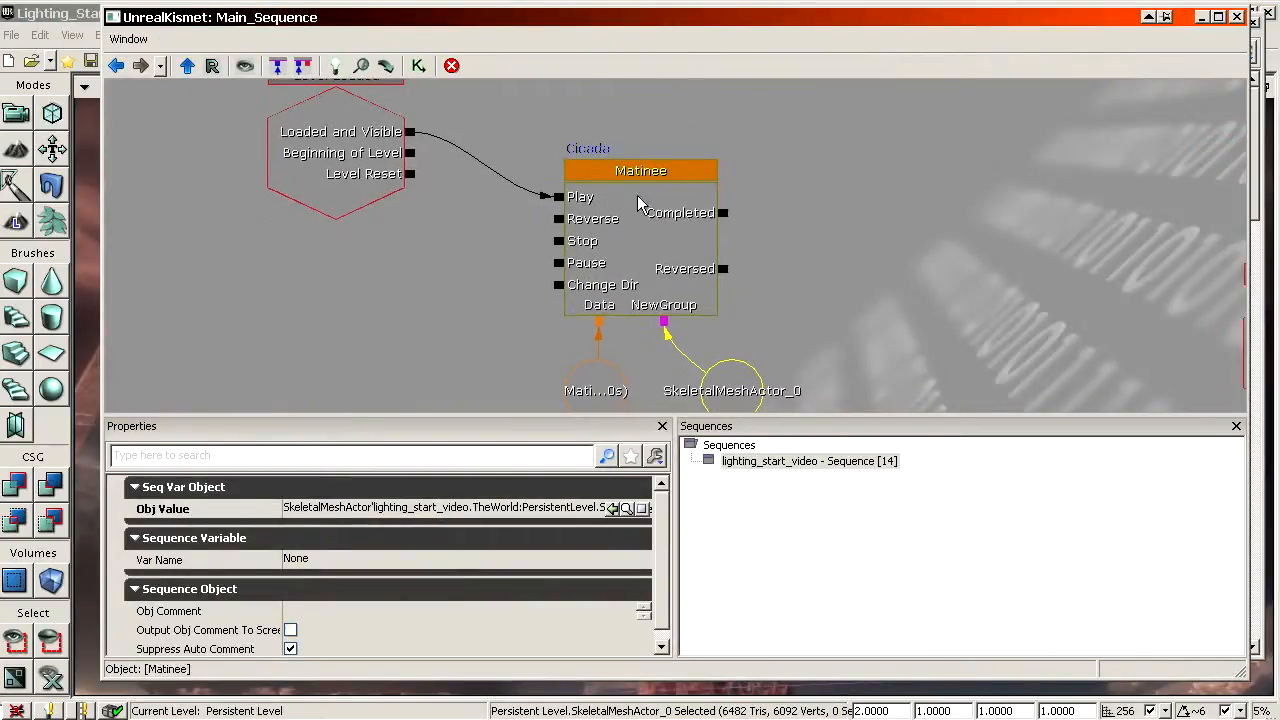
pyautogui.click(640, 170)
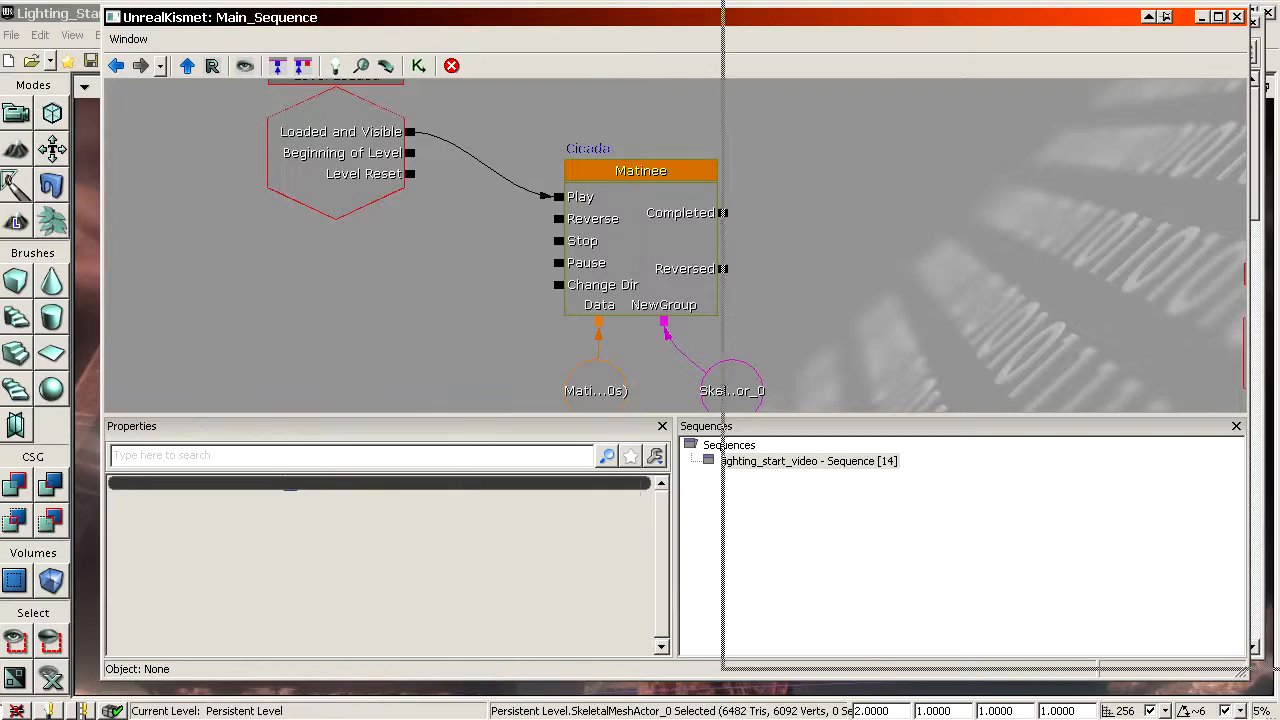
pyautogui.doubleClick(640, 170)
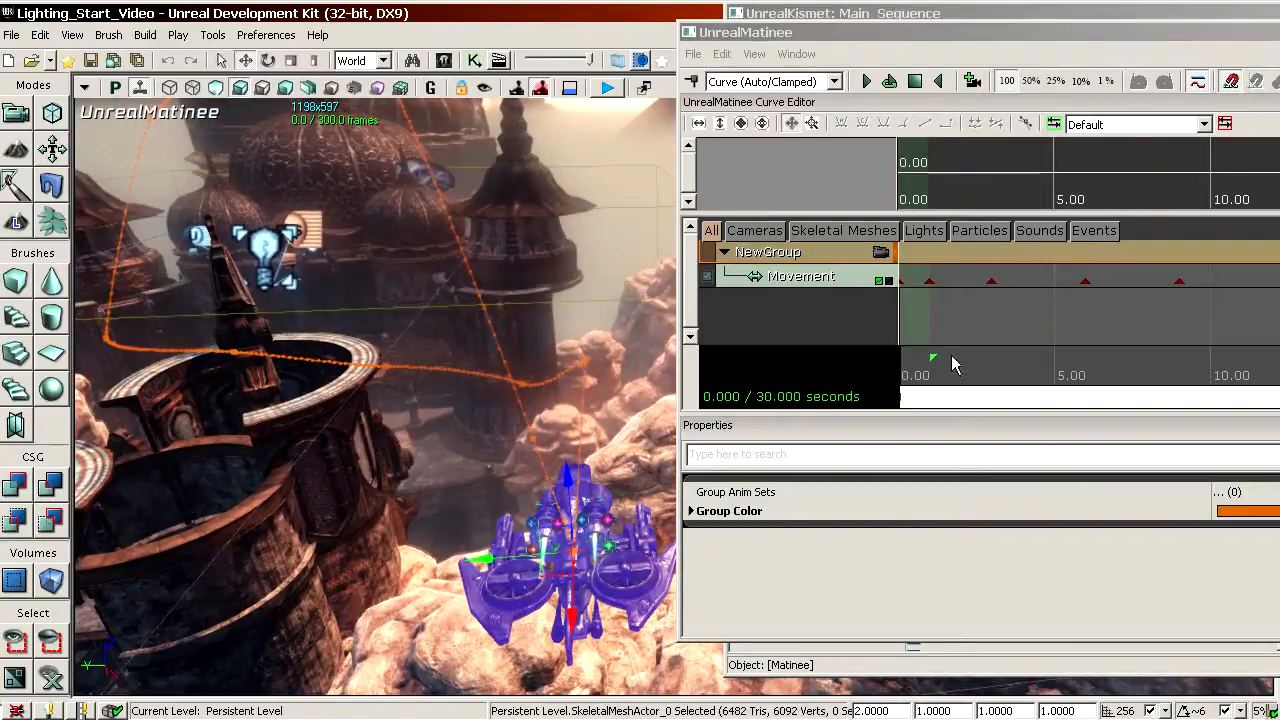
pyautogui.moveTo(932, 377); pyautogui.dragTo(970, 377)
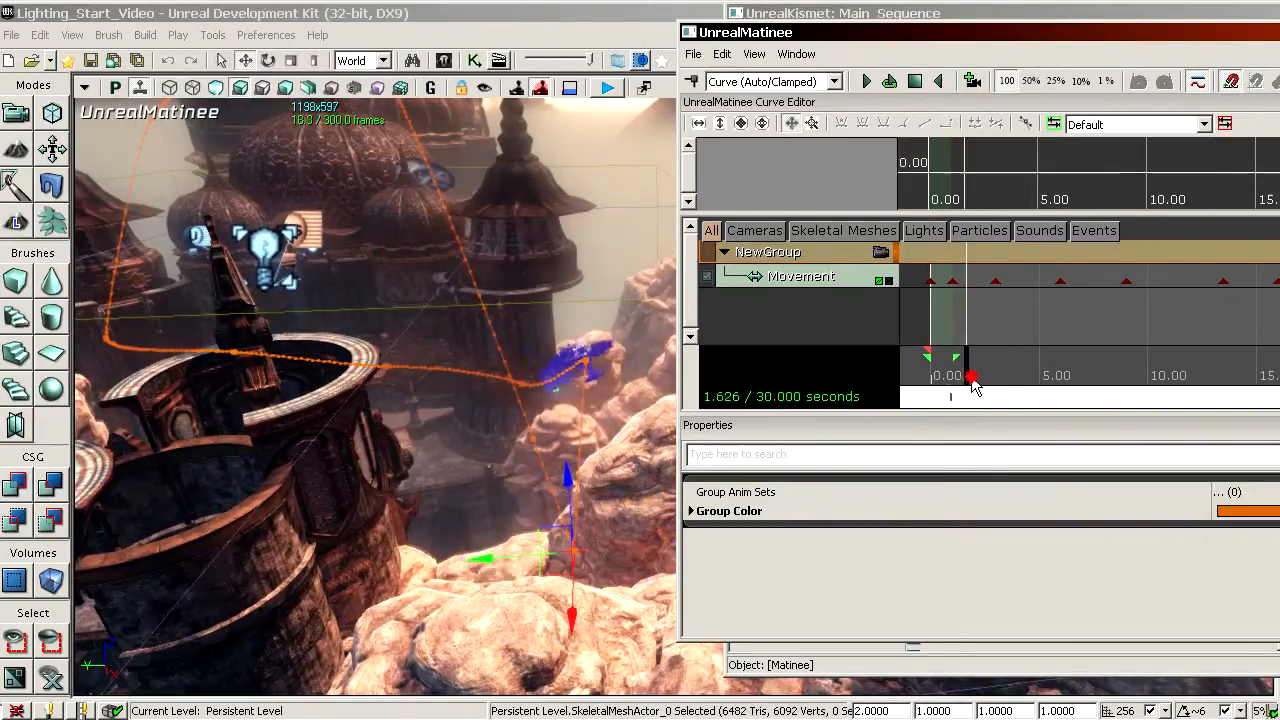
pyautogui.moveTo(972, 377); pyautogui.dragTo(1047, 397)
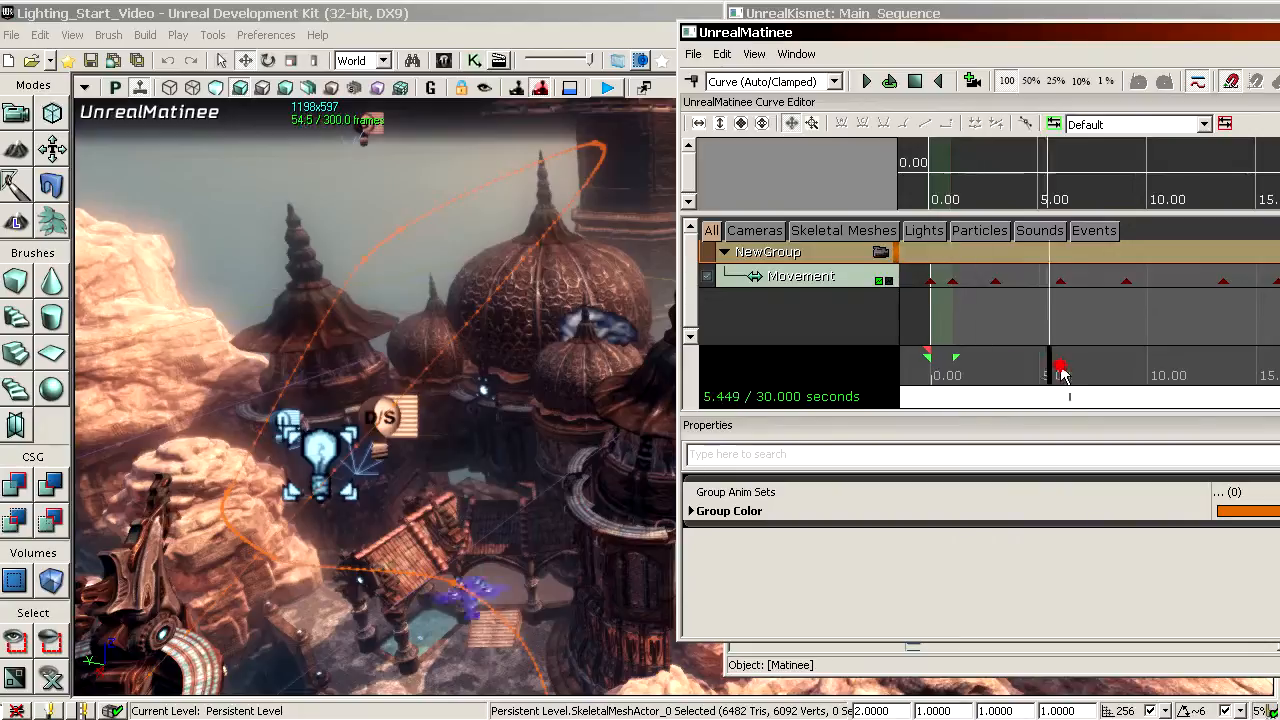
pyautogui.moveTo(1060, 365); pyautogui.dragTo(1160, 397)
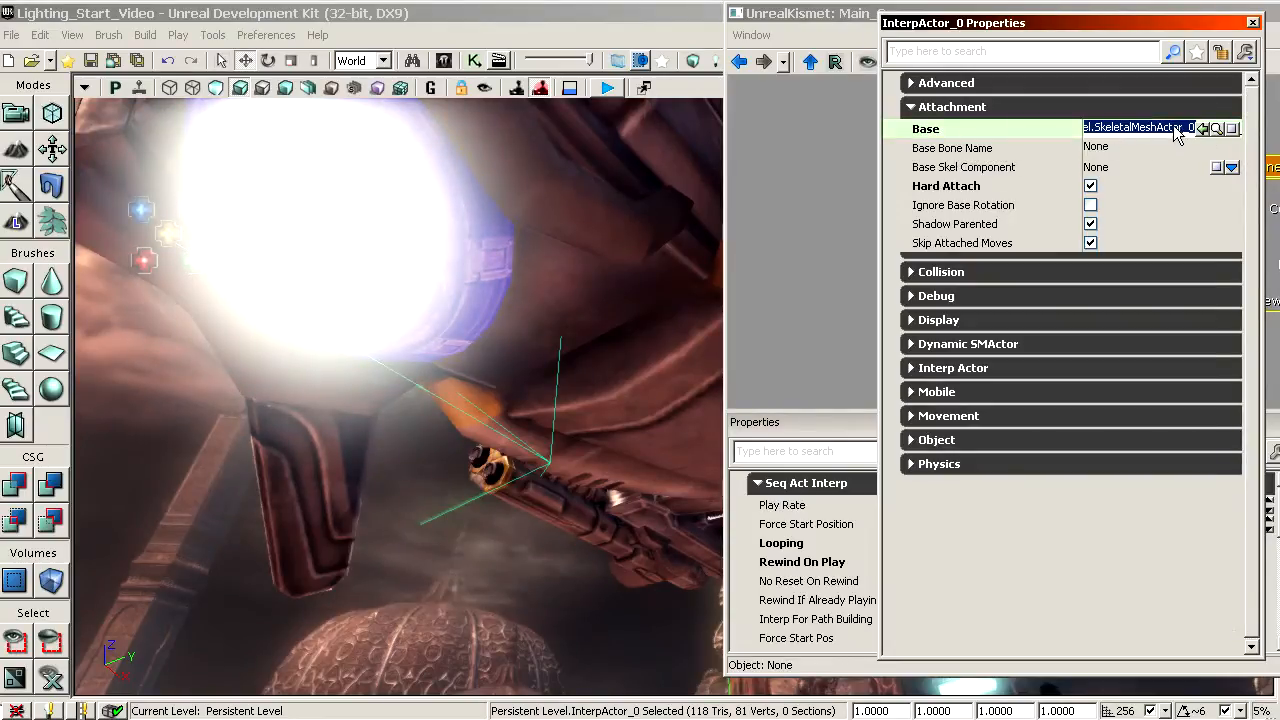
pyautogui.moveTo(1020, 216)
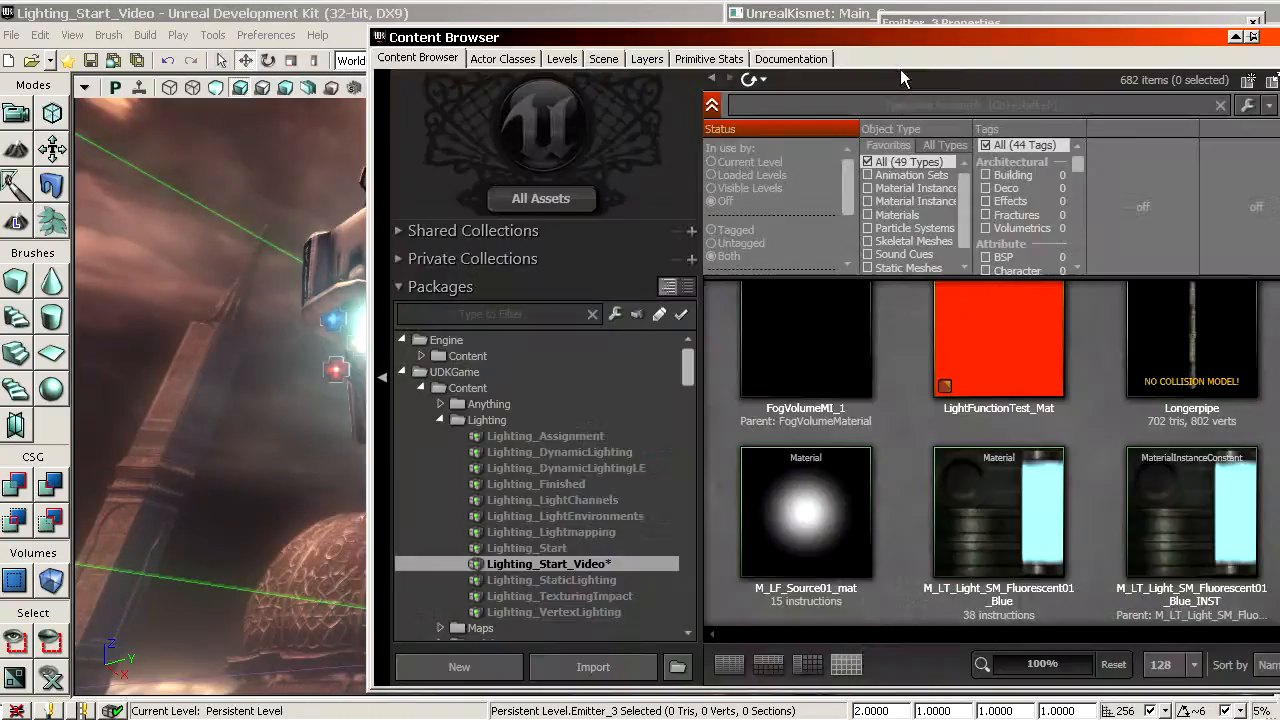
# Step: Show Actor Classes and pick a movable light class under Lights > SpotLights
pyautogui.click(502, 58)
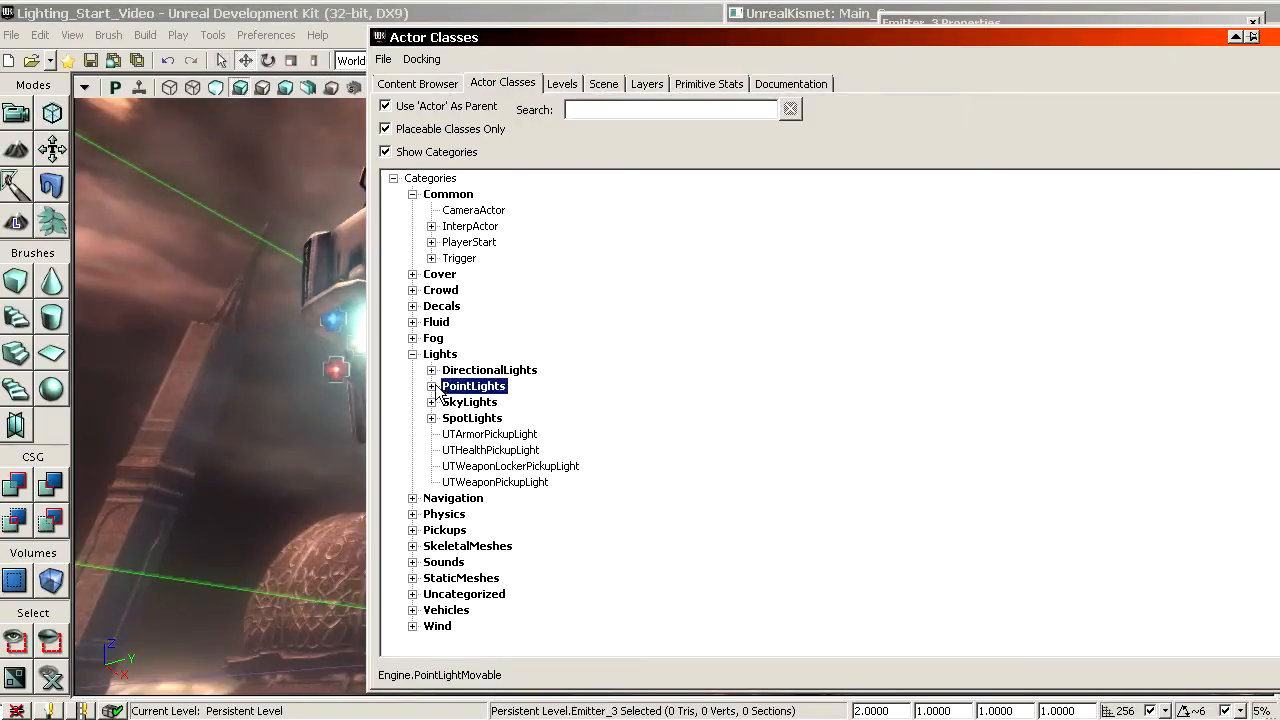
pyautogui.click(432, 417)
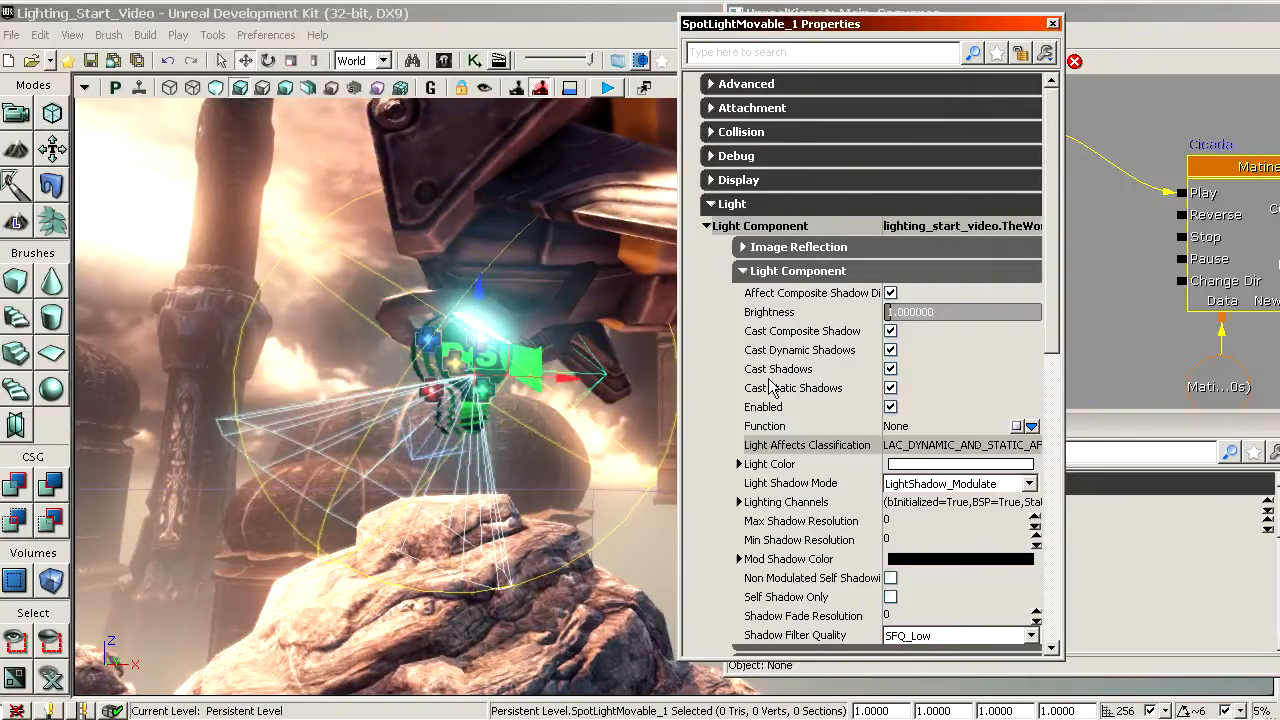
# Step: Raise SpotLightMovable_1's Point Light Component Radius to 5120
pyautogui.scroll(-3)
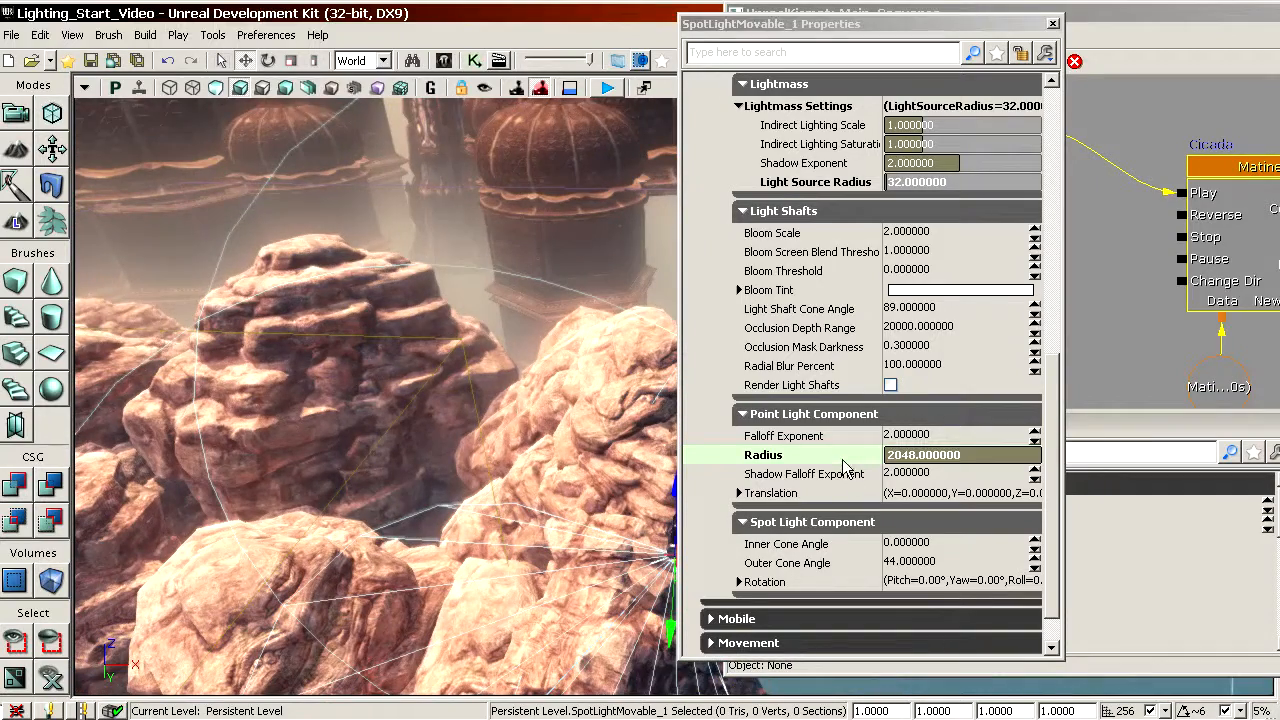
pyautogui.write('4096.000000')
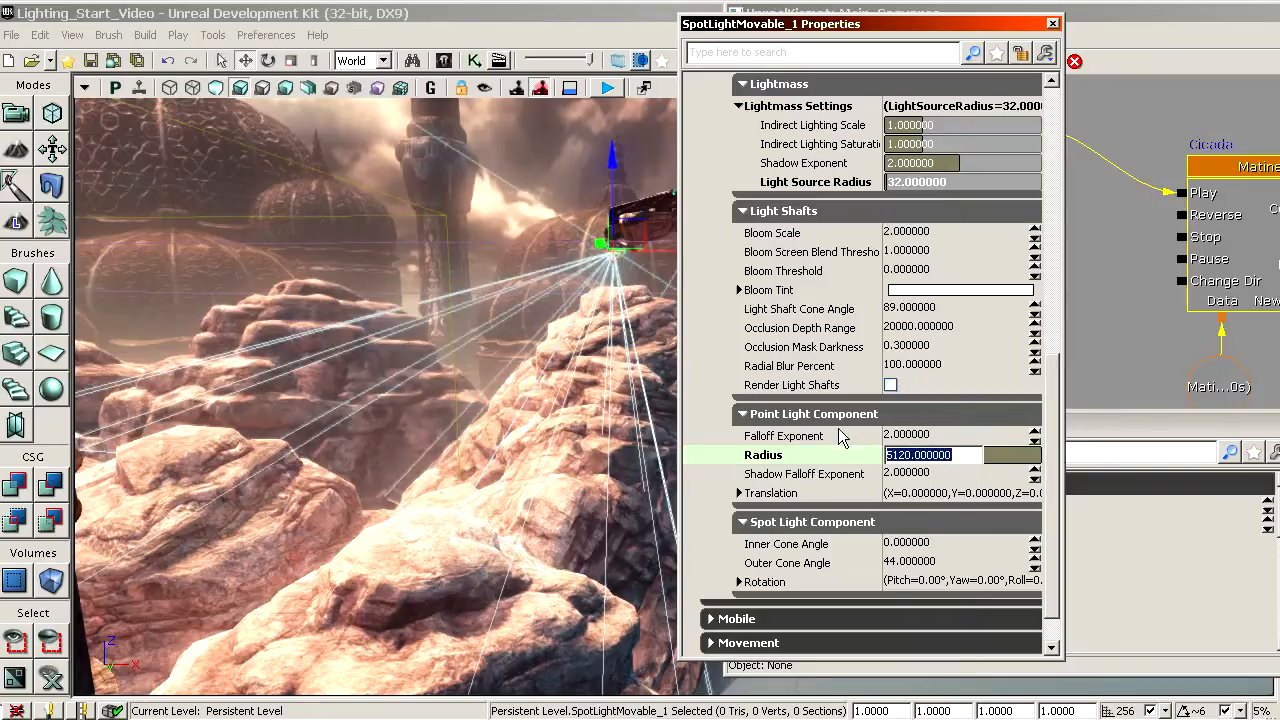
pyautogui.click(906, 435)
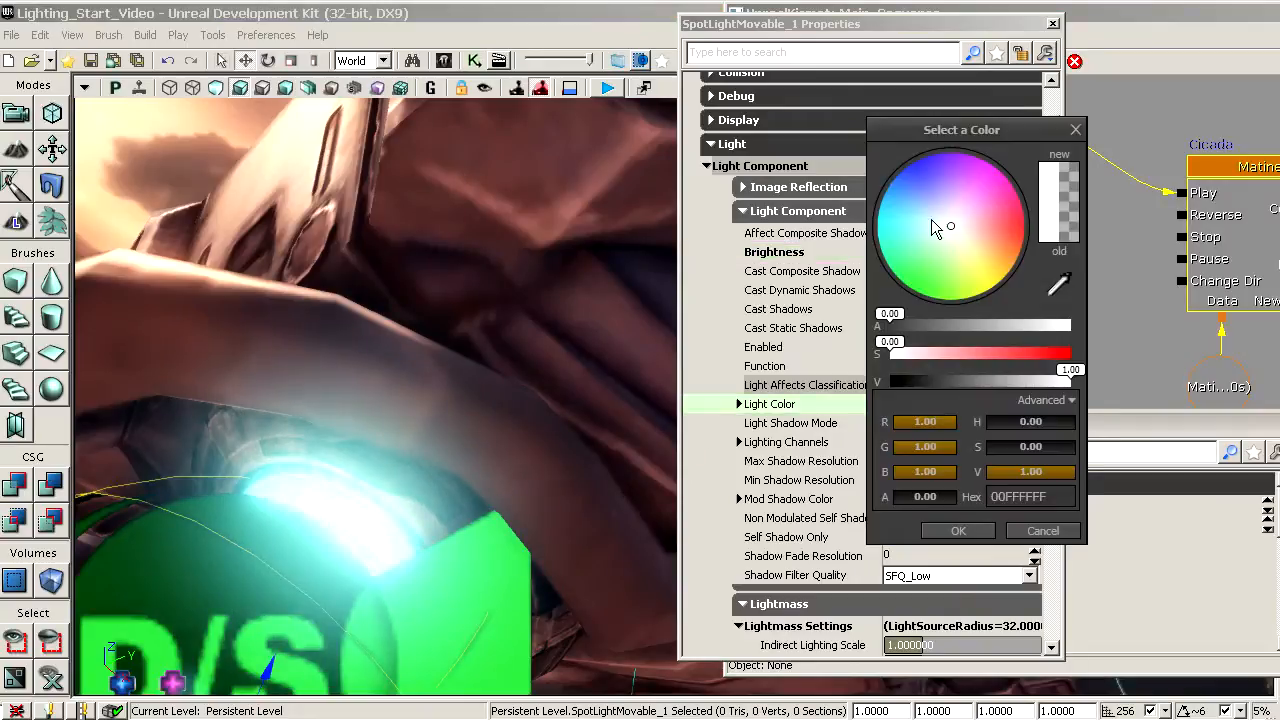
# Step: Pick a light blue hue on the colour wheel for SpotLightMovable_1's light colour
pyautogui.click(903, 214)
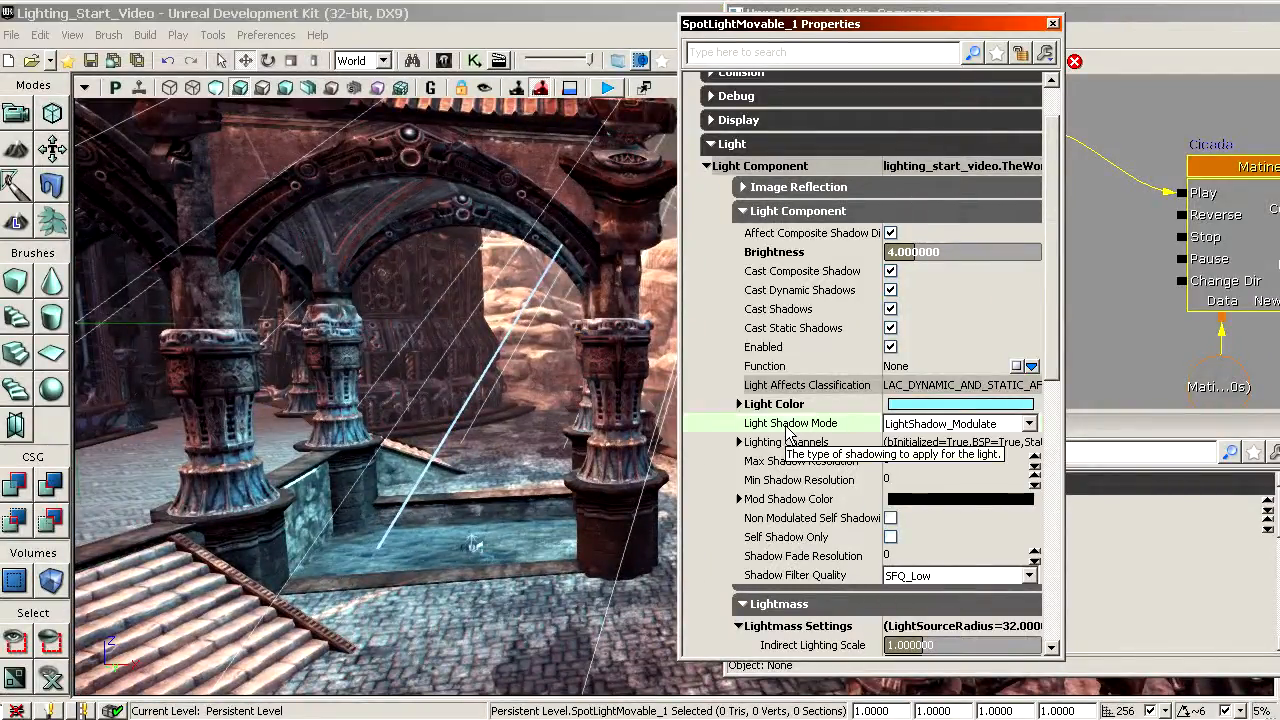
# Step: Set the spotlight's Light Shadow Mode to LightShadow_Normal
pyautogui.click(1030, 423)
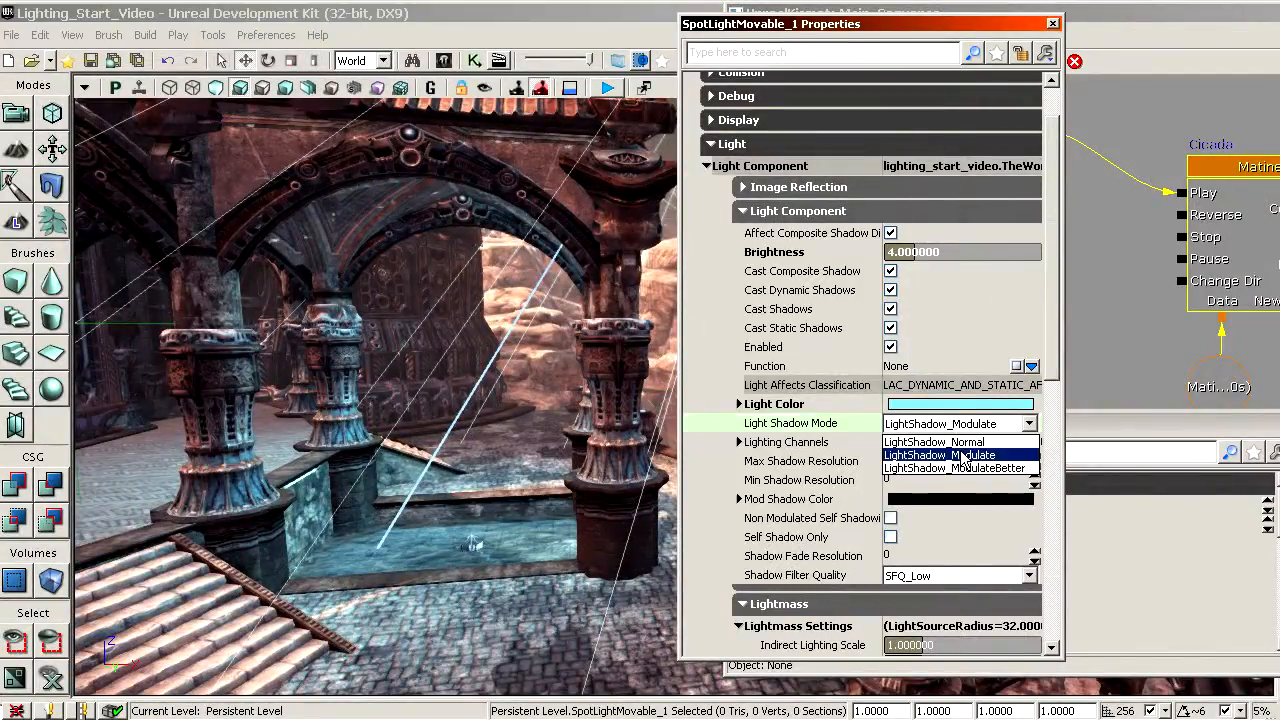
pyautogui.click(934, 441)
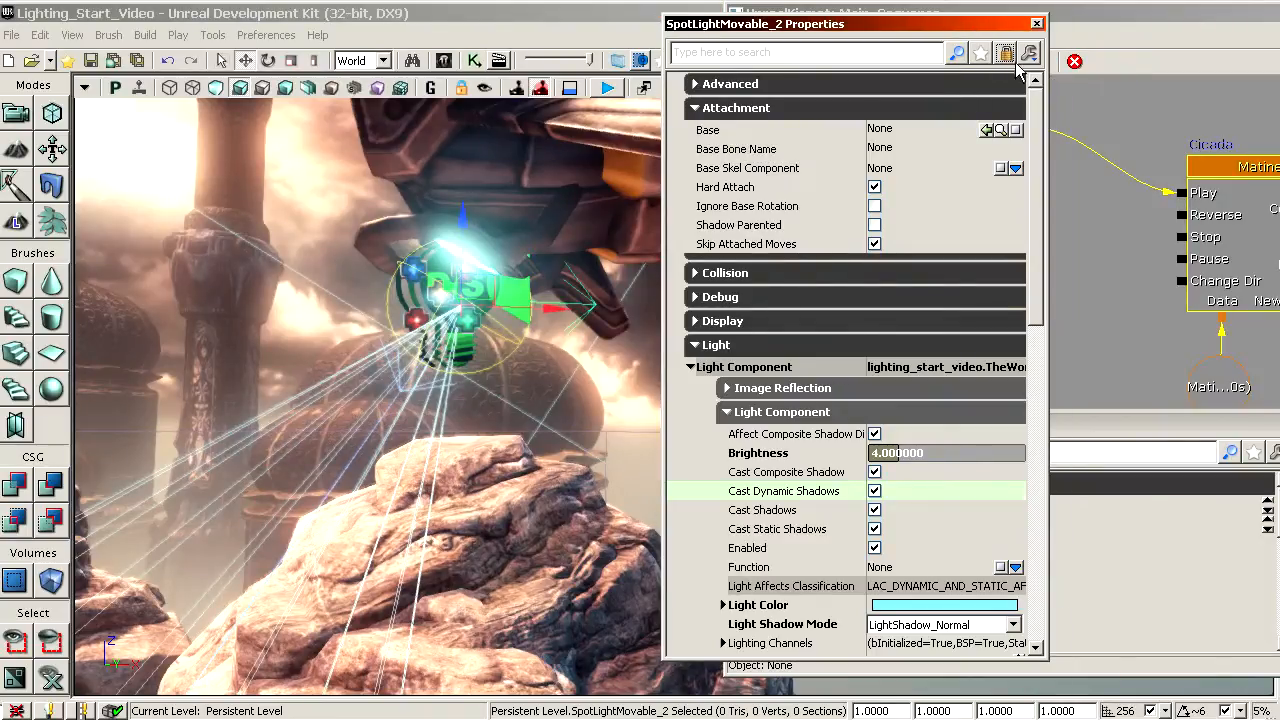
pyautogui.moveTo(1006, 55)
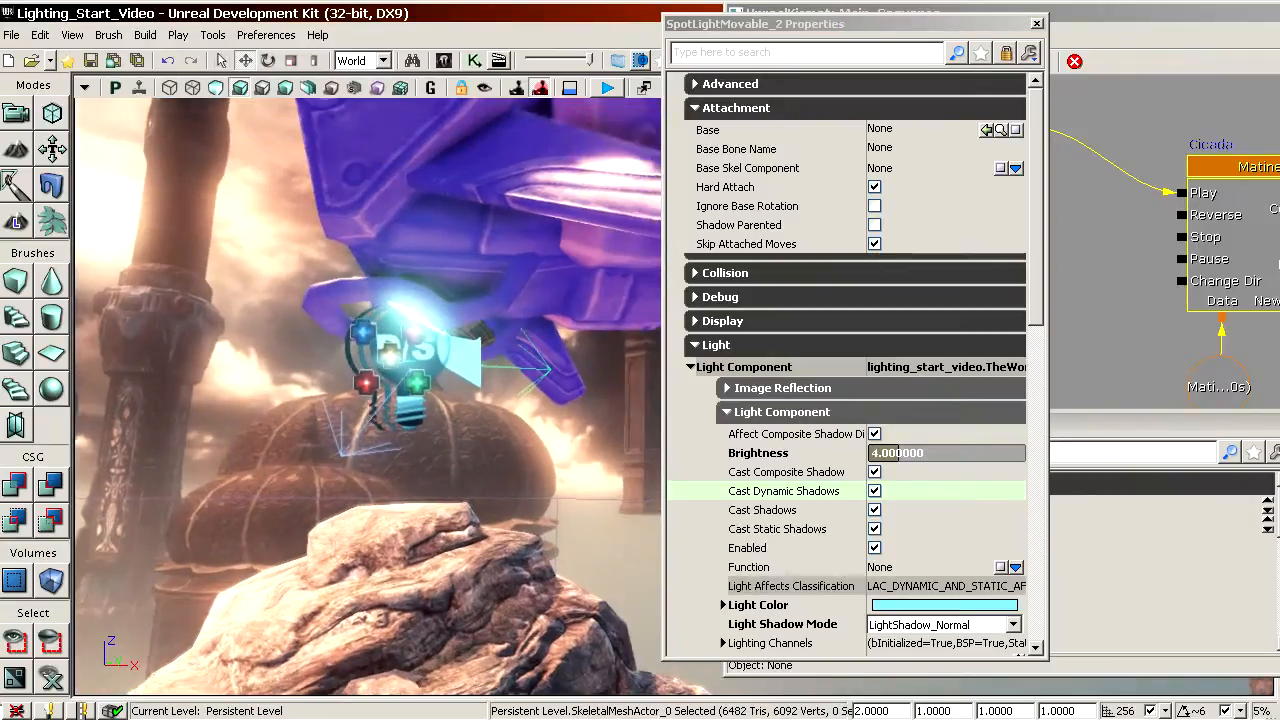
pyautogui.moveTo(1000, 130)
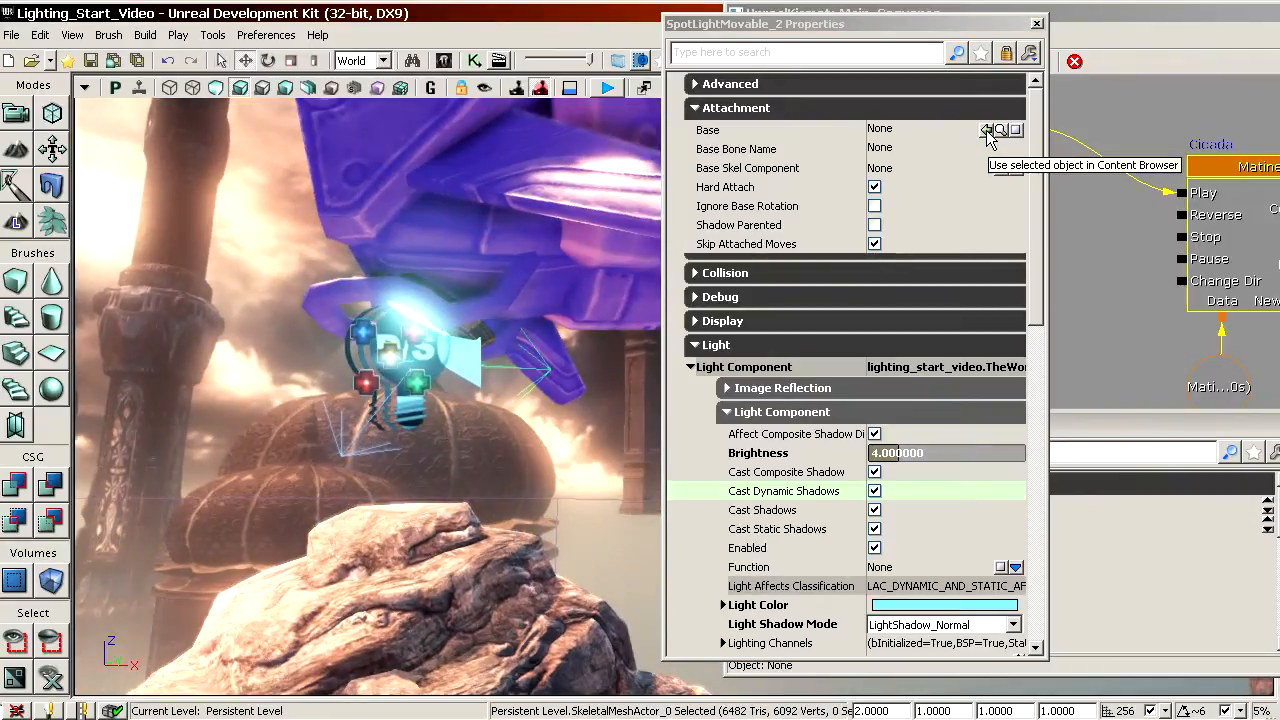